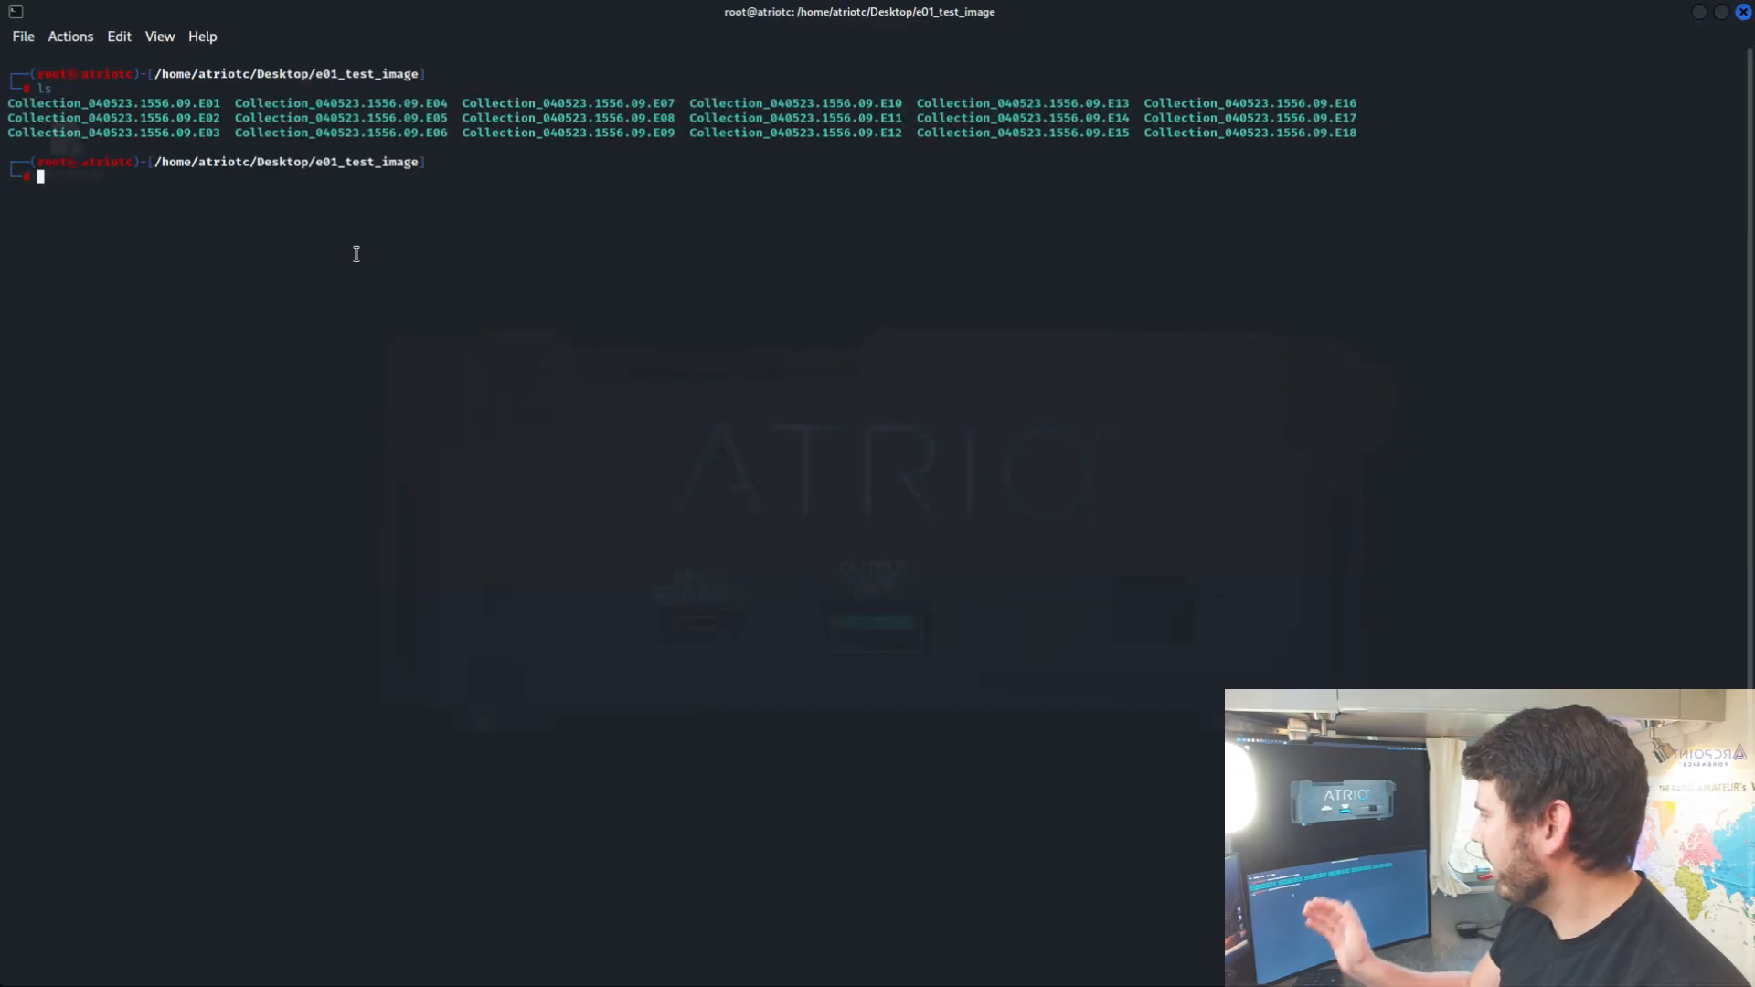
Run mmls and file on Collection_040523.1556.09.E01 to confirm its GPT layout and EnCase format
text(mmls Collection_040523.1556.09.E01)
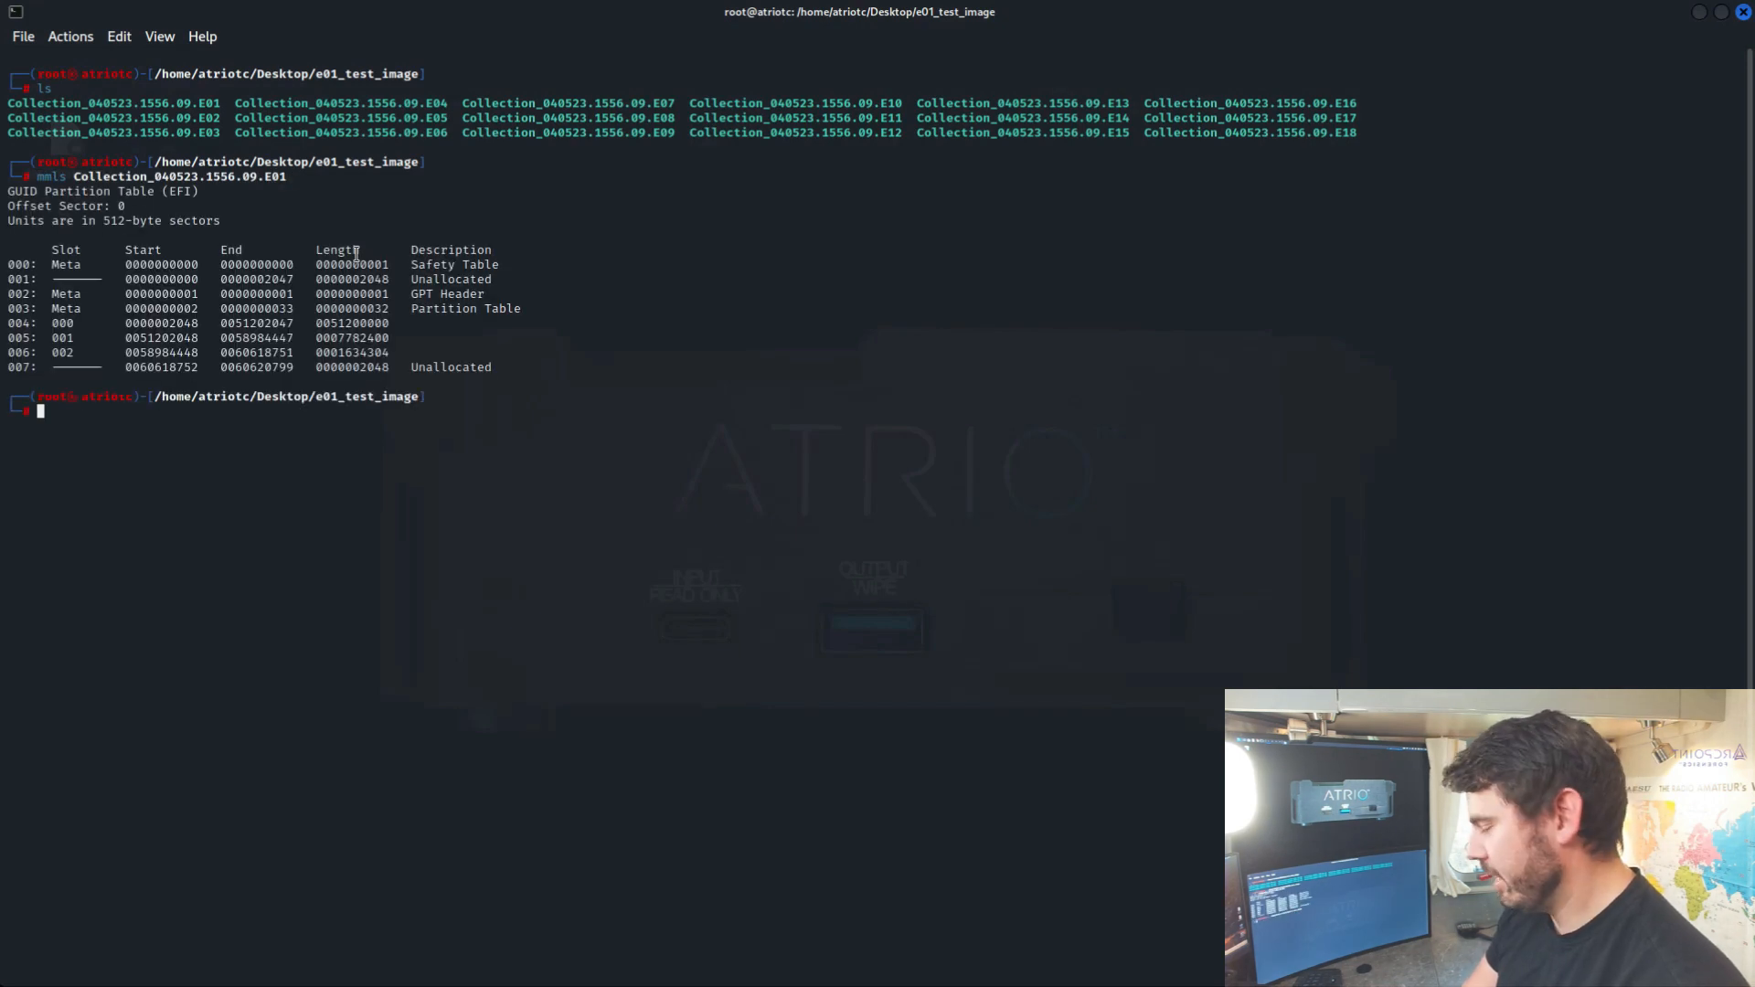
text(file raw_output/converted.dd.raw)
text(file Collection_040523.1556.09.E01)
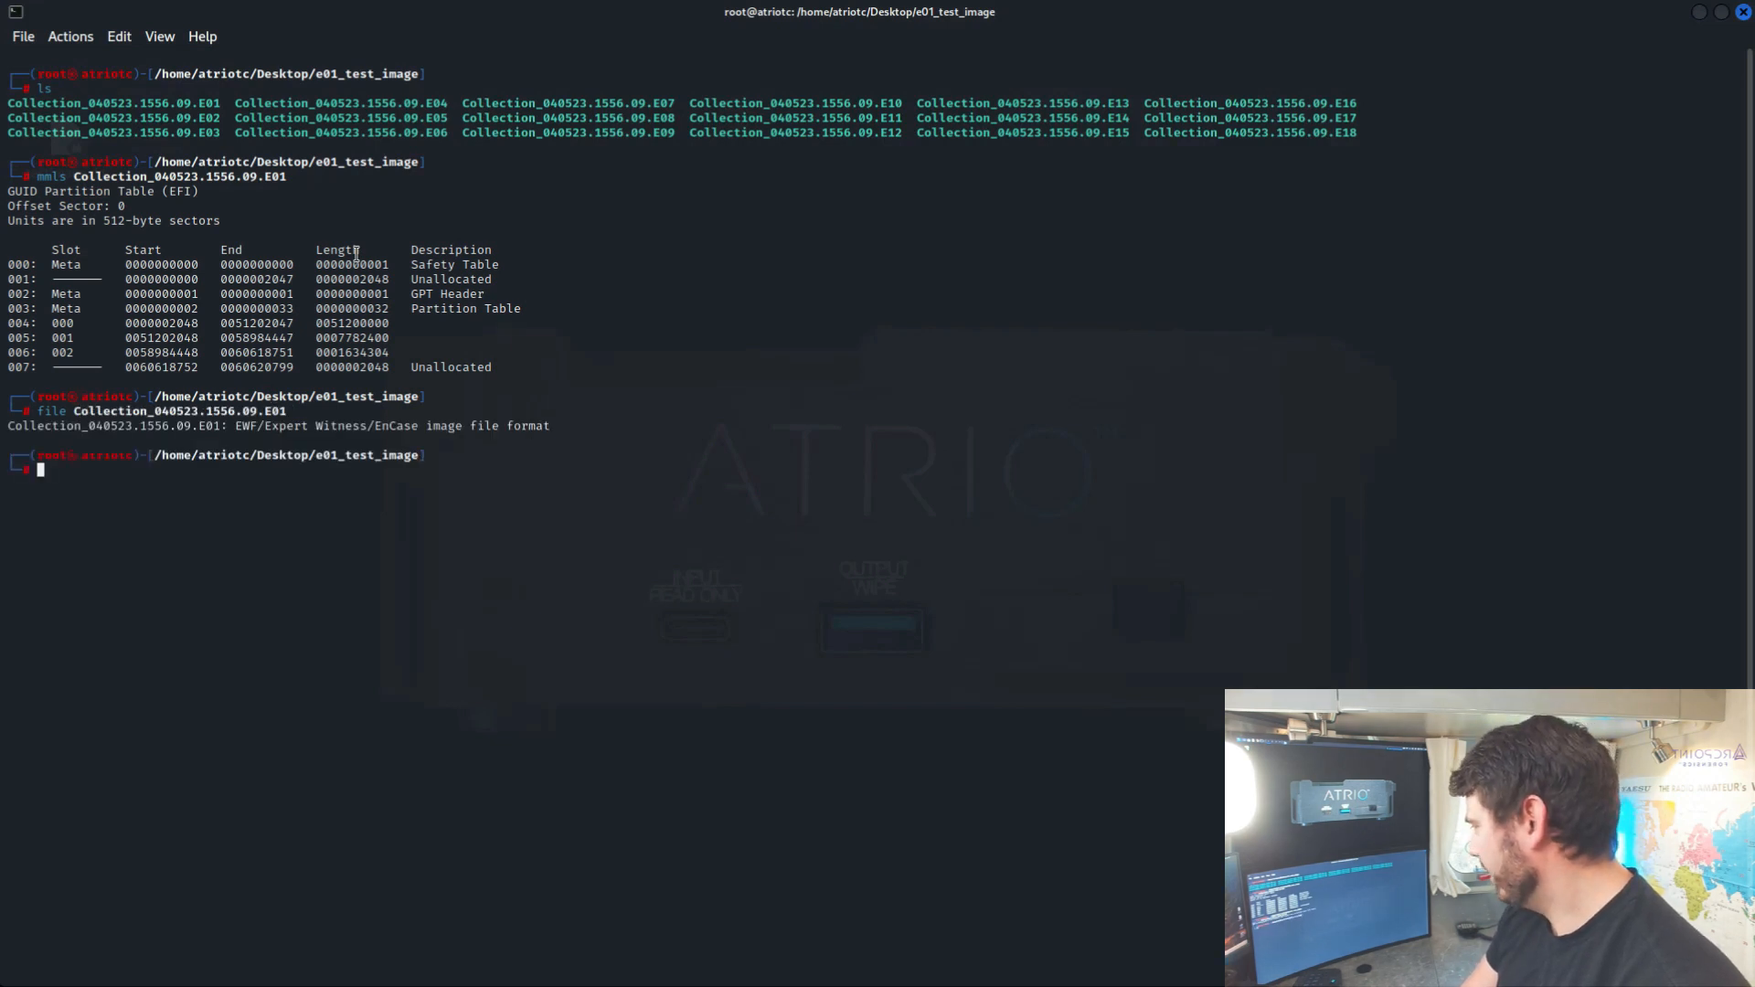
text(mkdir e01_new)
text(ewfexport -u Collection_040523.1556.09.E01 -)
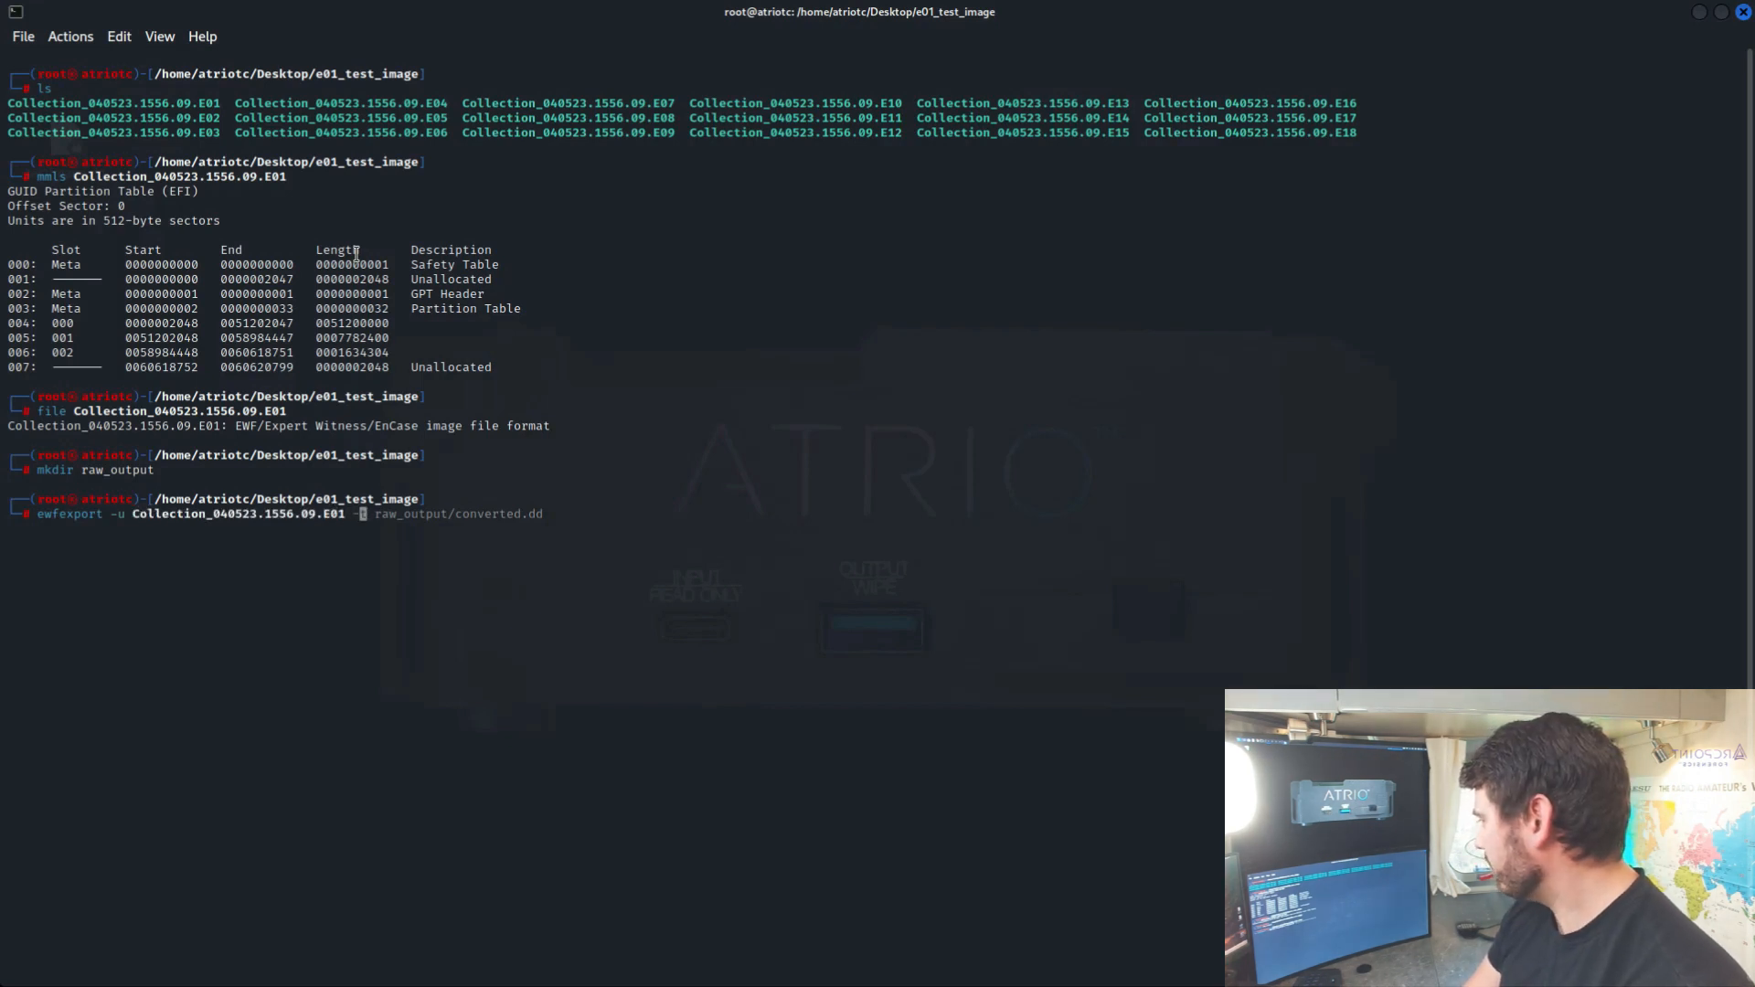
Export the E01 with ewfexport -u to raw_output/converted.dd and follow it to SUCCESS
text(t raw_output/)
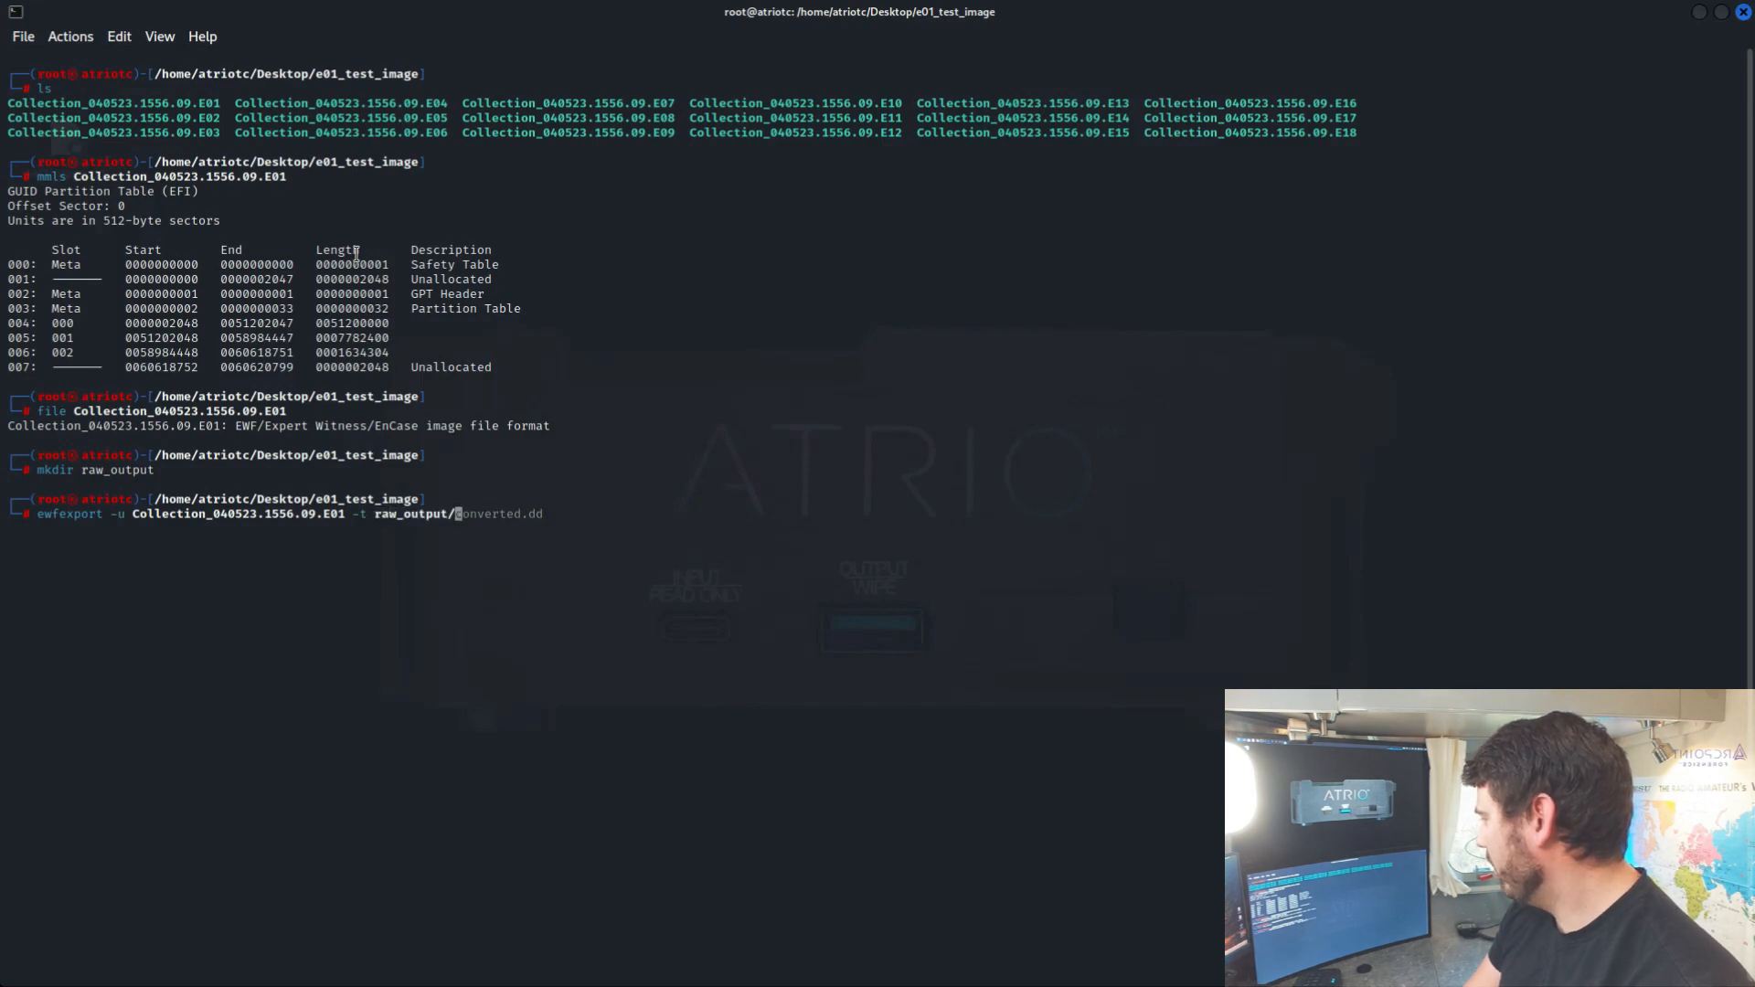
key(Tab)
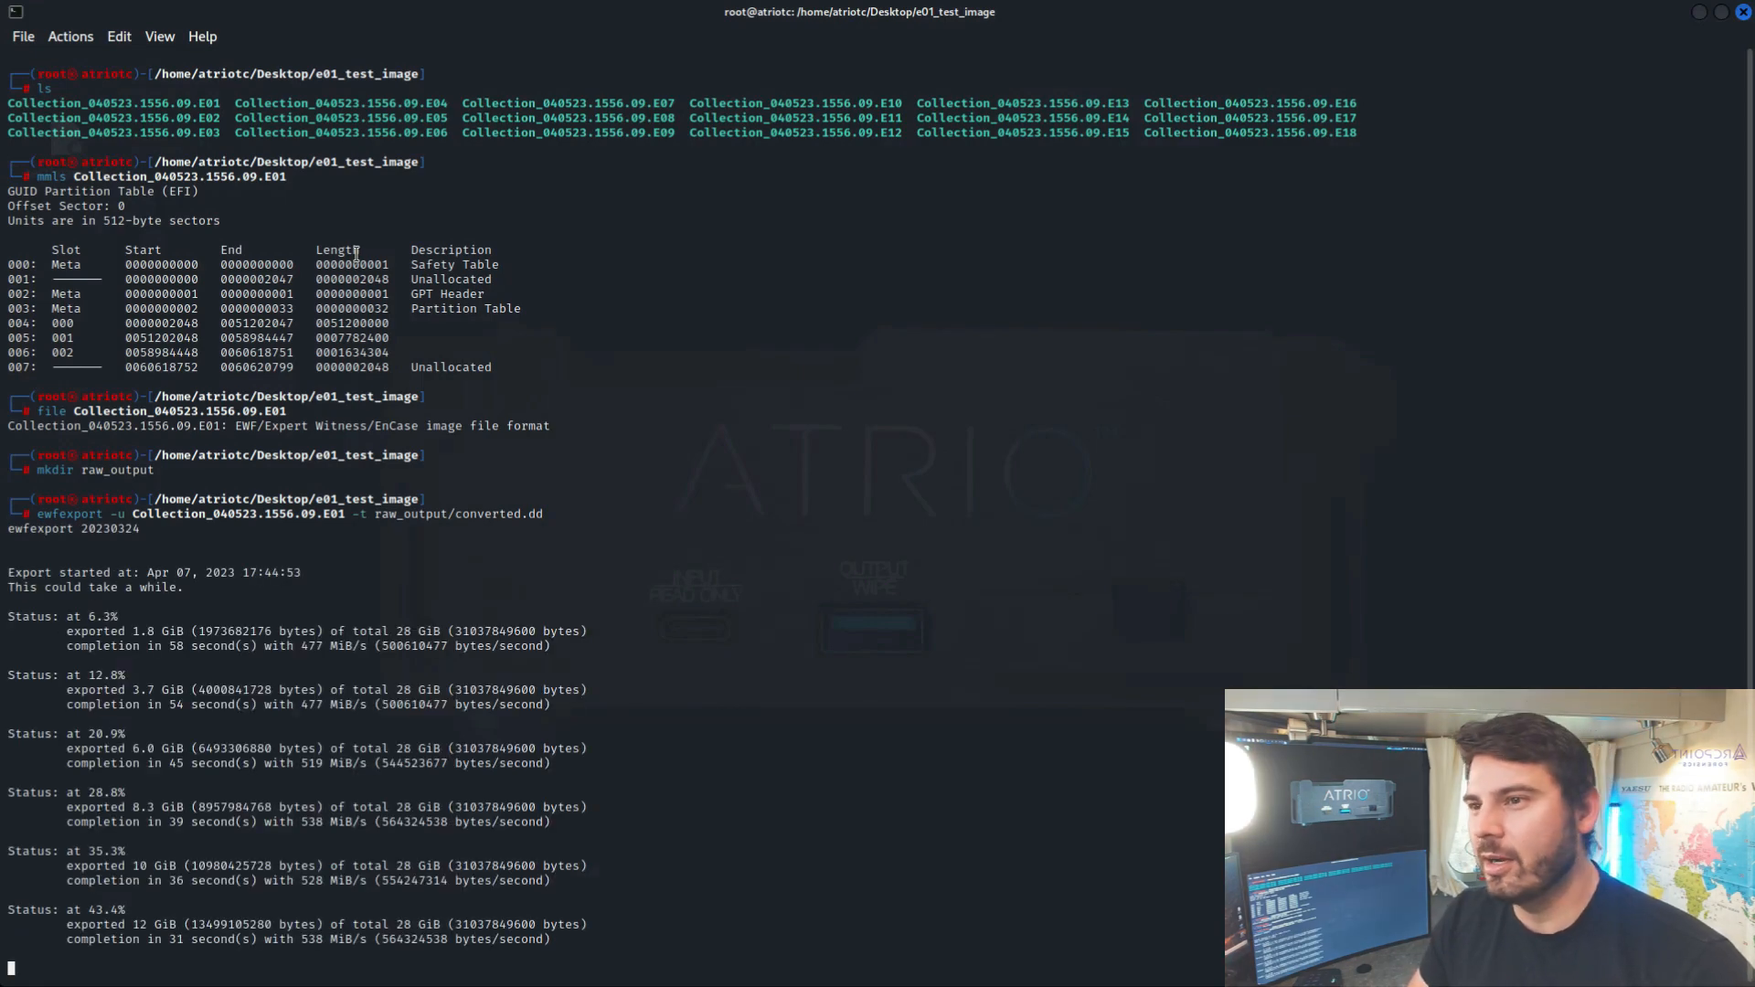
scroll(down, 3)
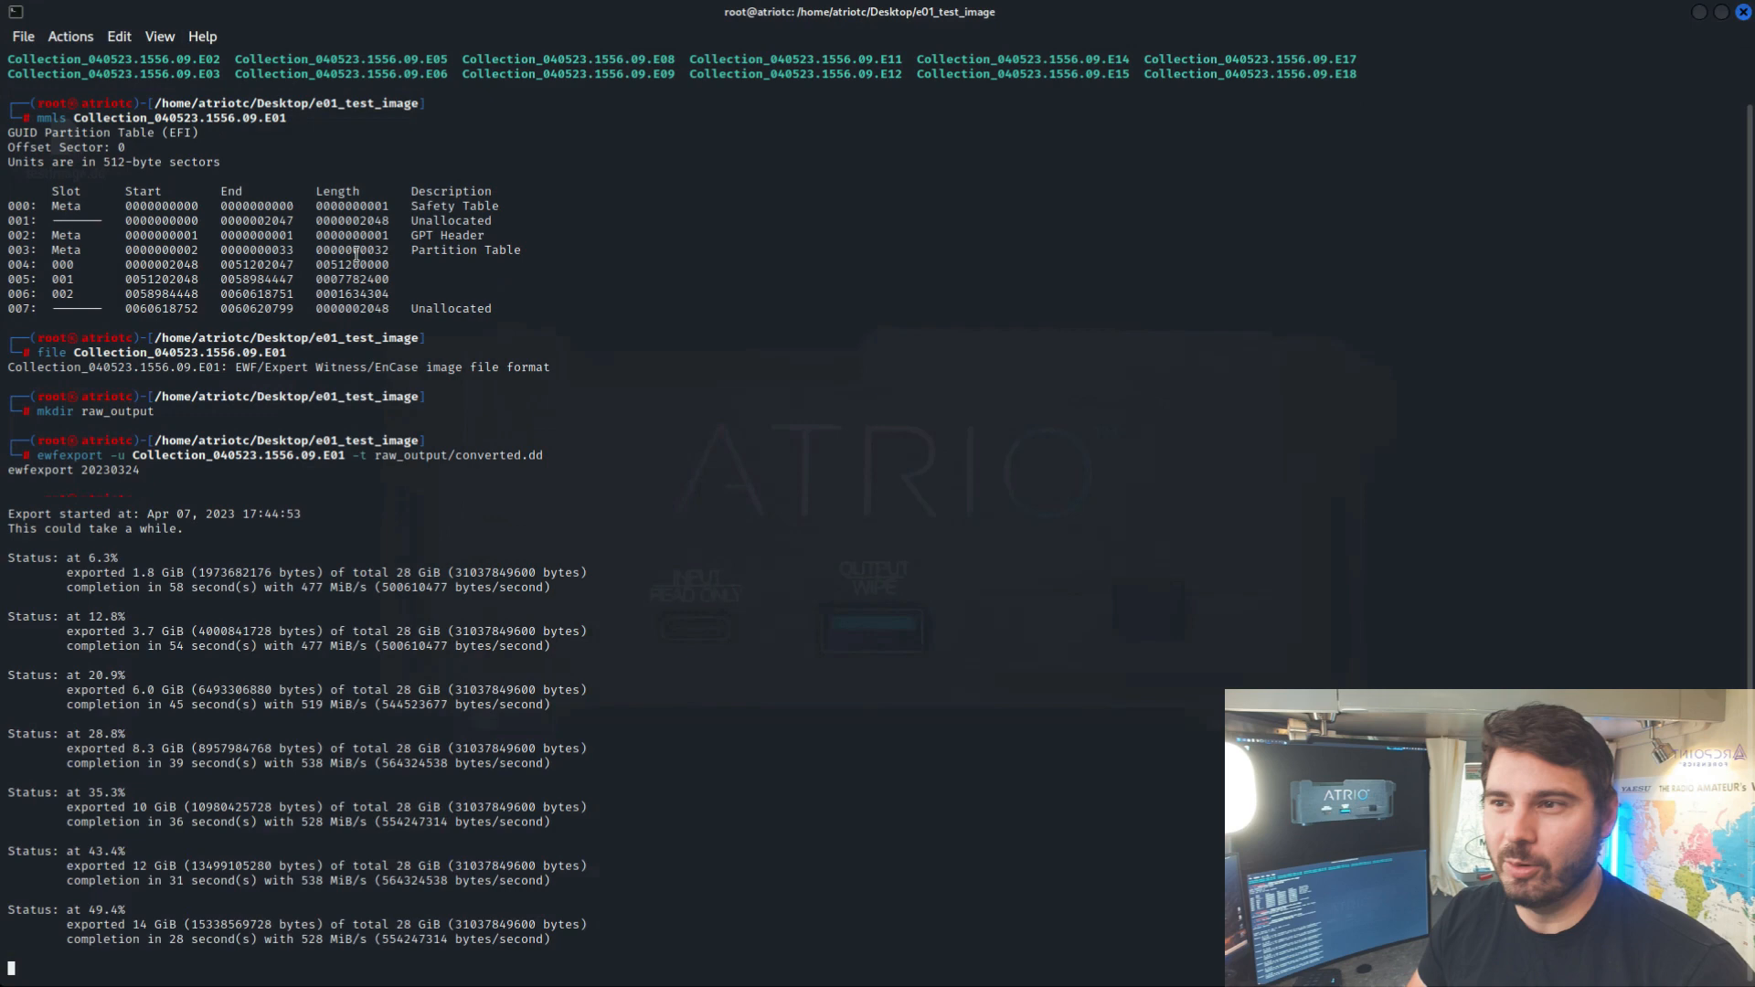
scroll(down, 3)
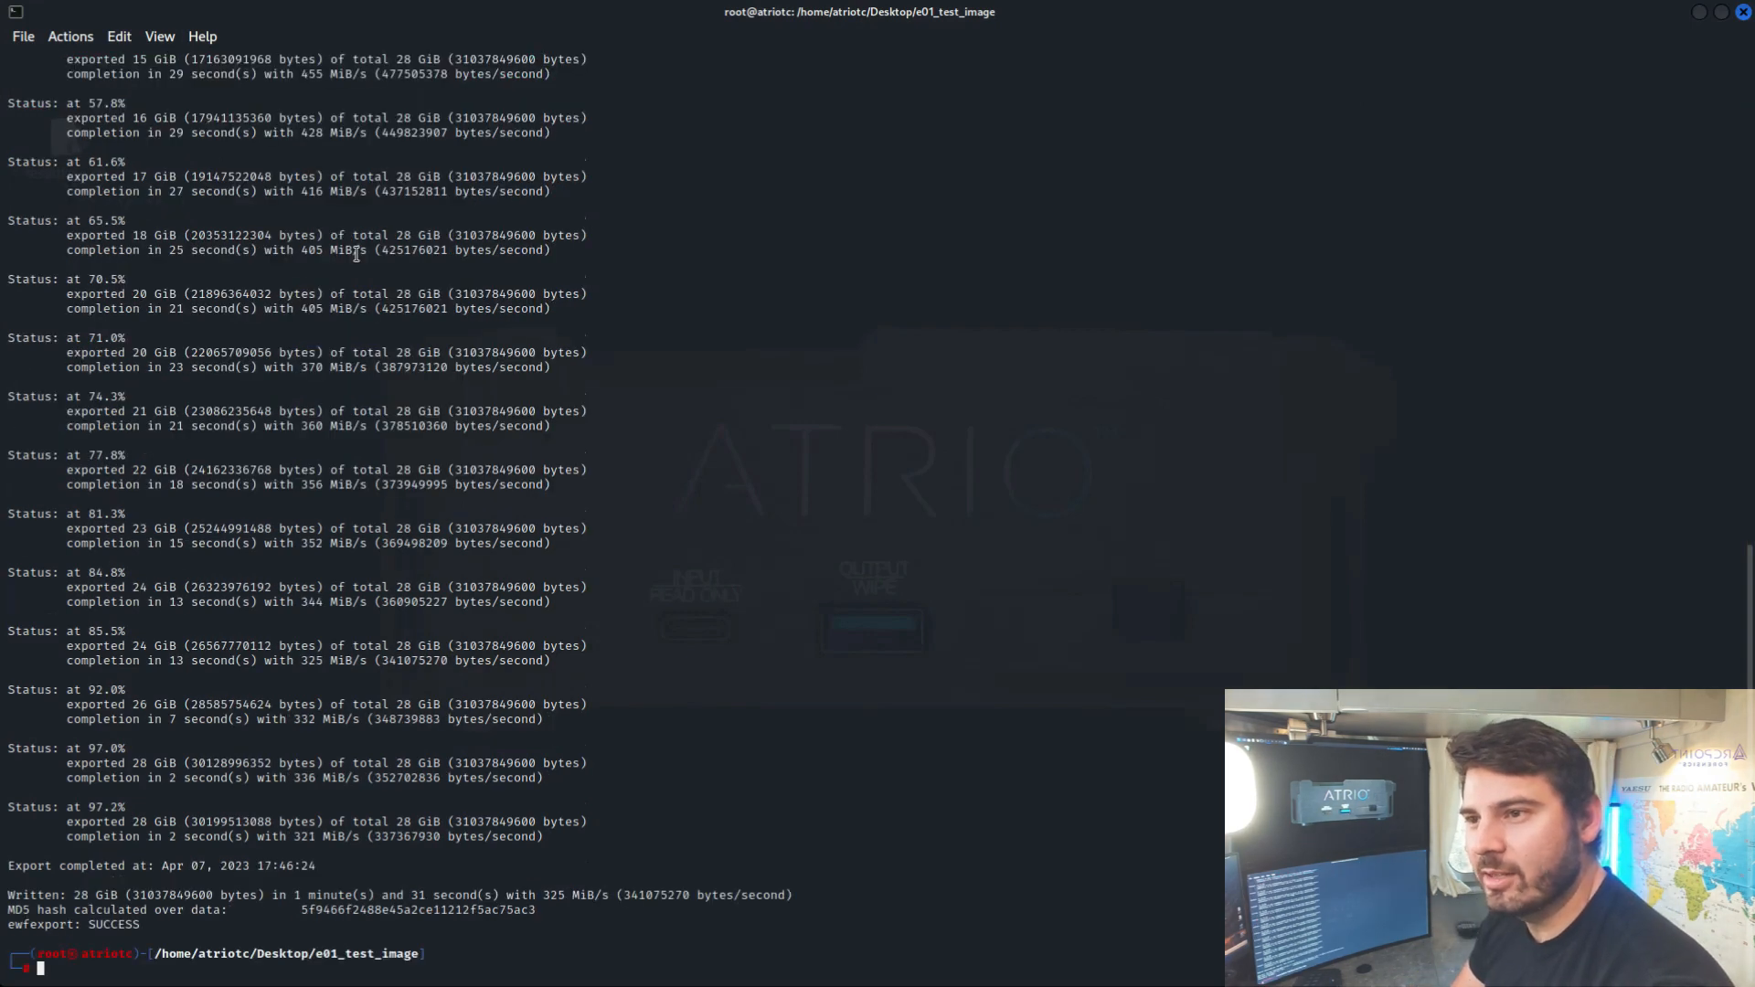
List raw_output and compare partition tables of the raw image and E01 with mmls
text(ls raw_output)
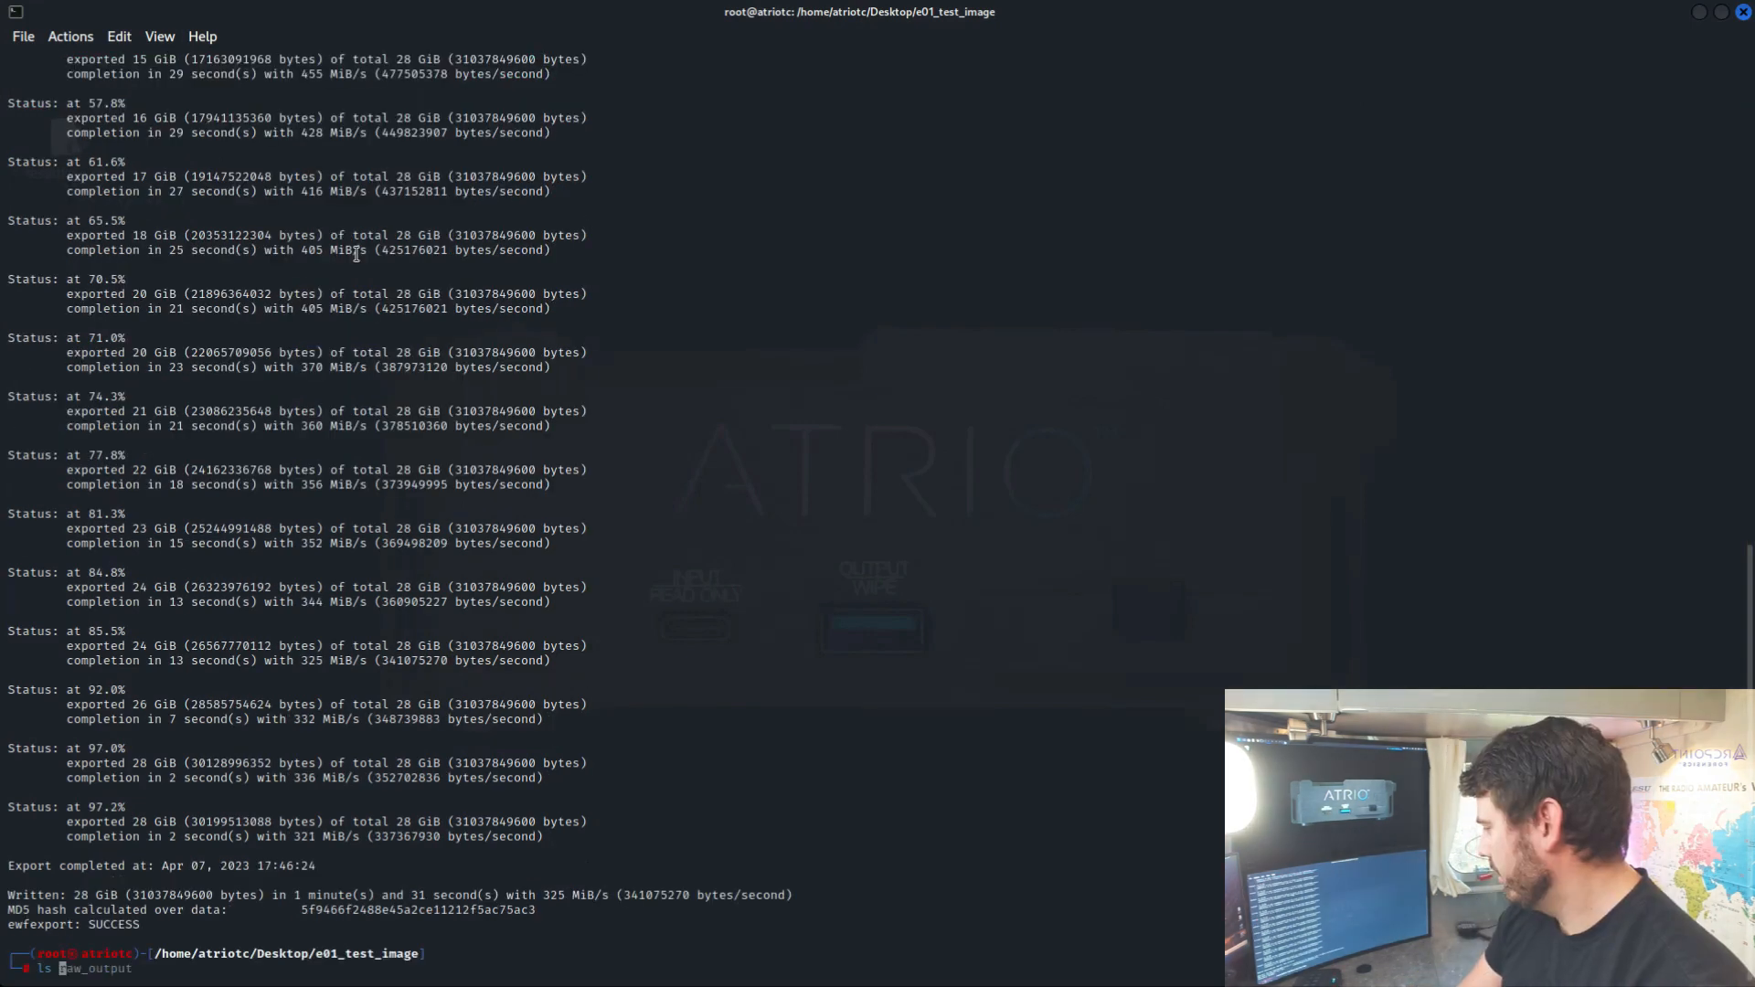
text(/)
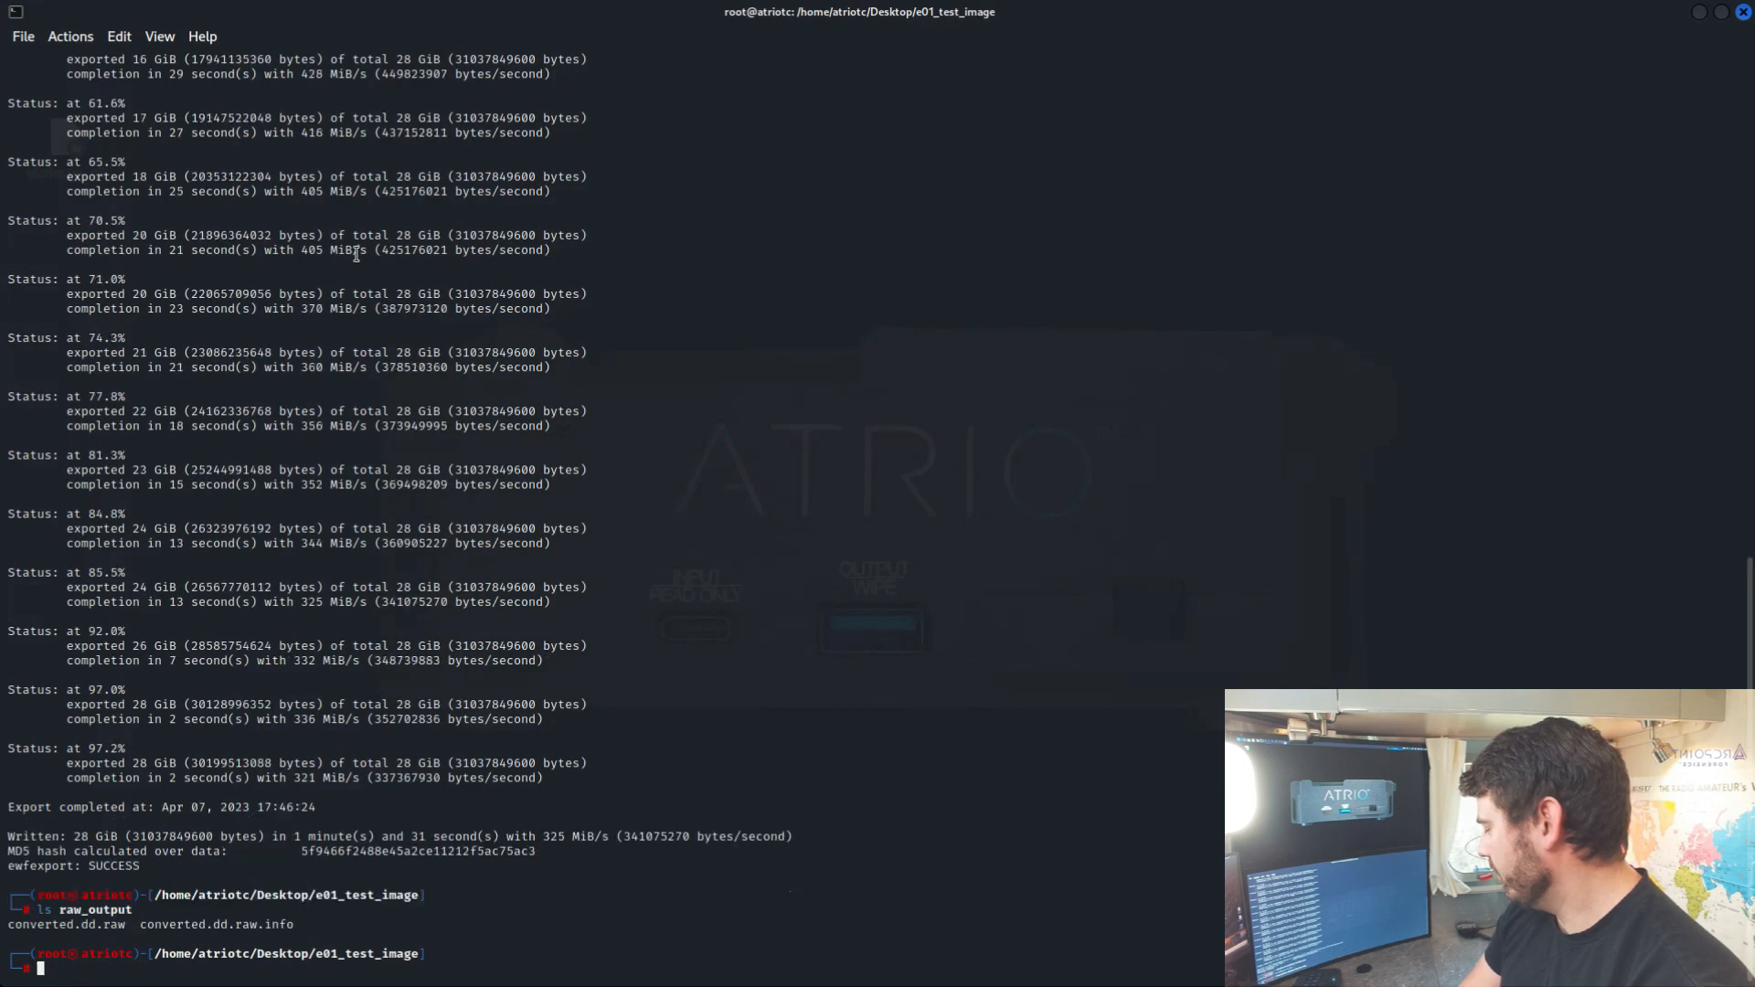
text(mmls collection_040523.1556.09.E01)
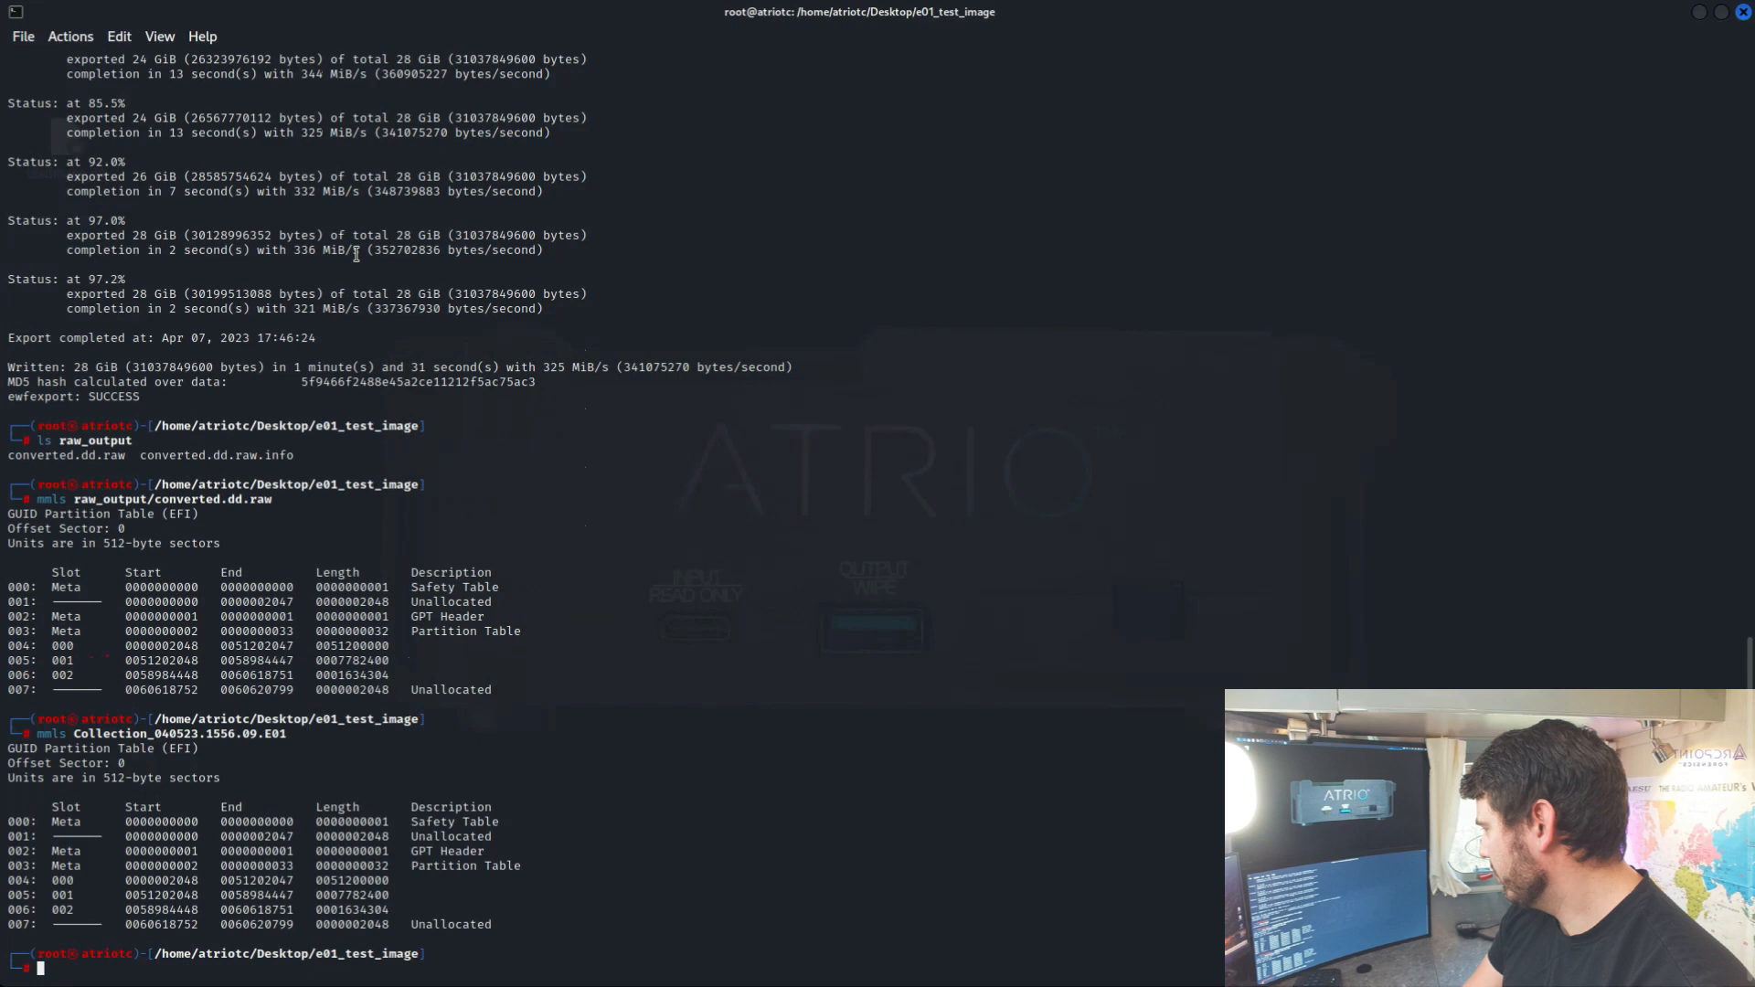
Identify converted.dd.raw with file and hexdump both images through less
text(file raw_output/converted.dd.raw)
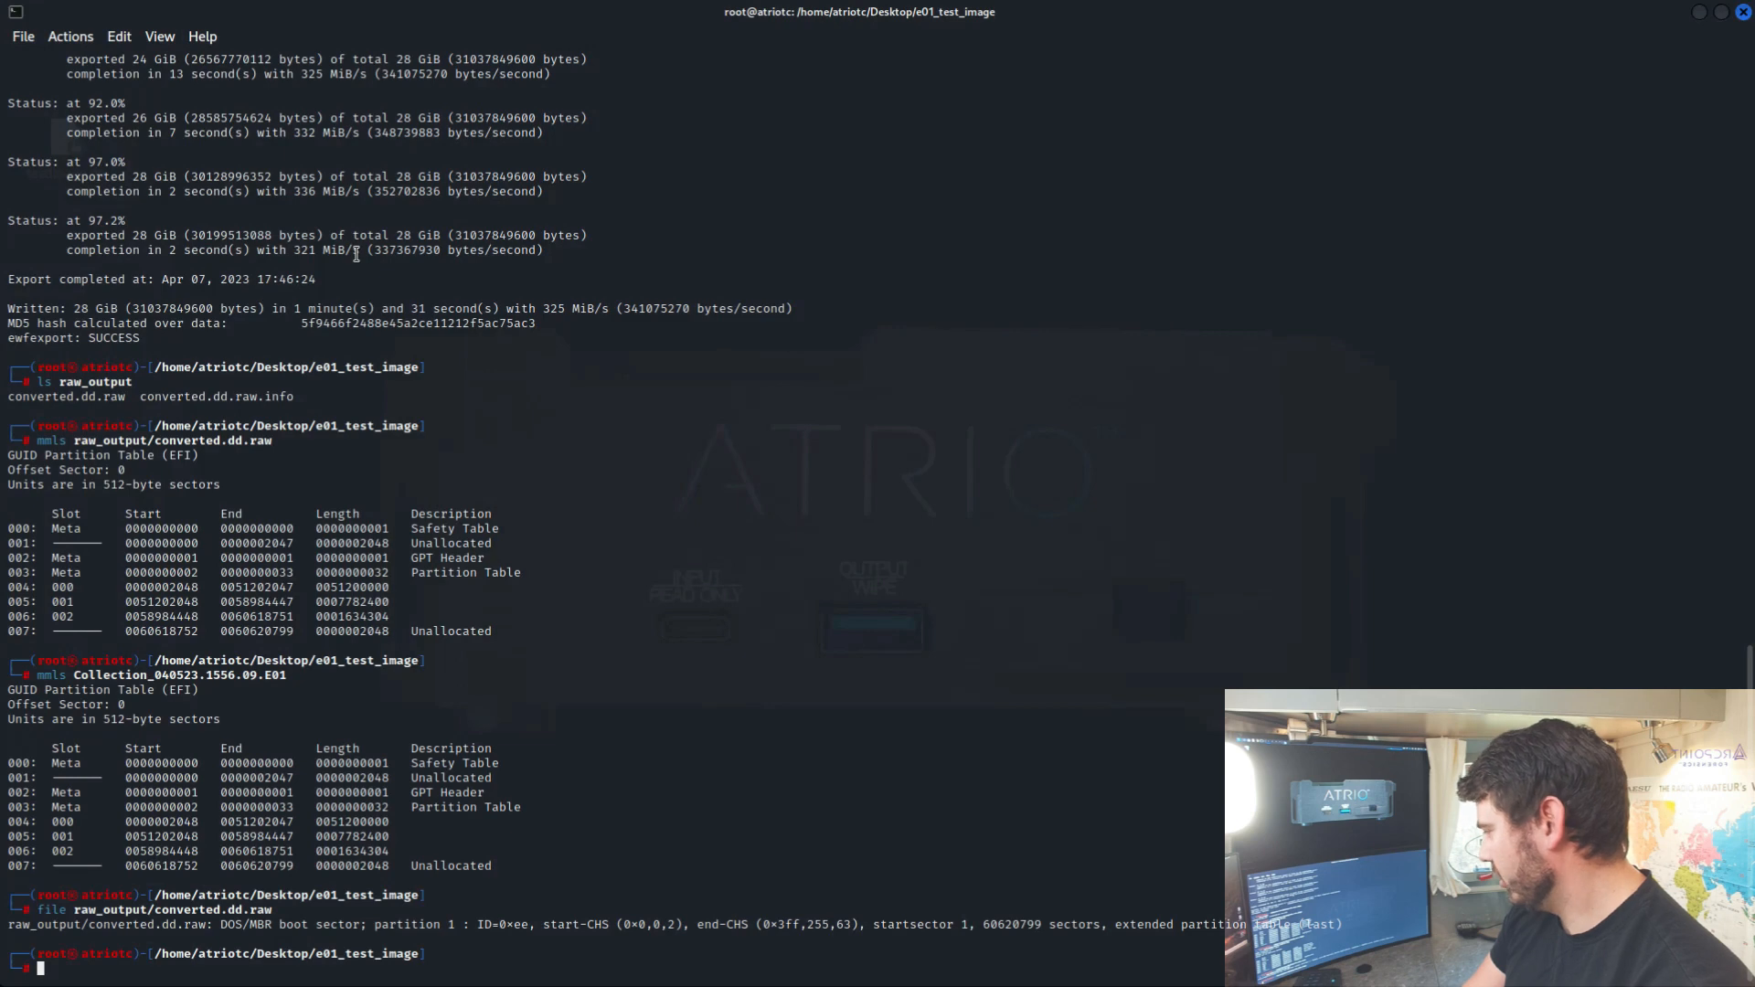
text(hexdump -C Collection_040523.1556.09.E01 | less)
text(hexdump -C raw_output/converted.dd.raw | less)
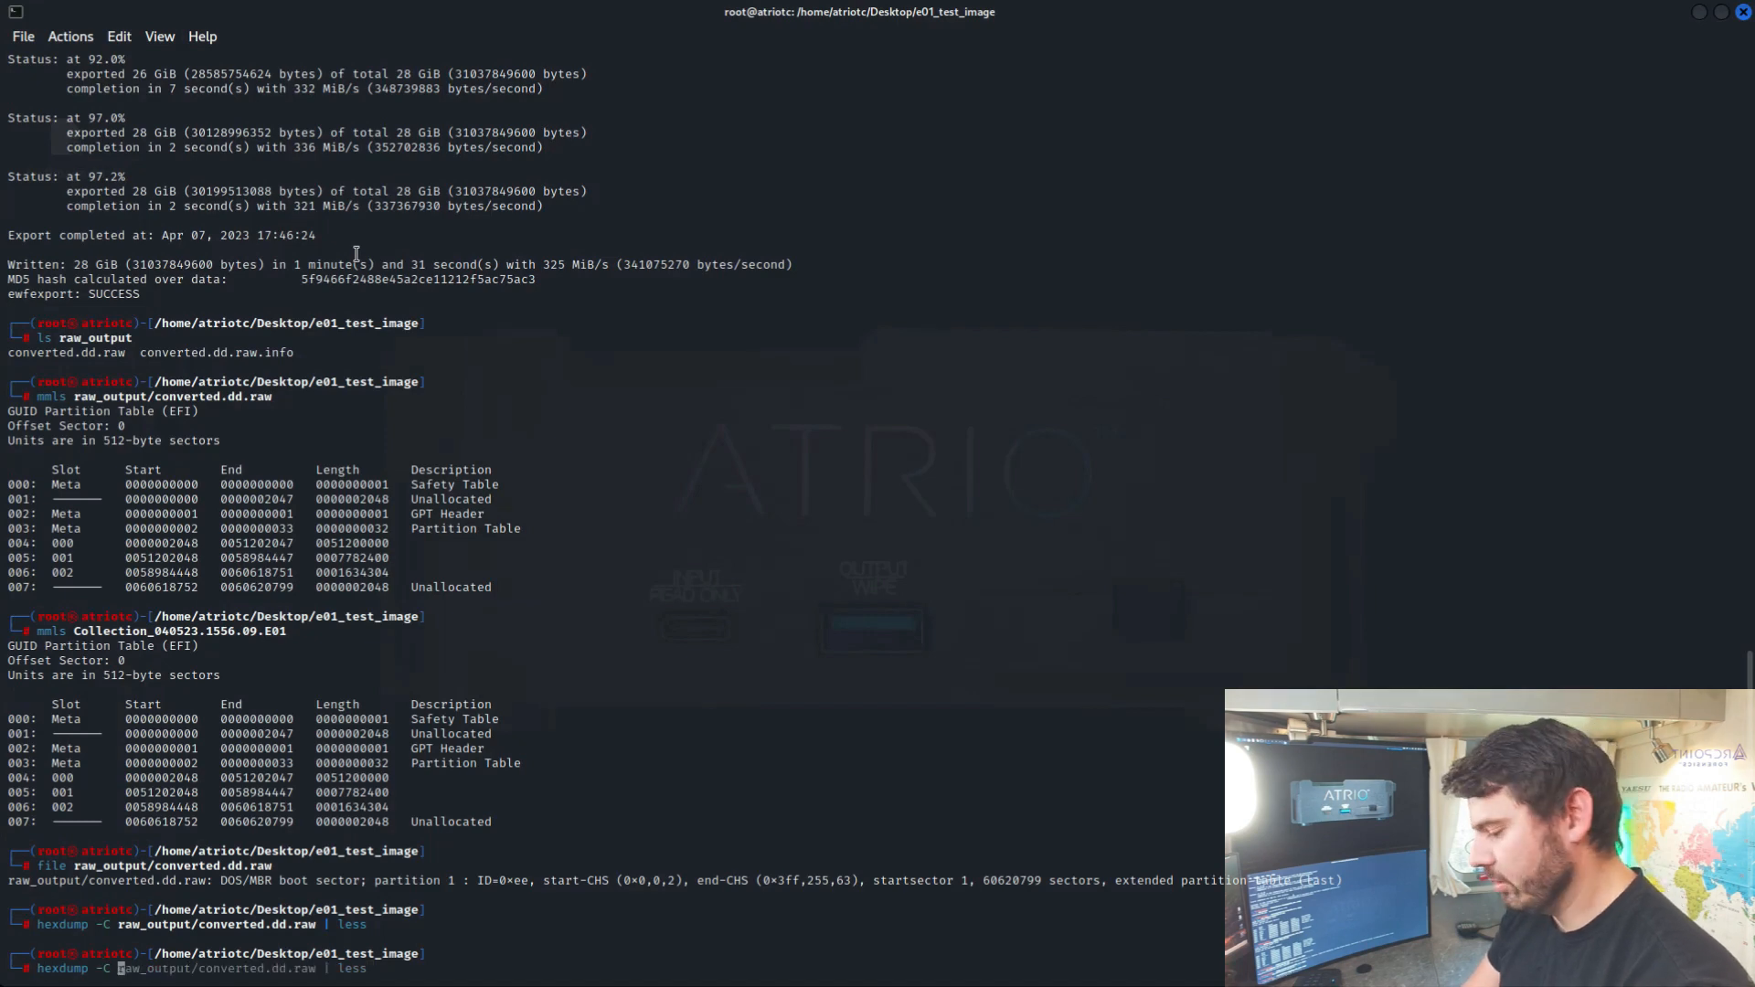
text(Collection_040523.1556.09.E01)
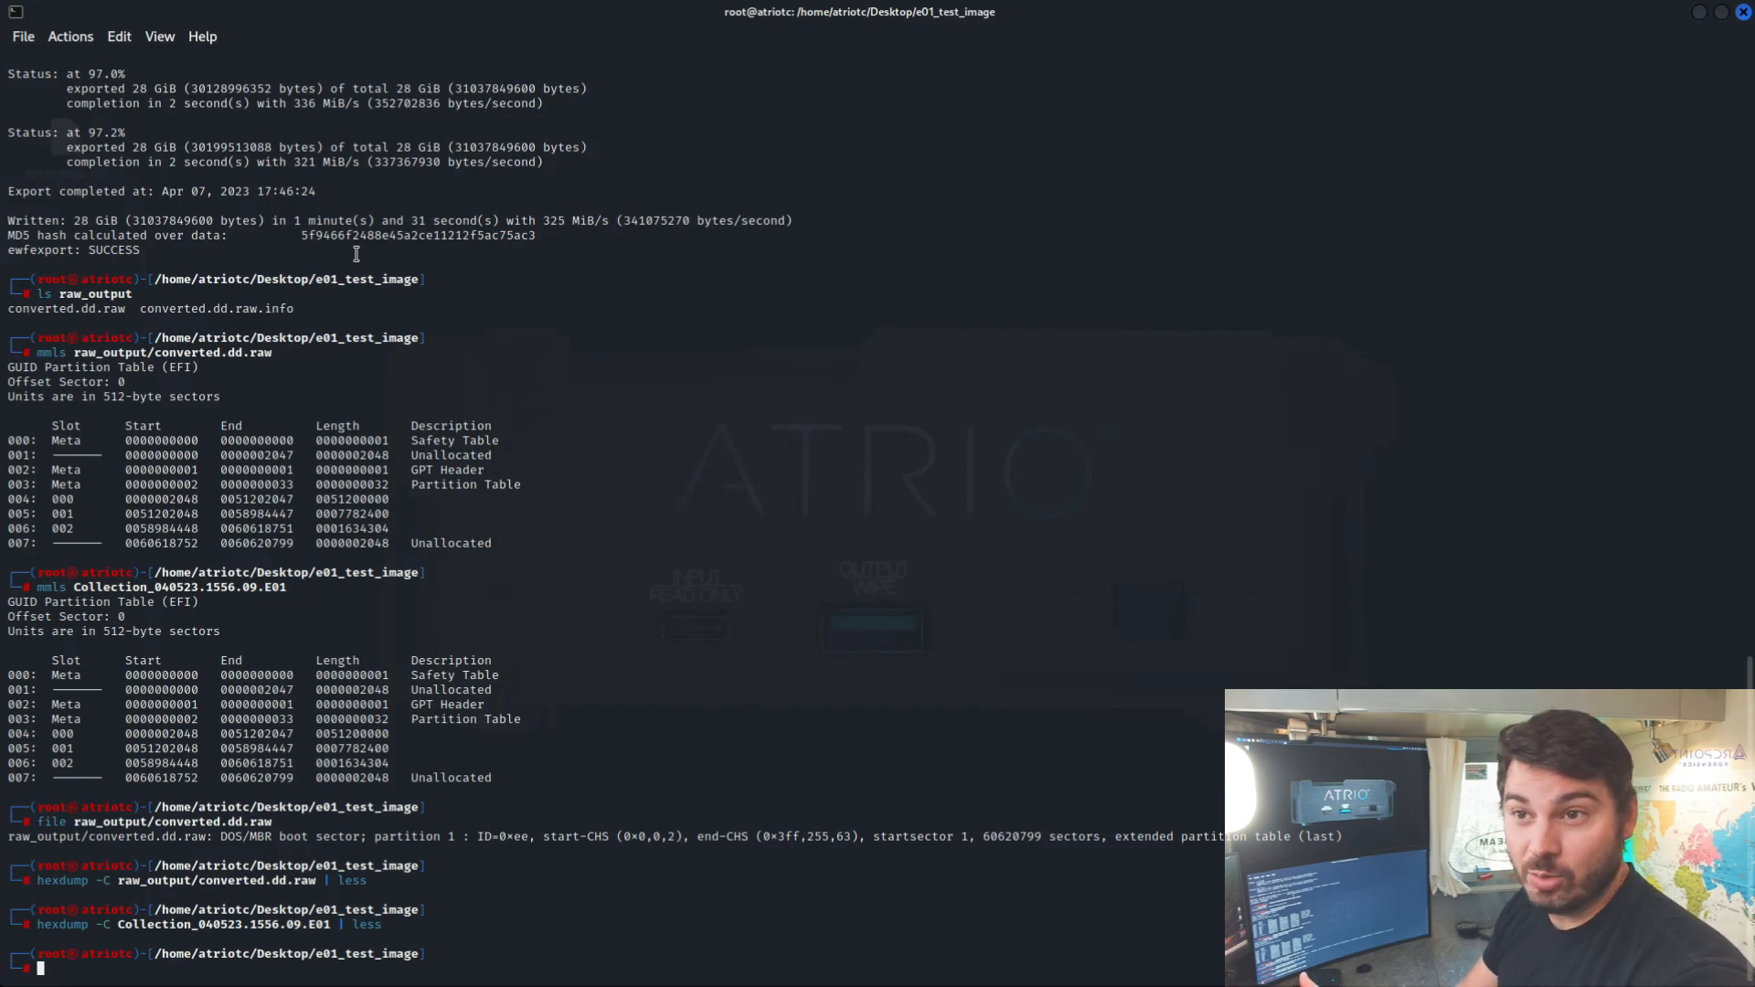
Create new_e01 and acquire converted.dd.raw as new_e01/newE01 via dc3dd piped to ewfacquirestream
text(mksir new_e01)
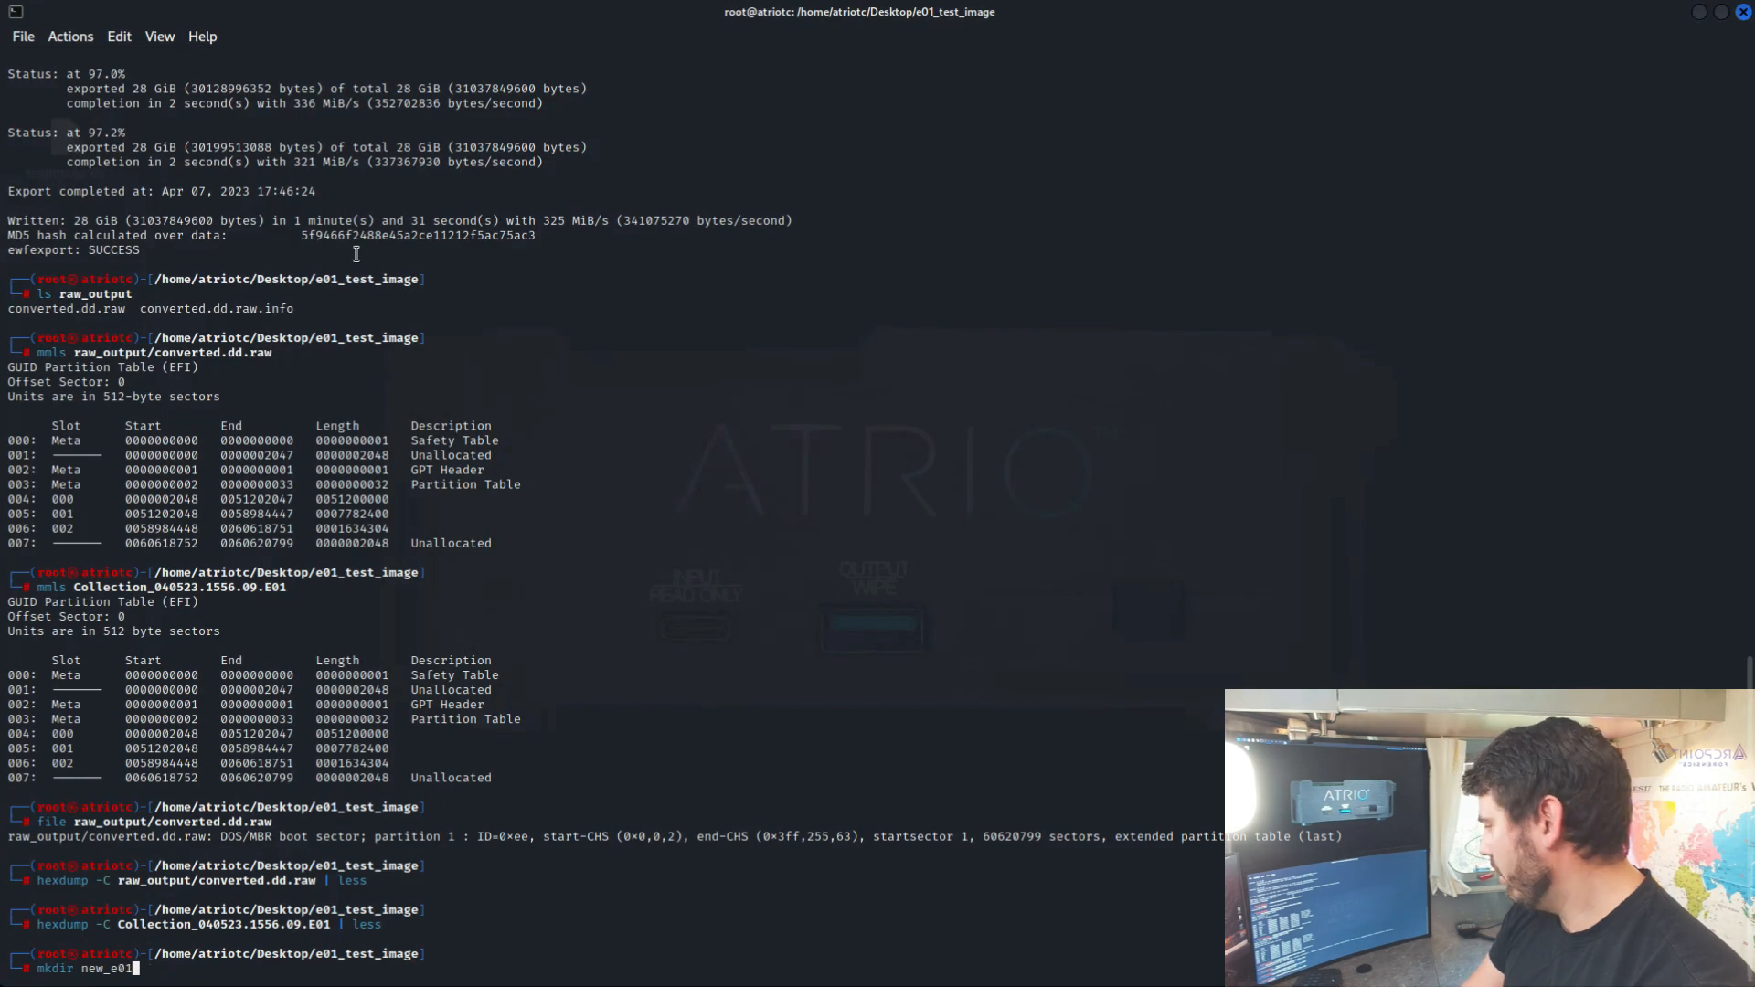
key(Return)
text(ls)
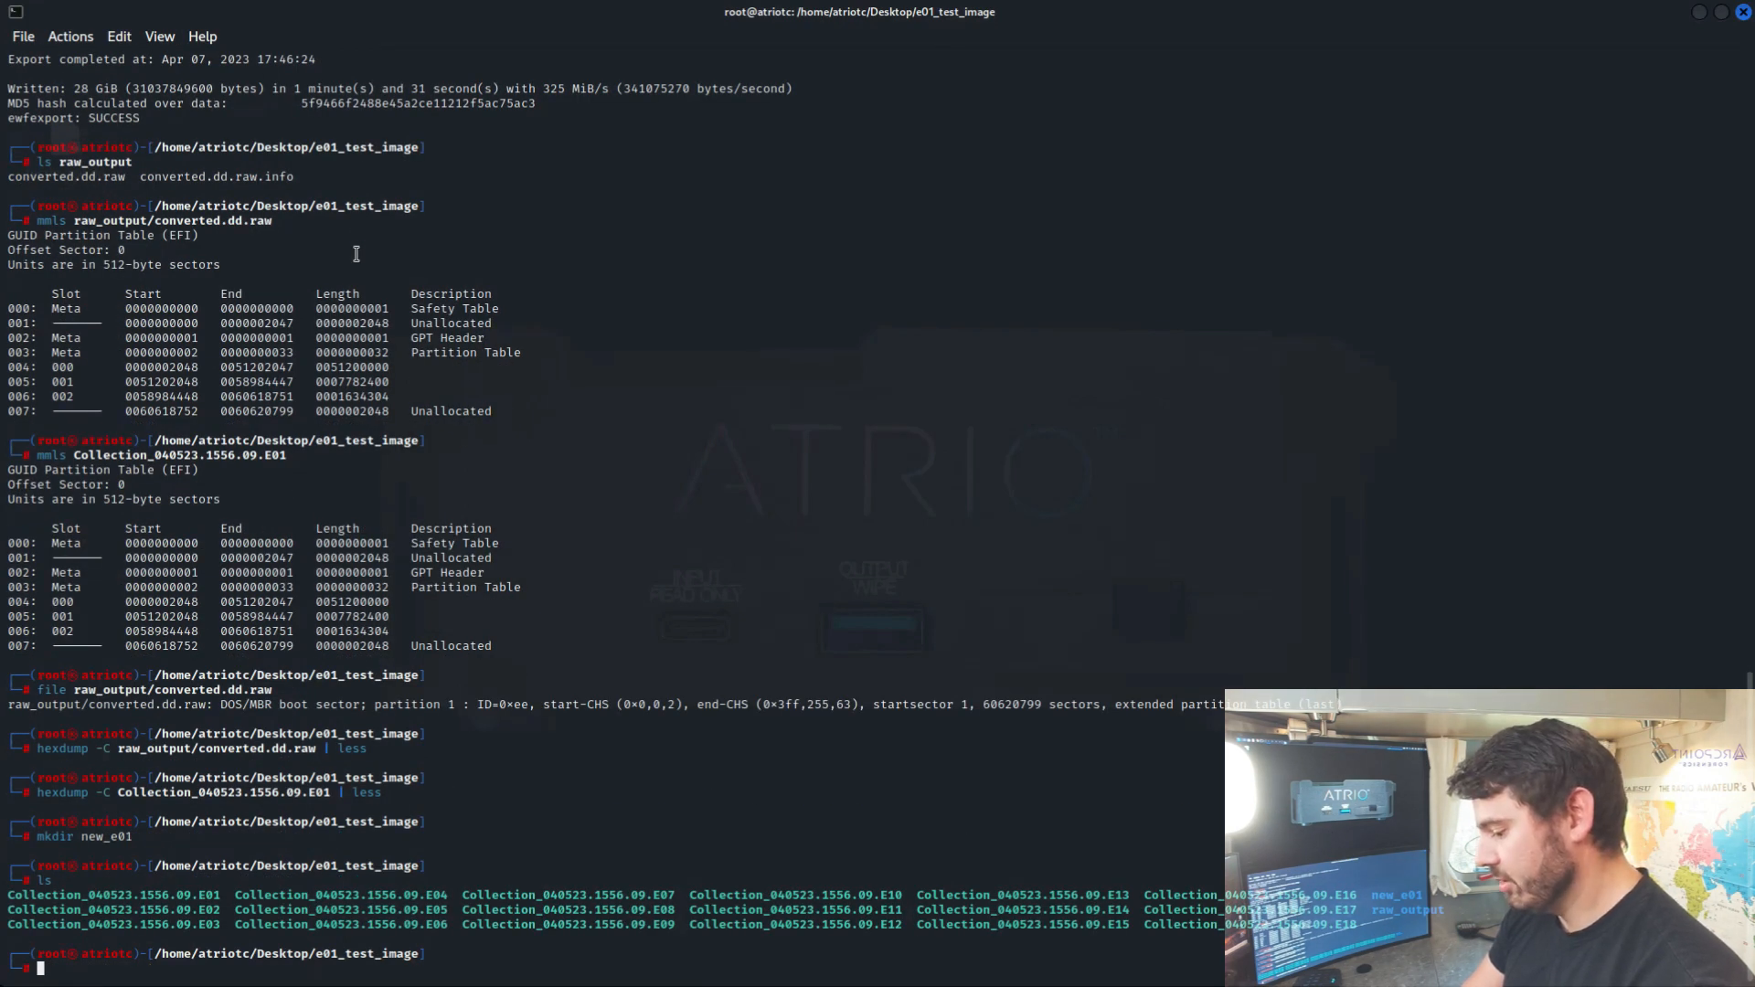
text(dc3dd if=raw_output/converted.dd.raw | ewfacquirestream -t e01_new/new_e01)
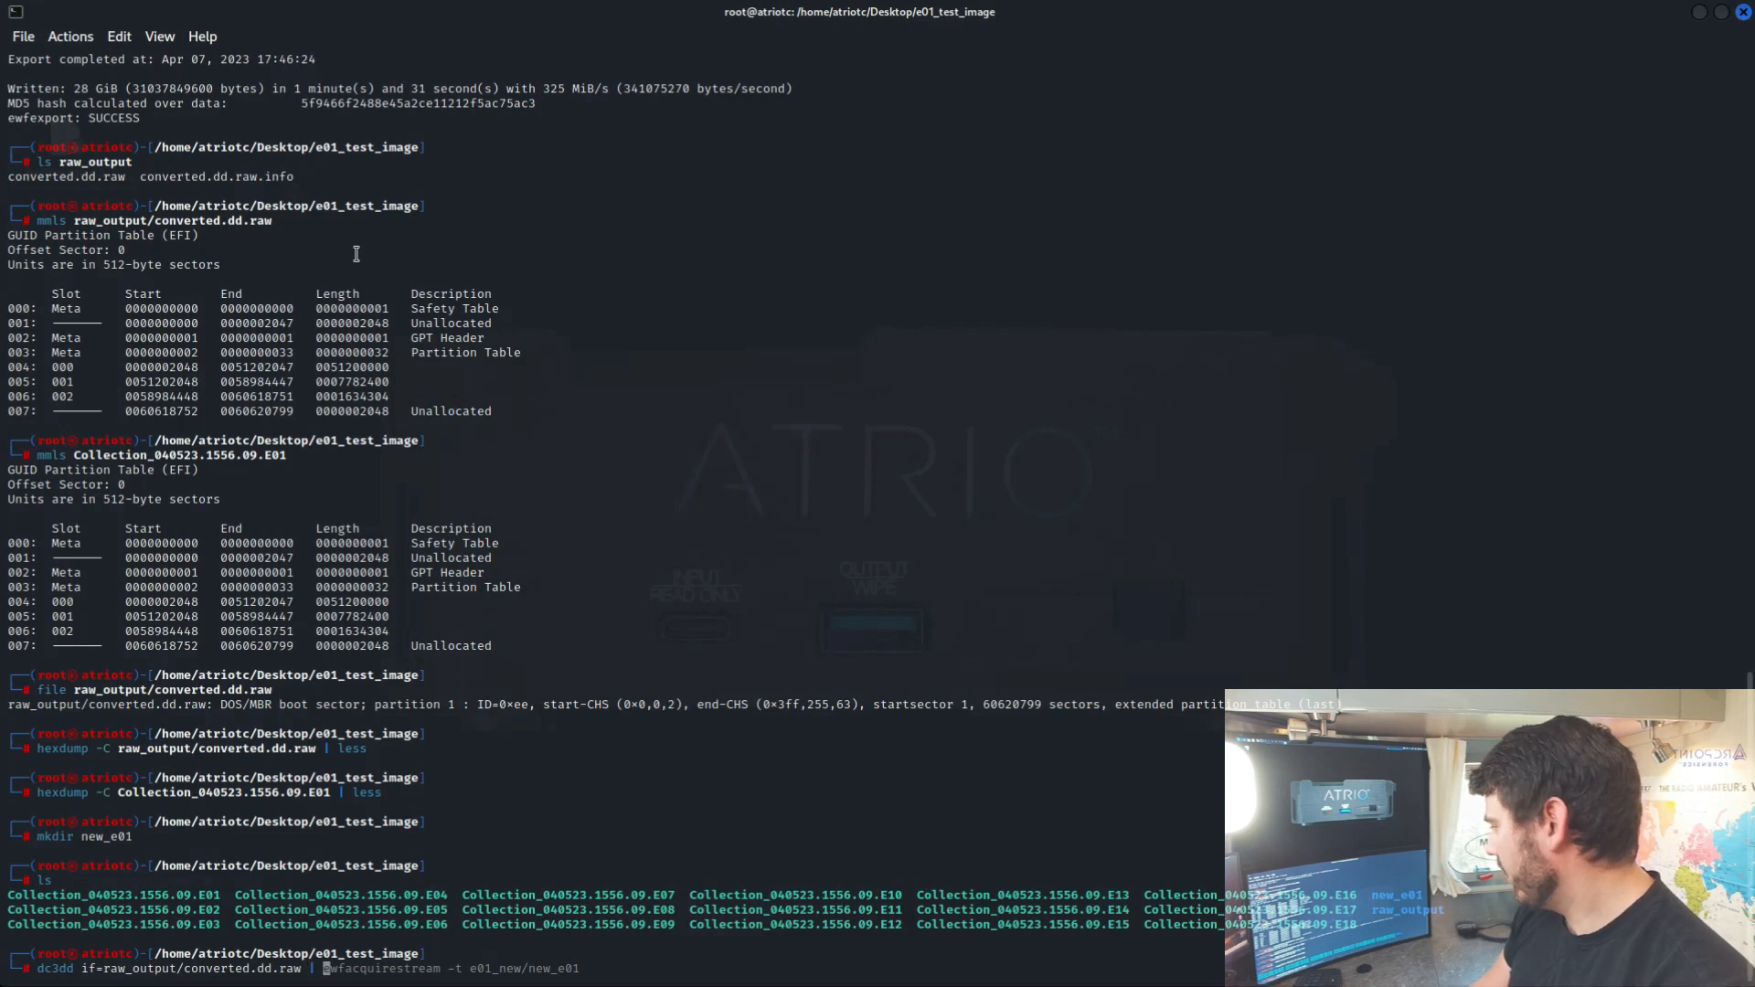
text(new_e01/)
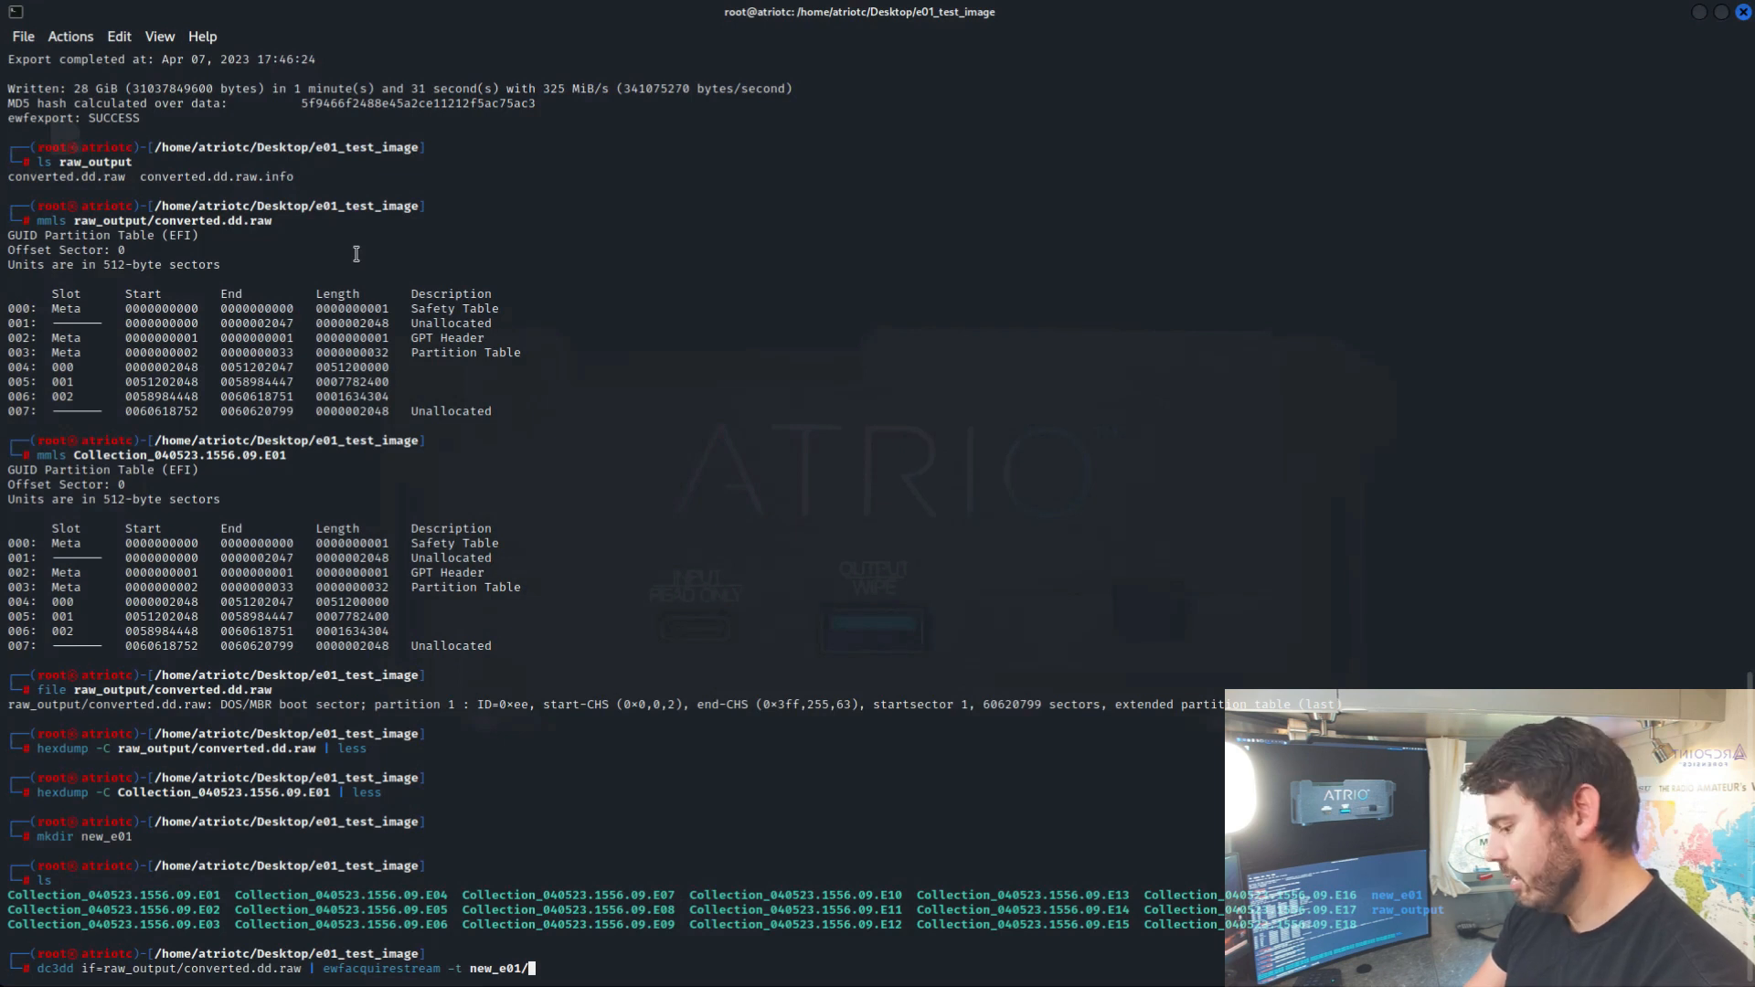
text(newE01)
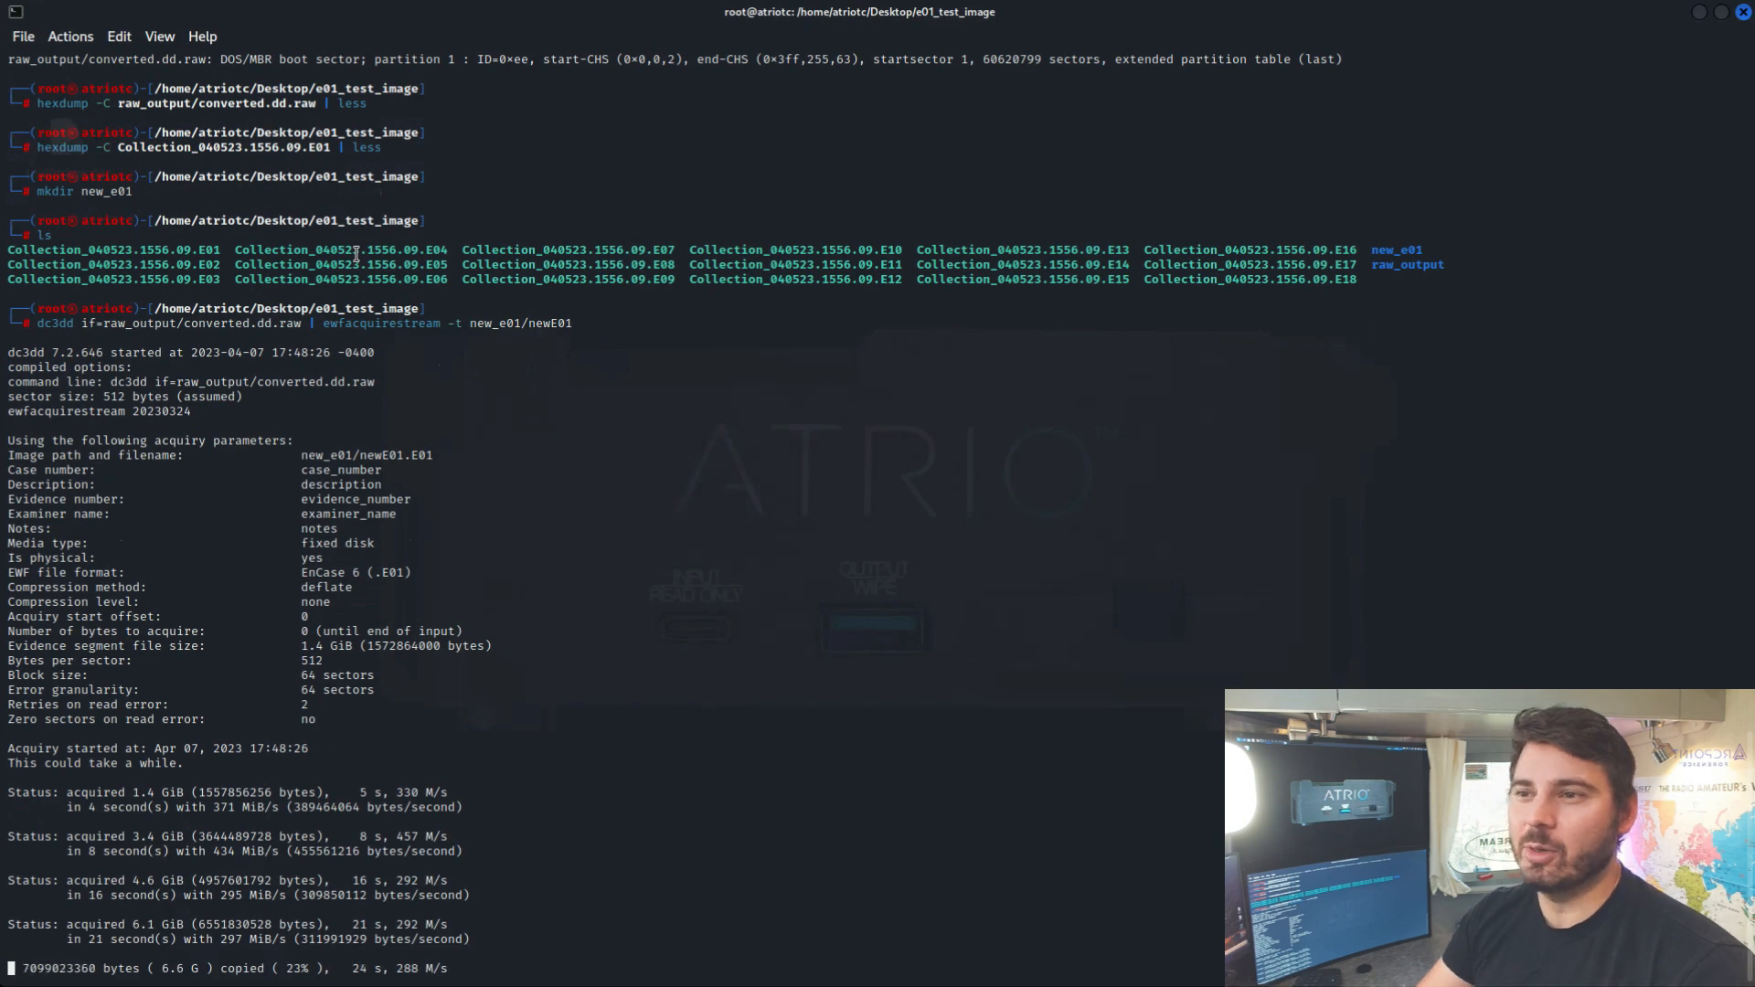
scroll(down, 3)
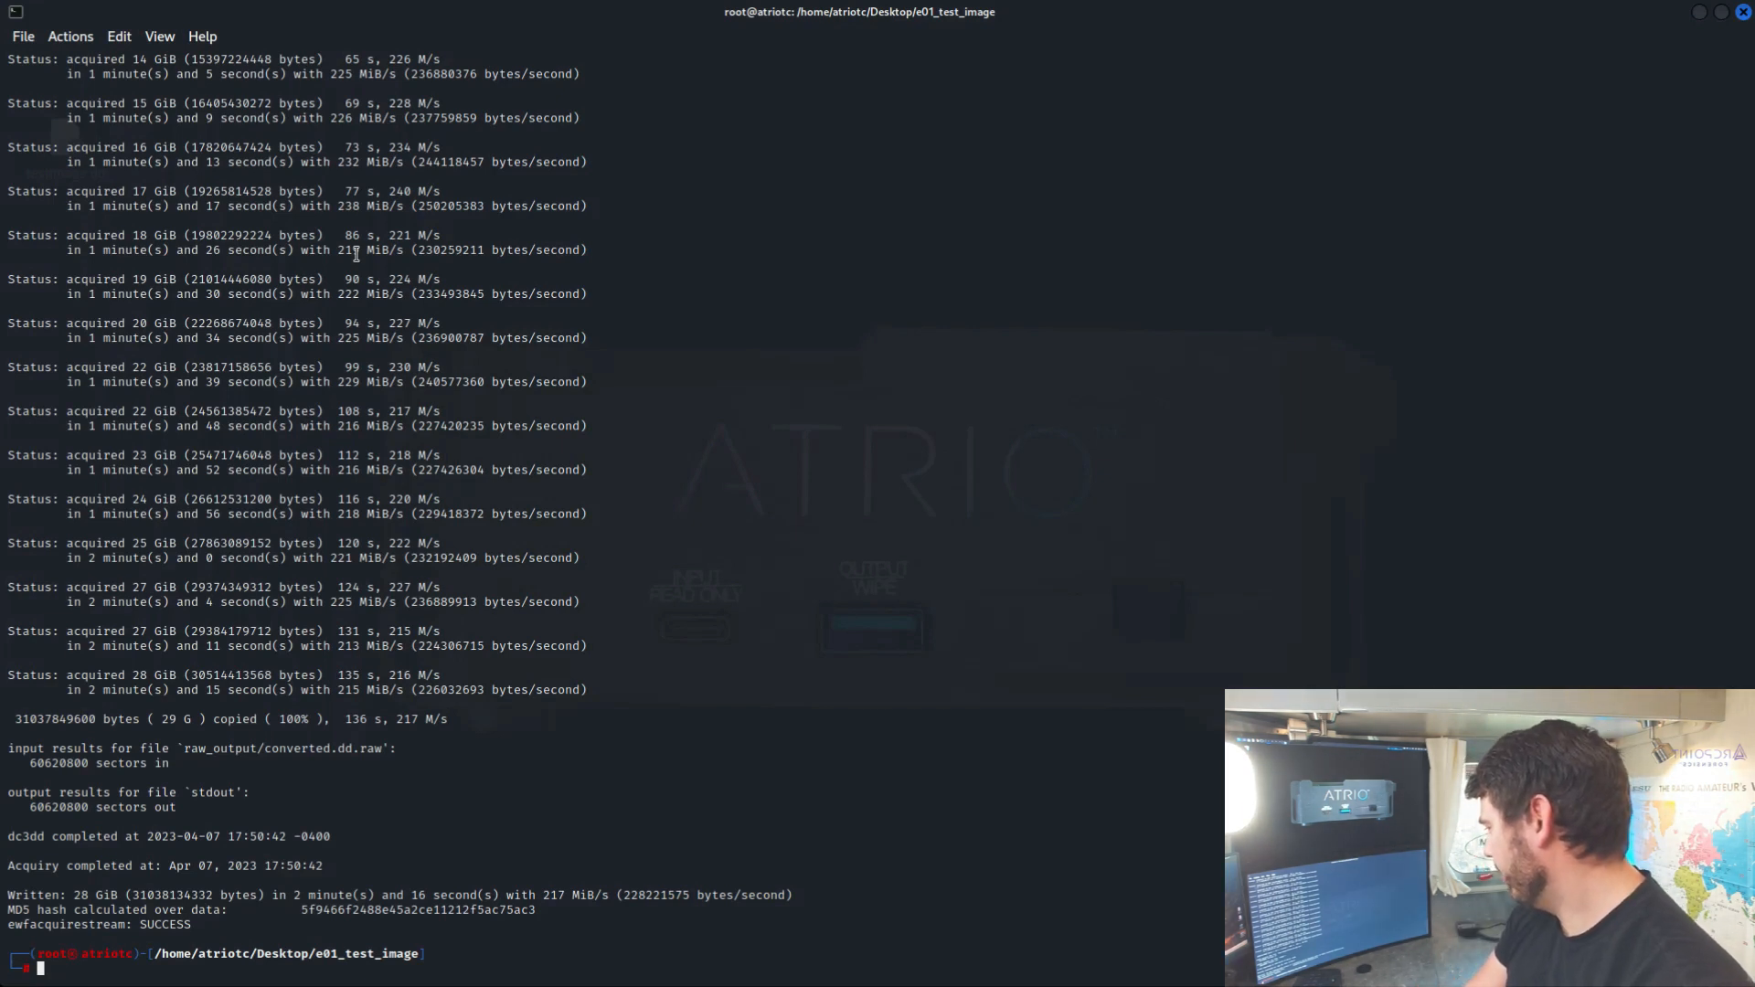
List new_e01 and check newE01.E01's partition layout and file type
text(ls raw_output)
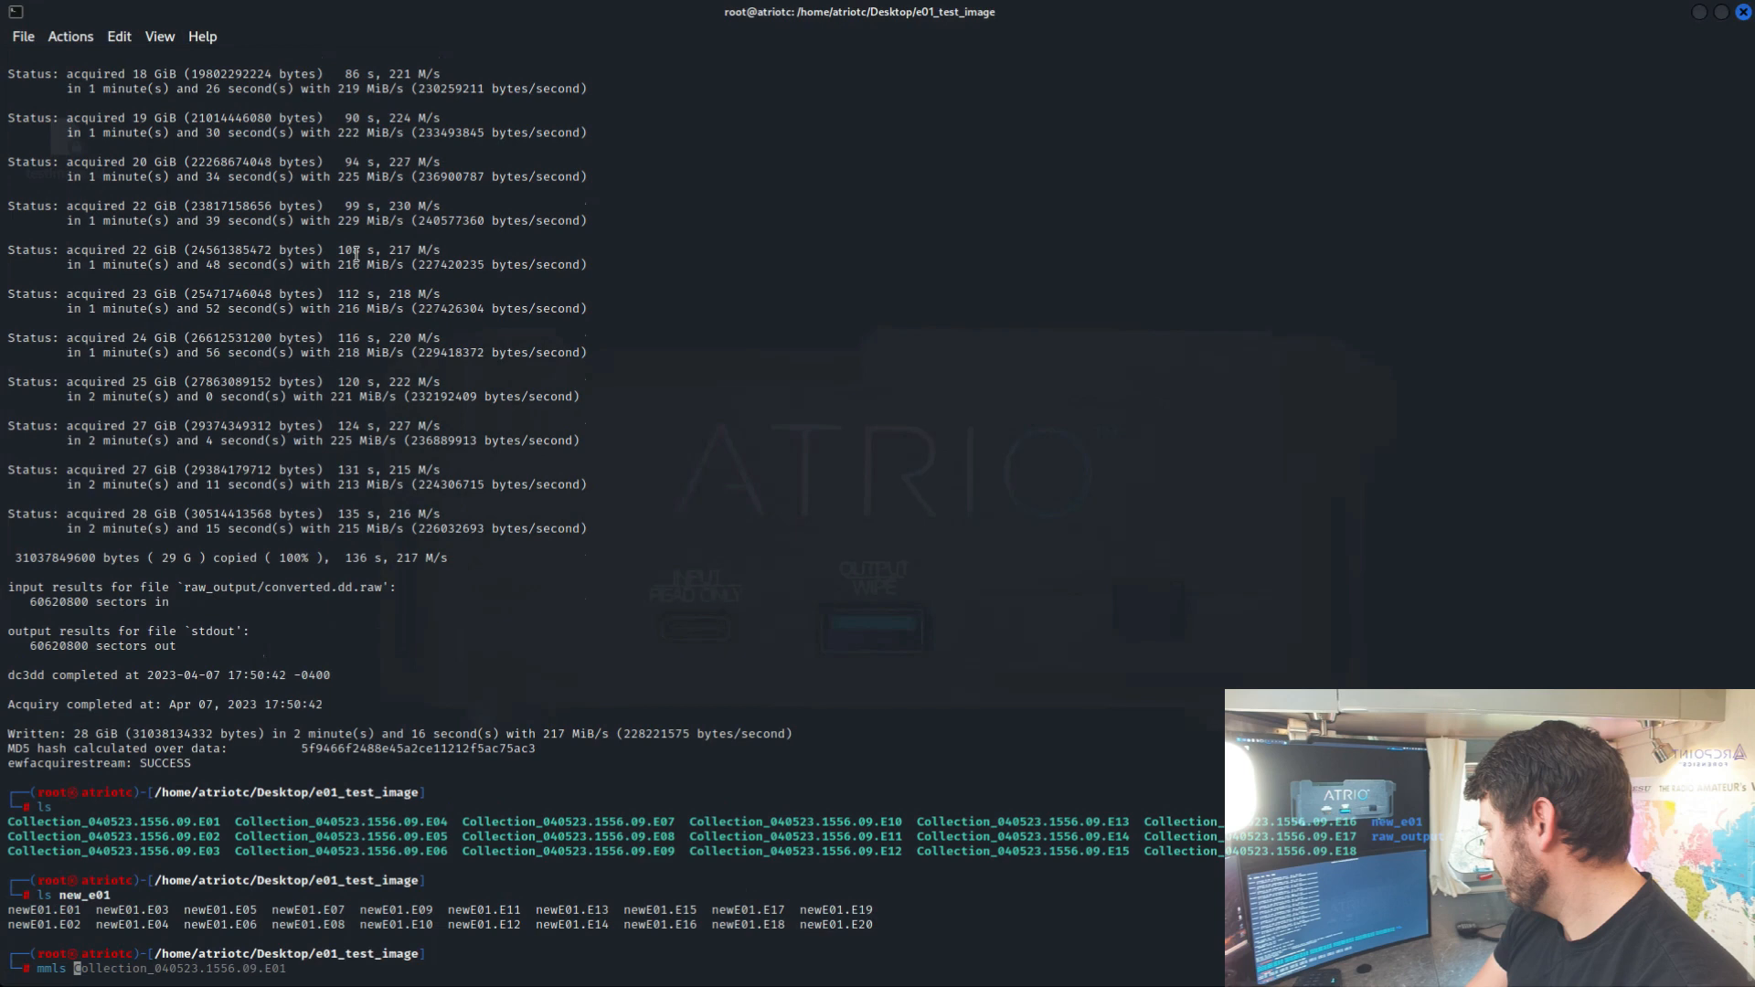
text(new_e01/newE01.E01)
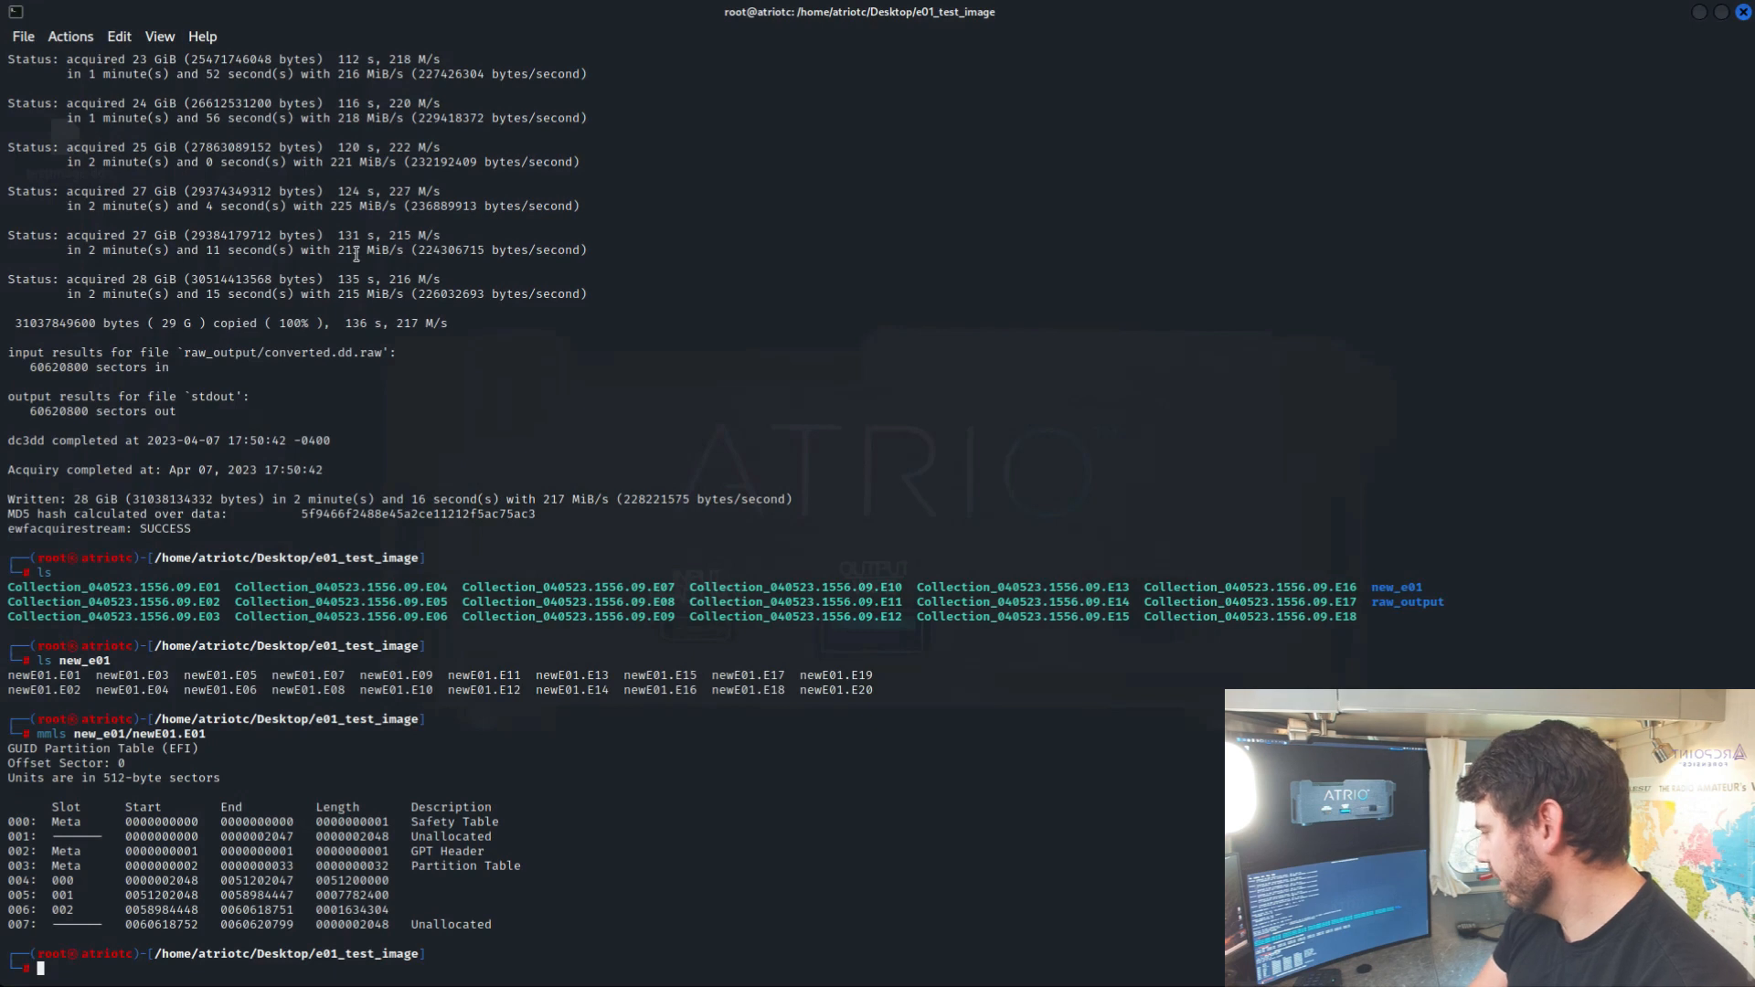
text(file raw_output/converted.dd.raw)
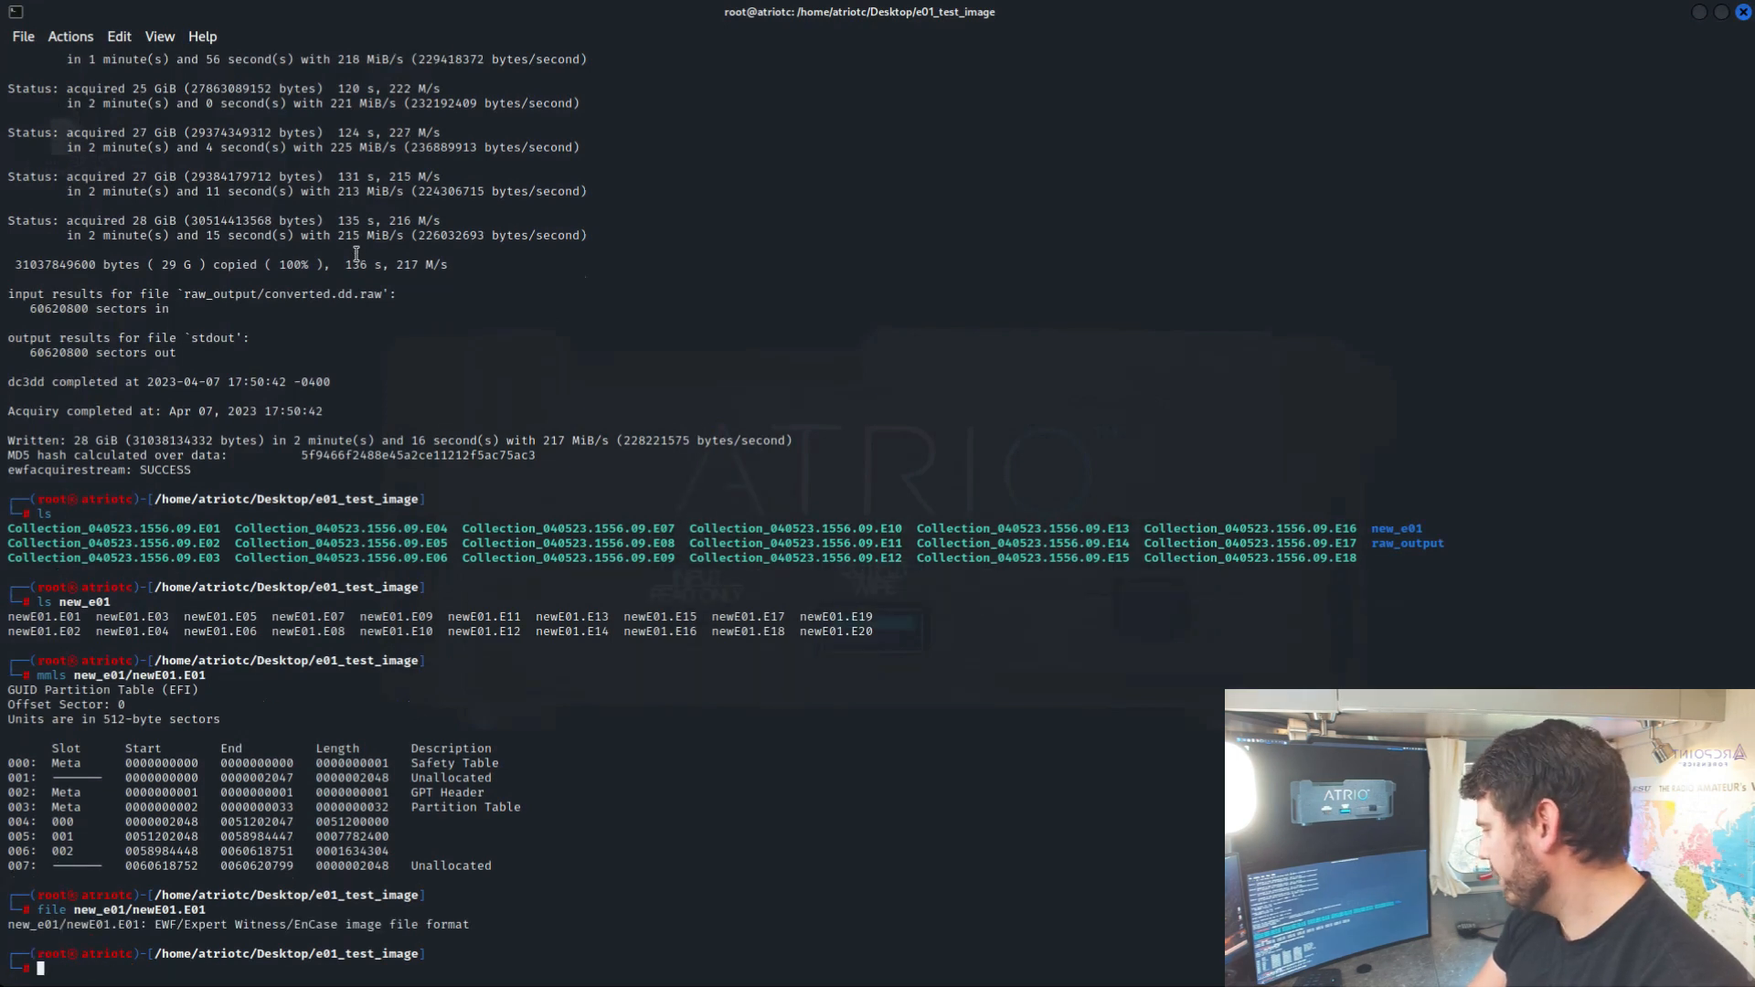
Identify the original E01's format, hexdump it, then clear and list folders
text(file Collection_040523.1556.09.E01)
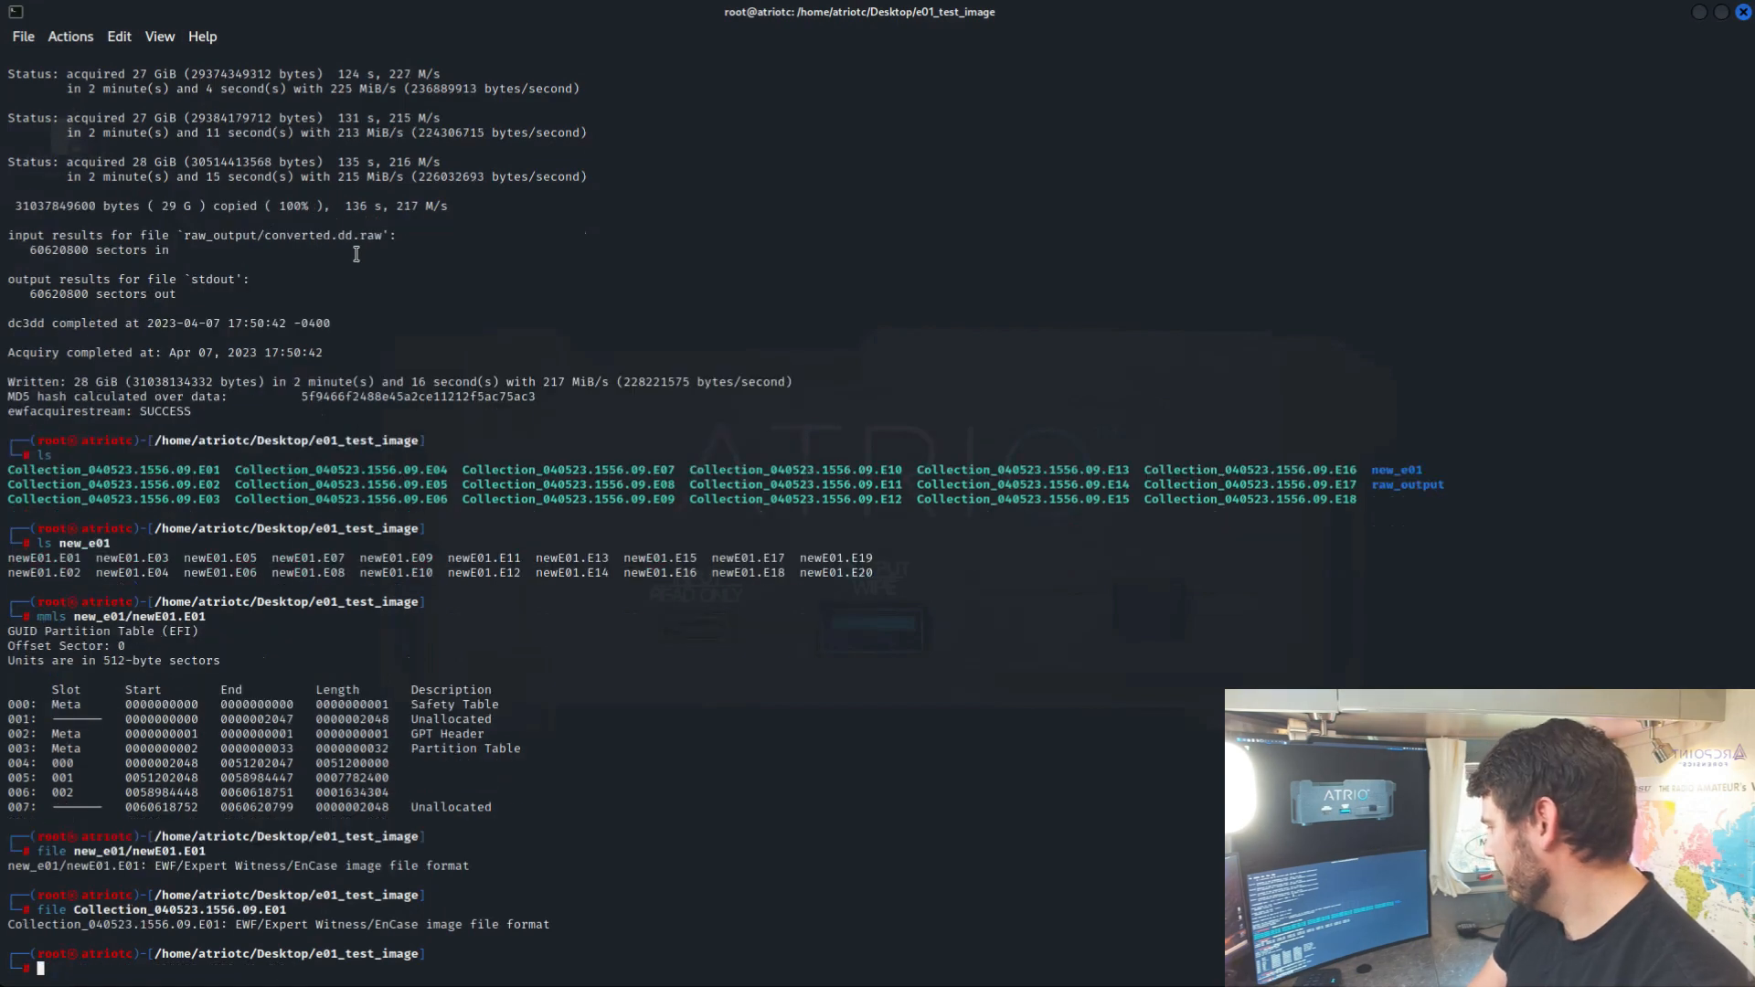
text(file Collection_040523.1556.09.E01)
text(file raw_output/converted.dd.raw)
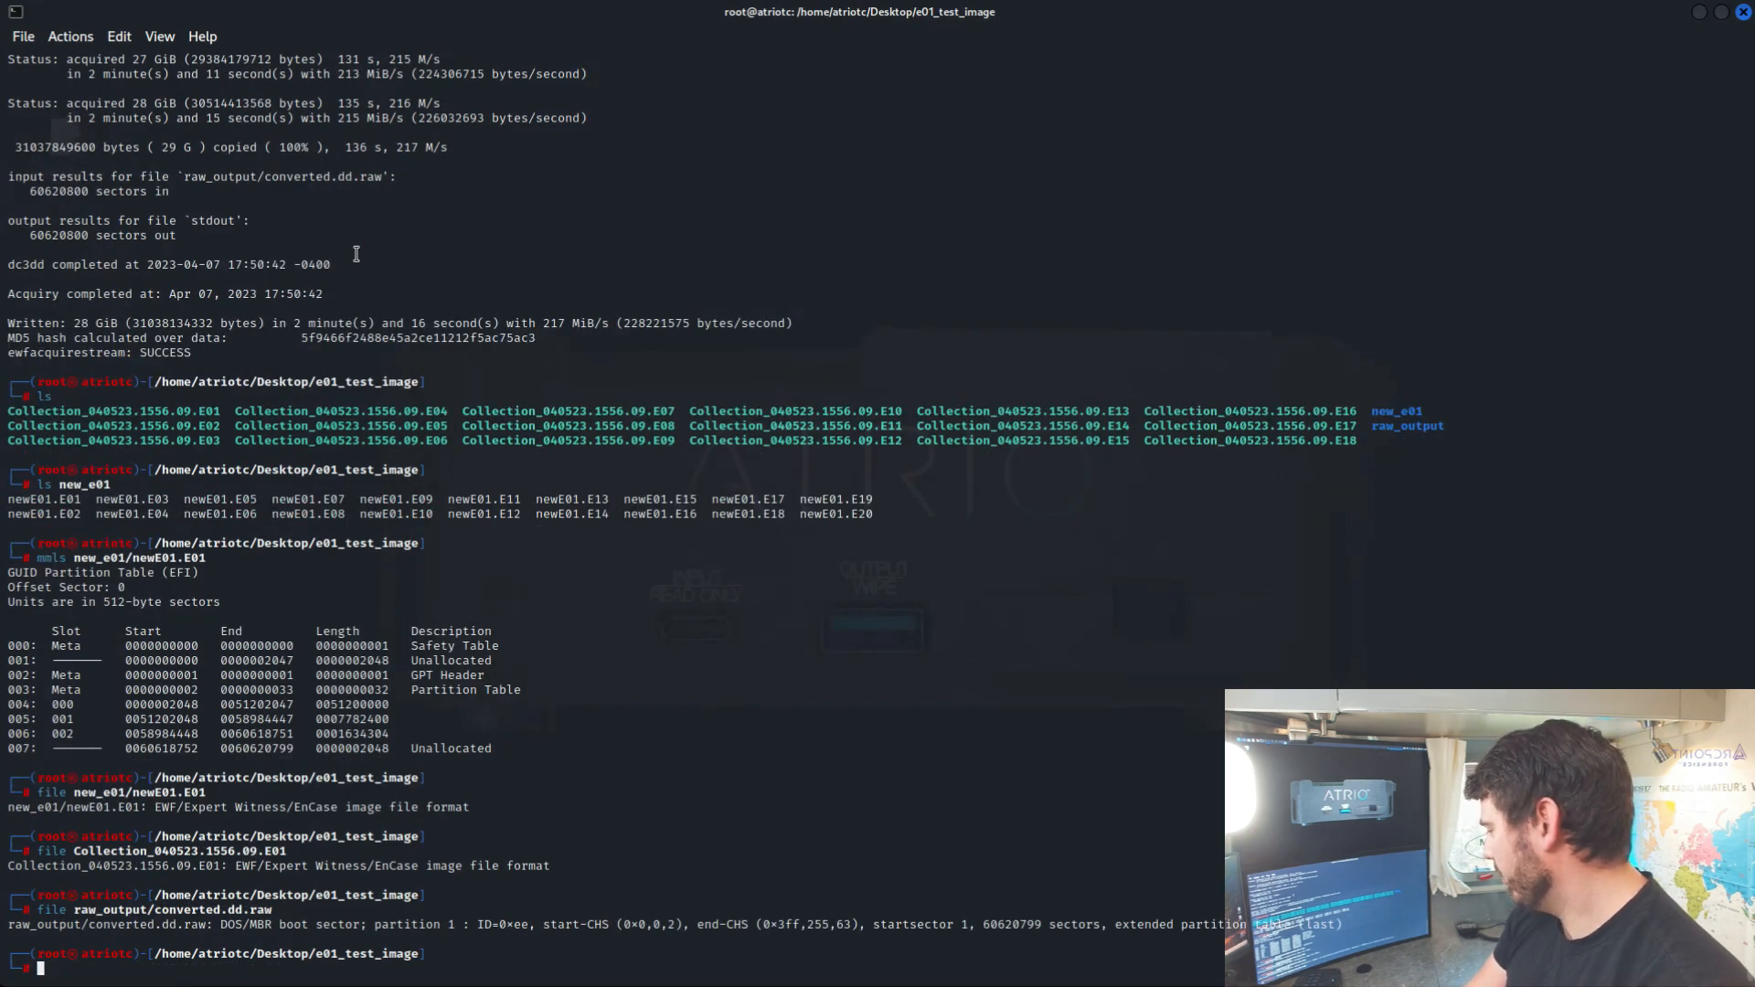
text(hexdump -C Collection_040523.1556.09.E01 | less)
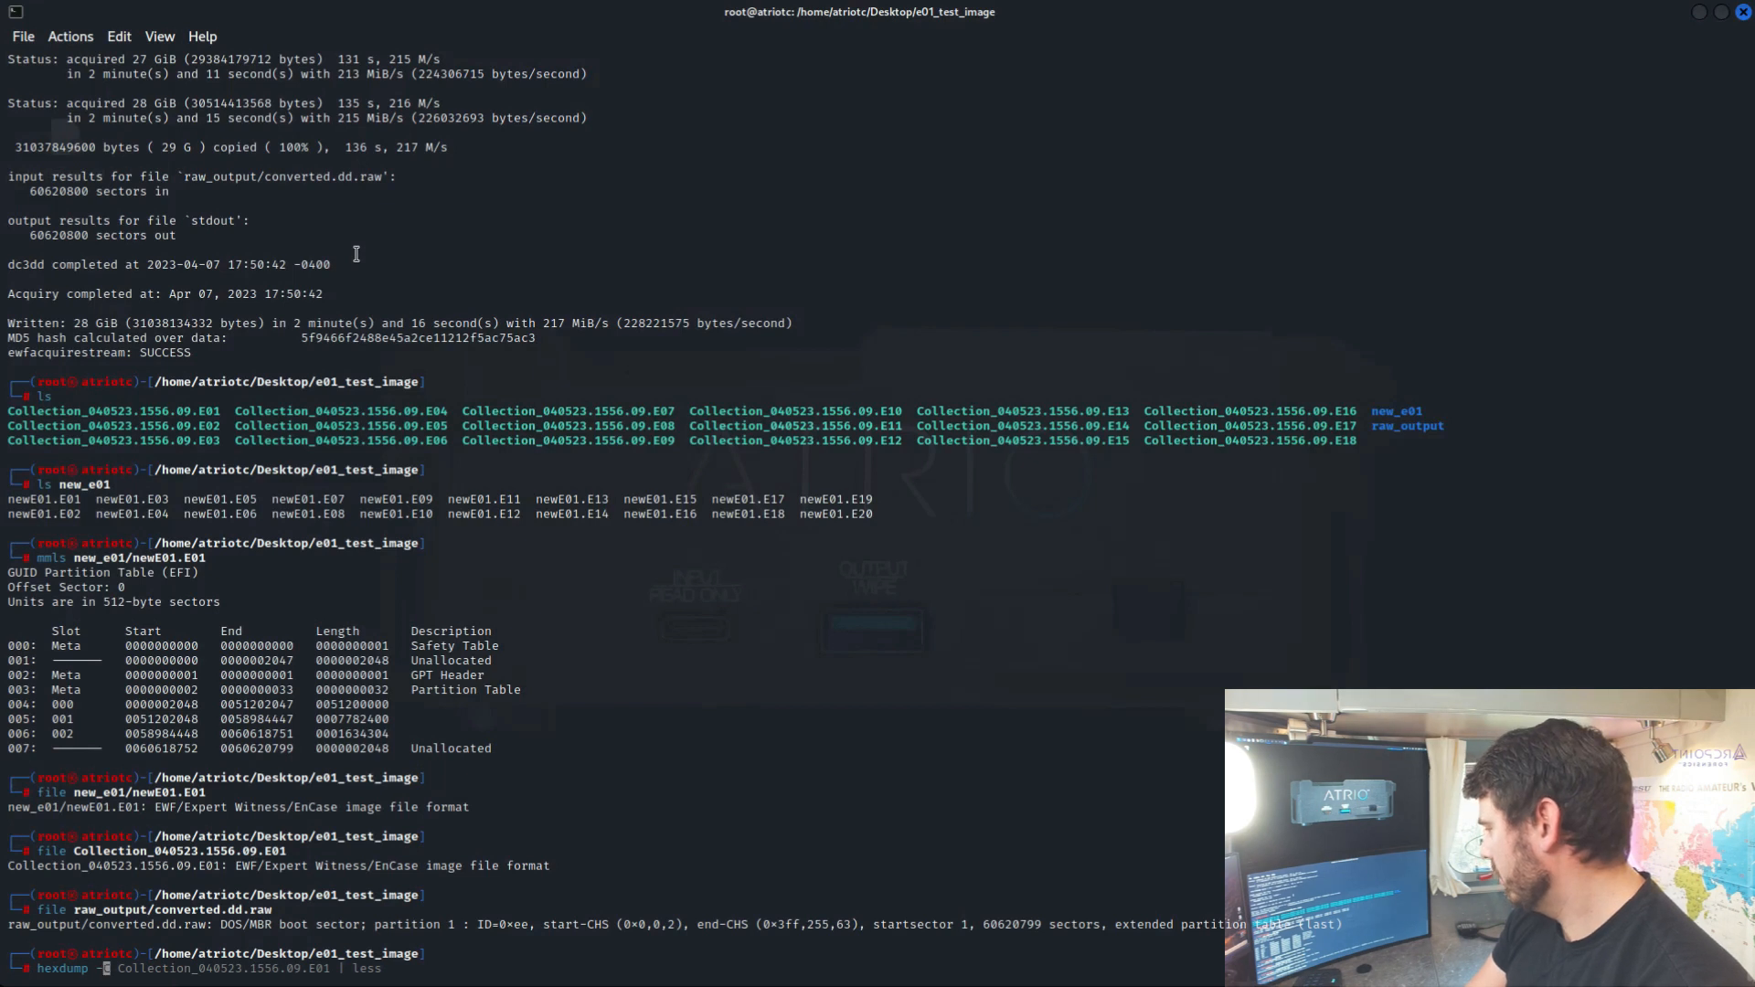
text(new_e01/)
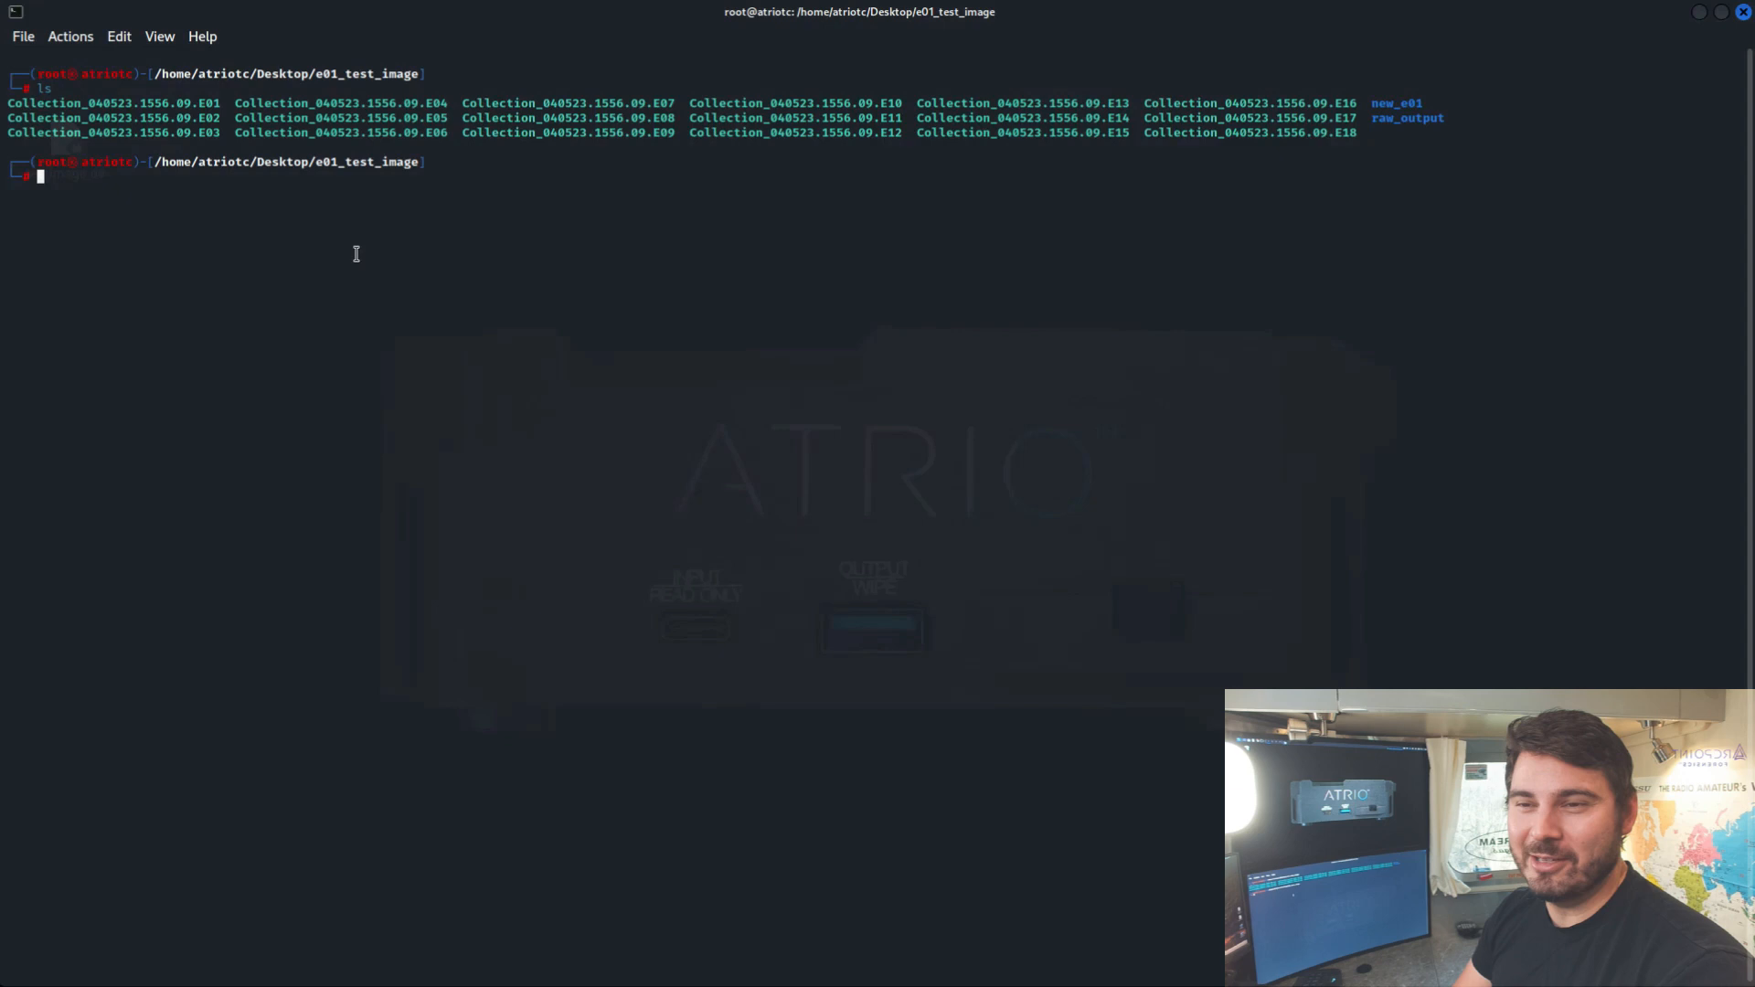
Verify Collection_040523.1556.09.E01 with ewfverify, confirming stored and calculated MD5 match
text(ewfexport -u Collection_040523.1556.09.E01 -t raw_output/converted.dd)
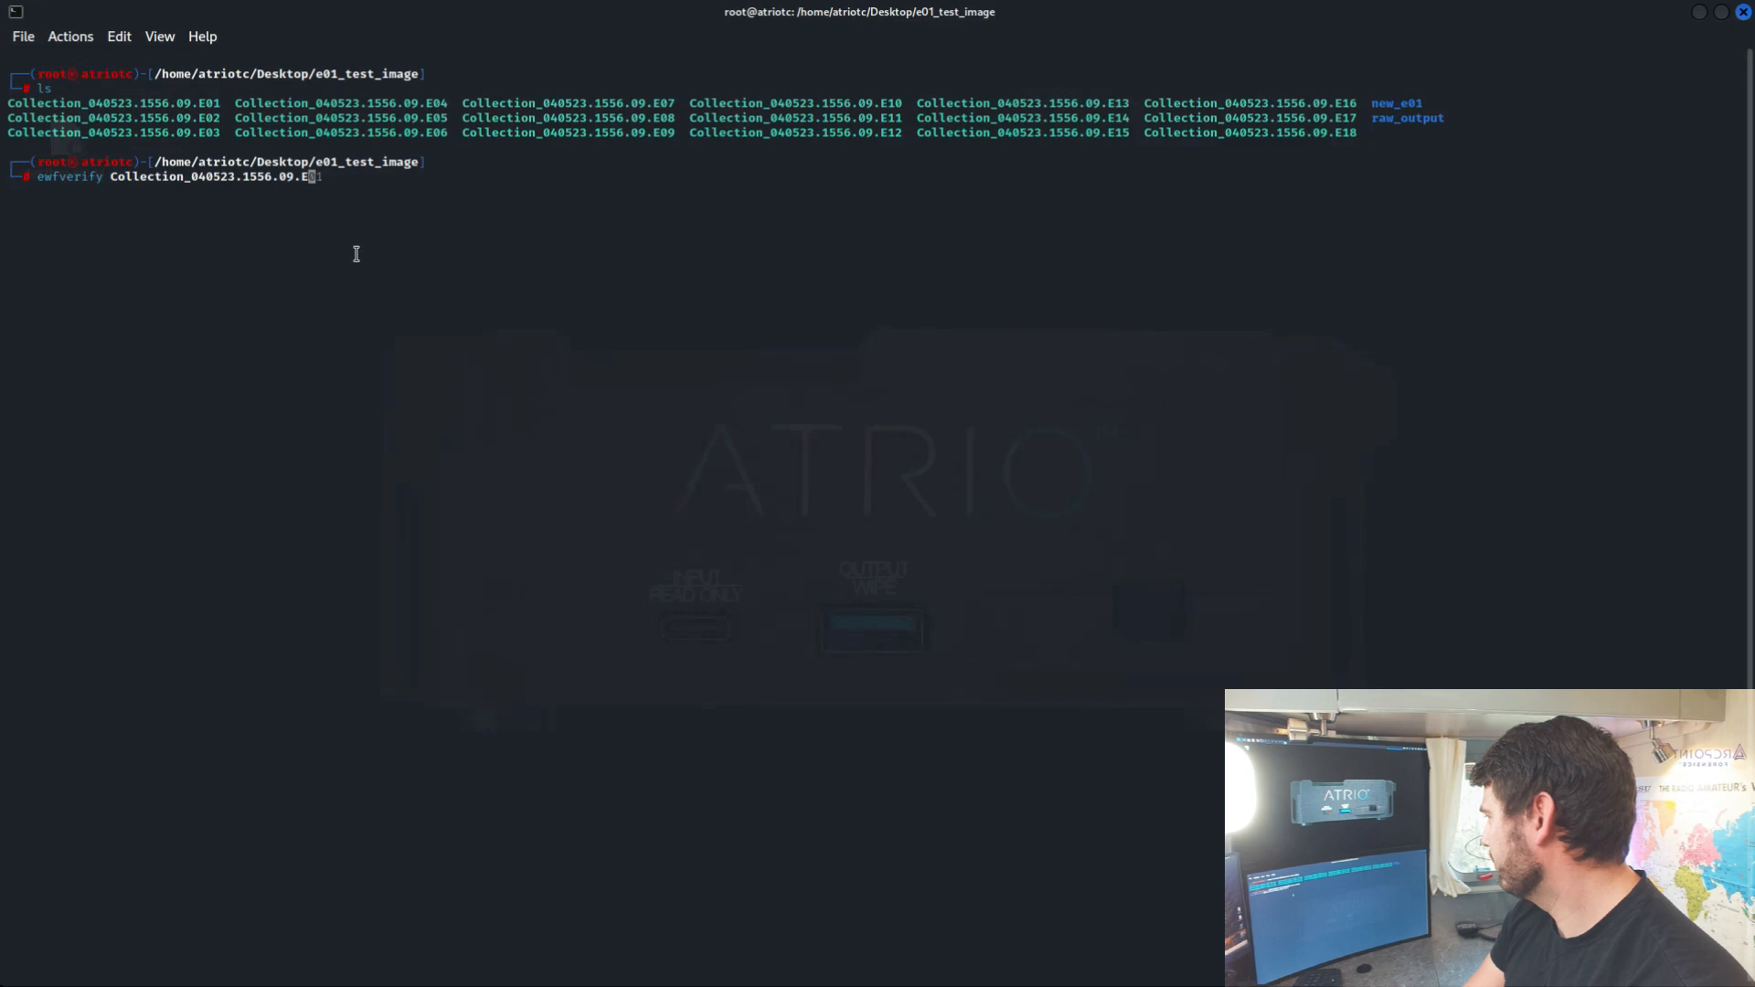
text(1)
key(Return)
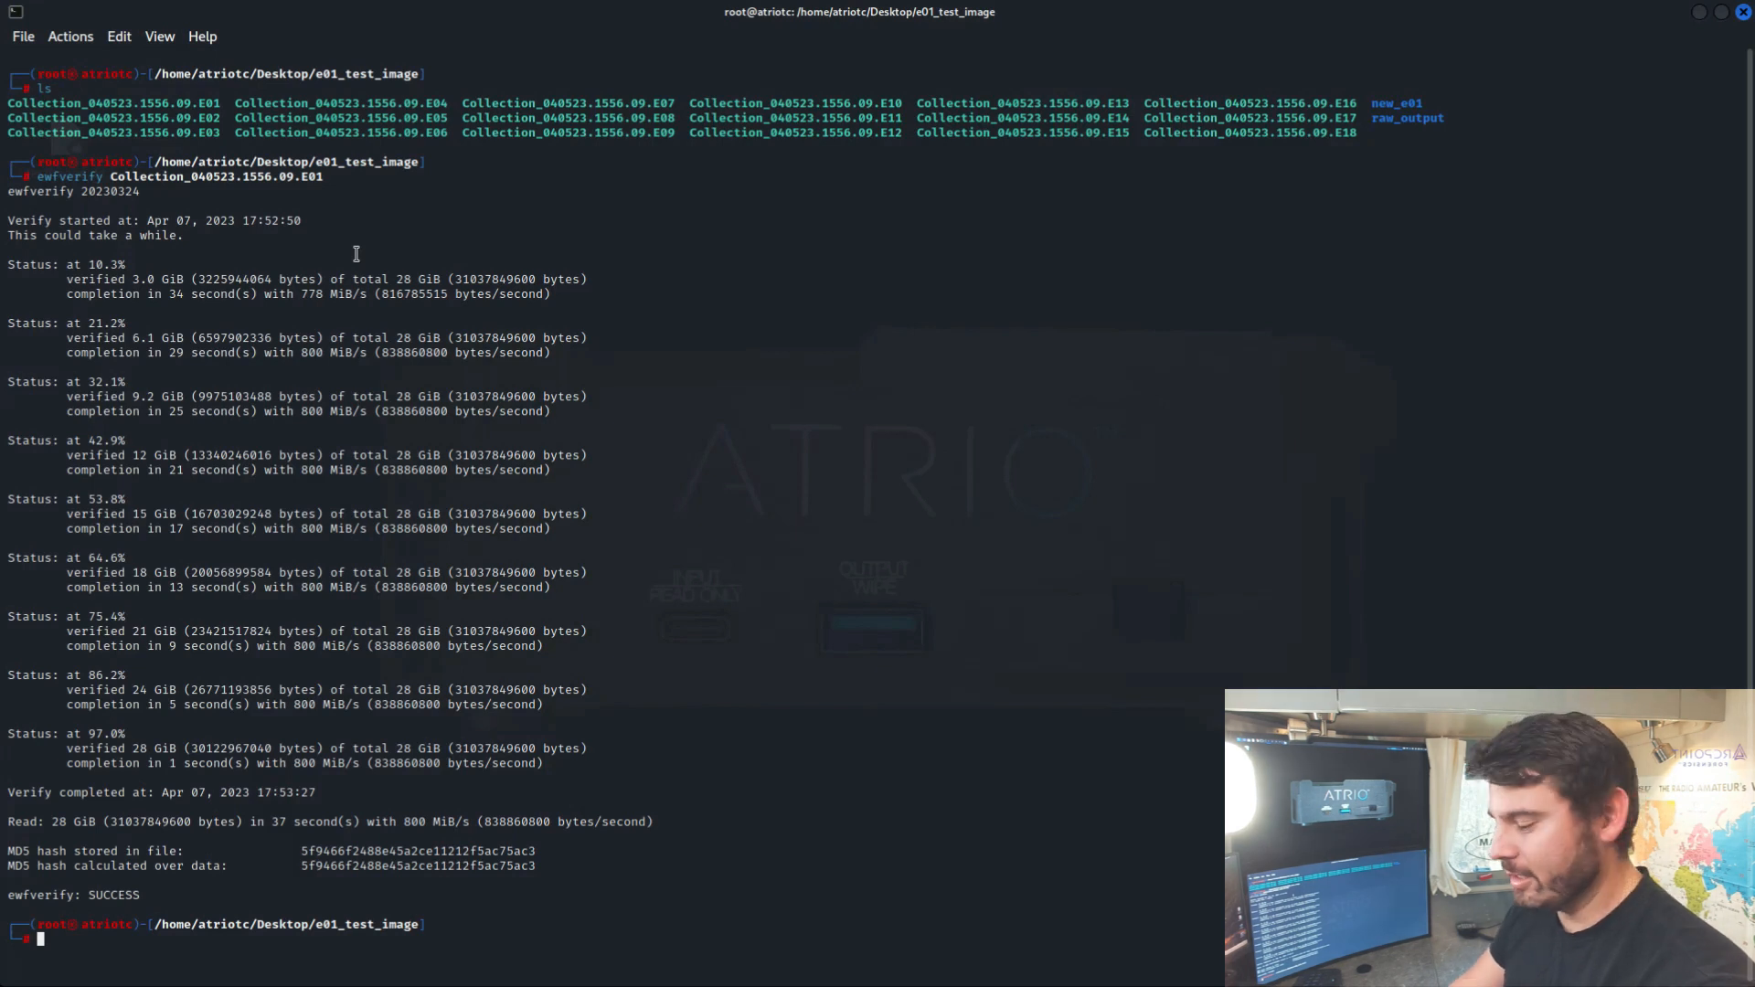
text(ewfverify Collection_040523.1556.09.E01)
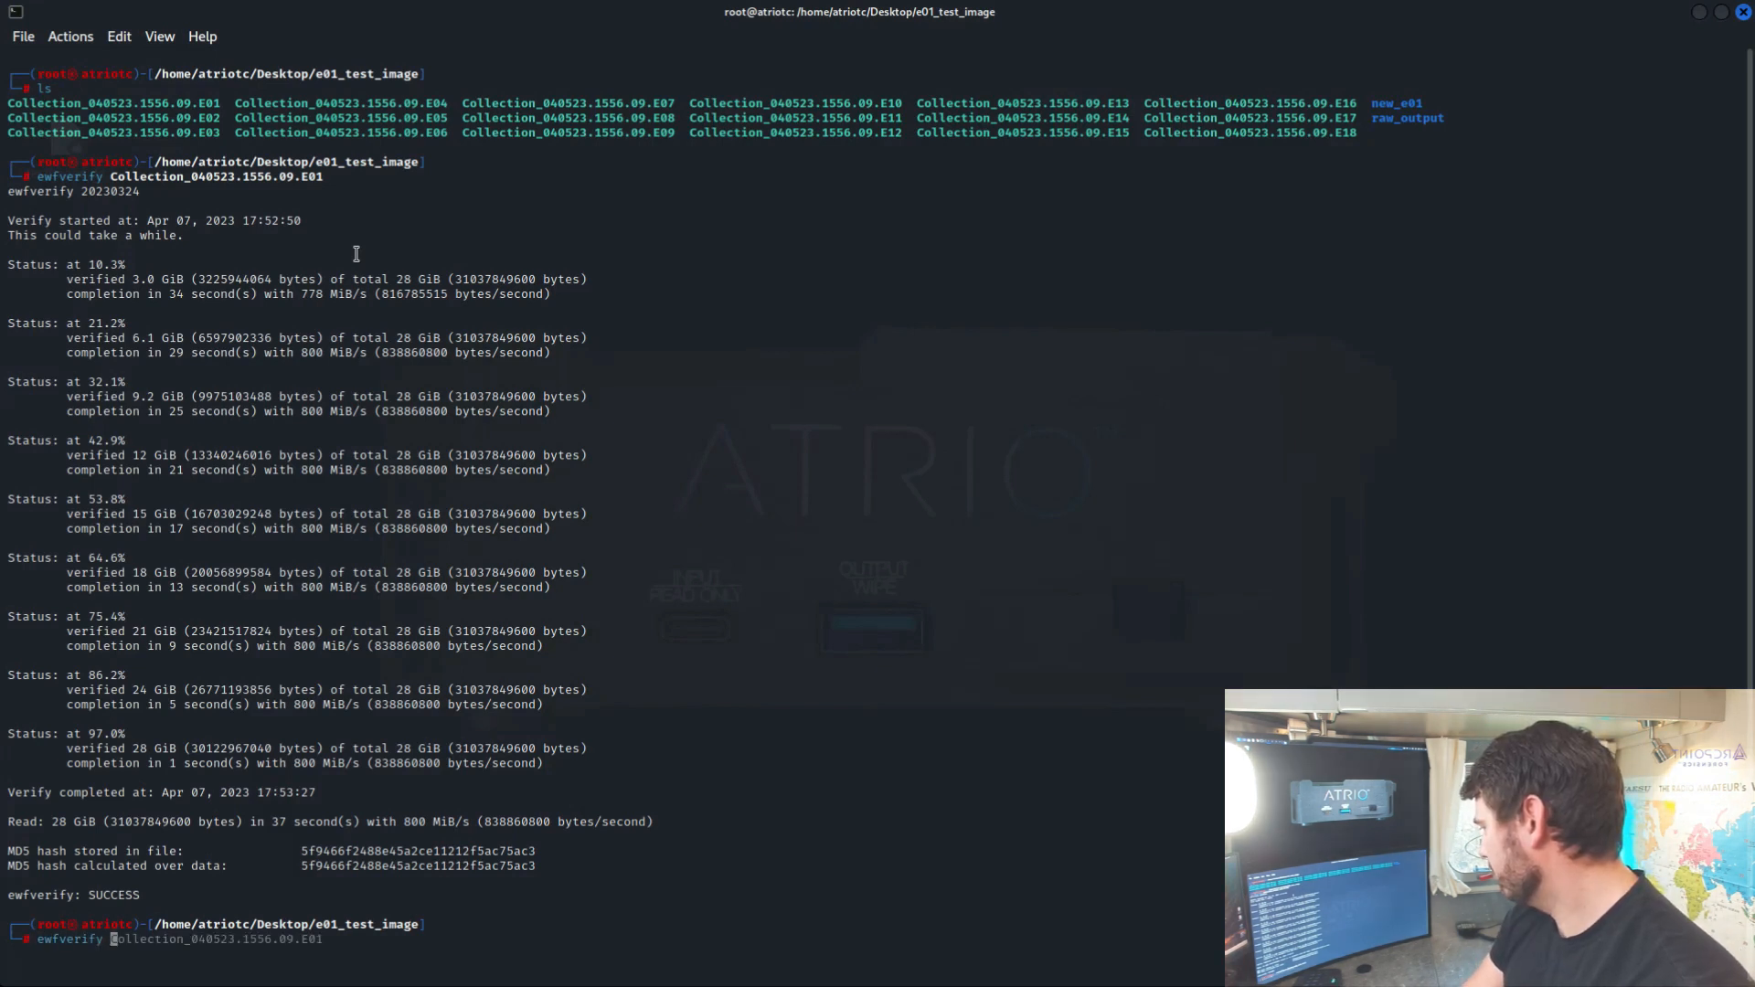
Verify new_e01/newE01.E01 with ewfverify and compare against md5sum of converted.dd.raw
text(new_e01/newE01.E01)
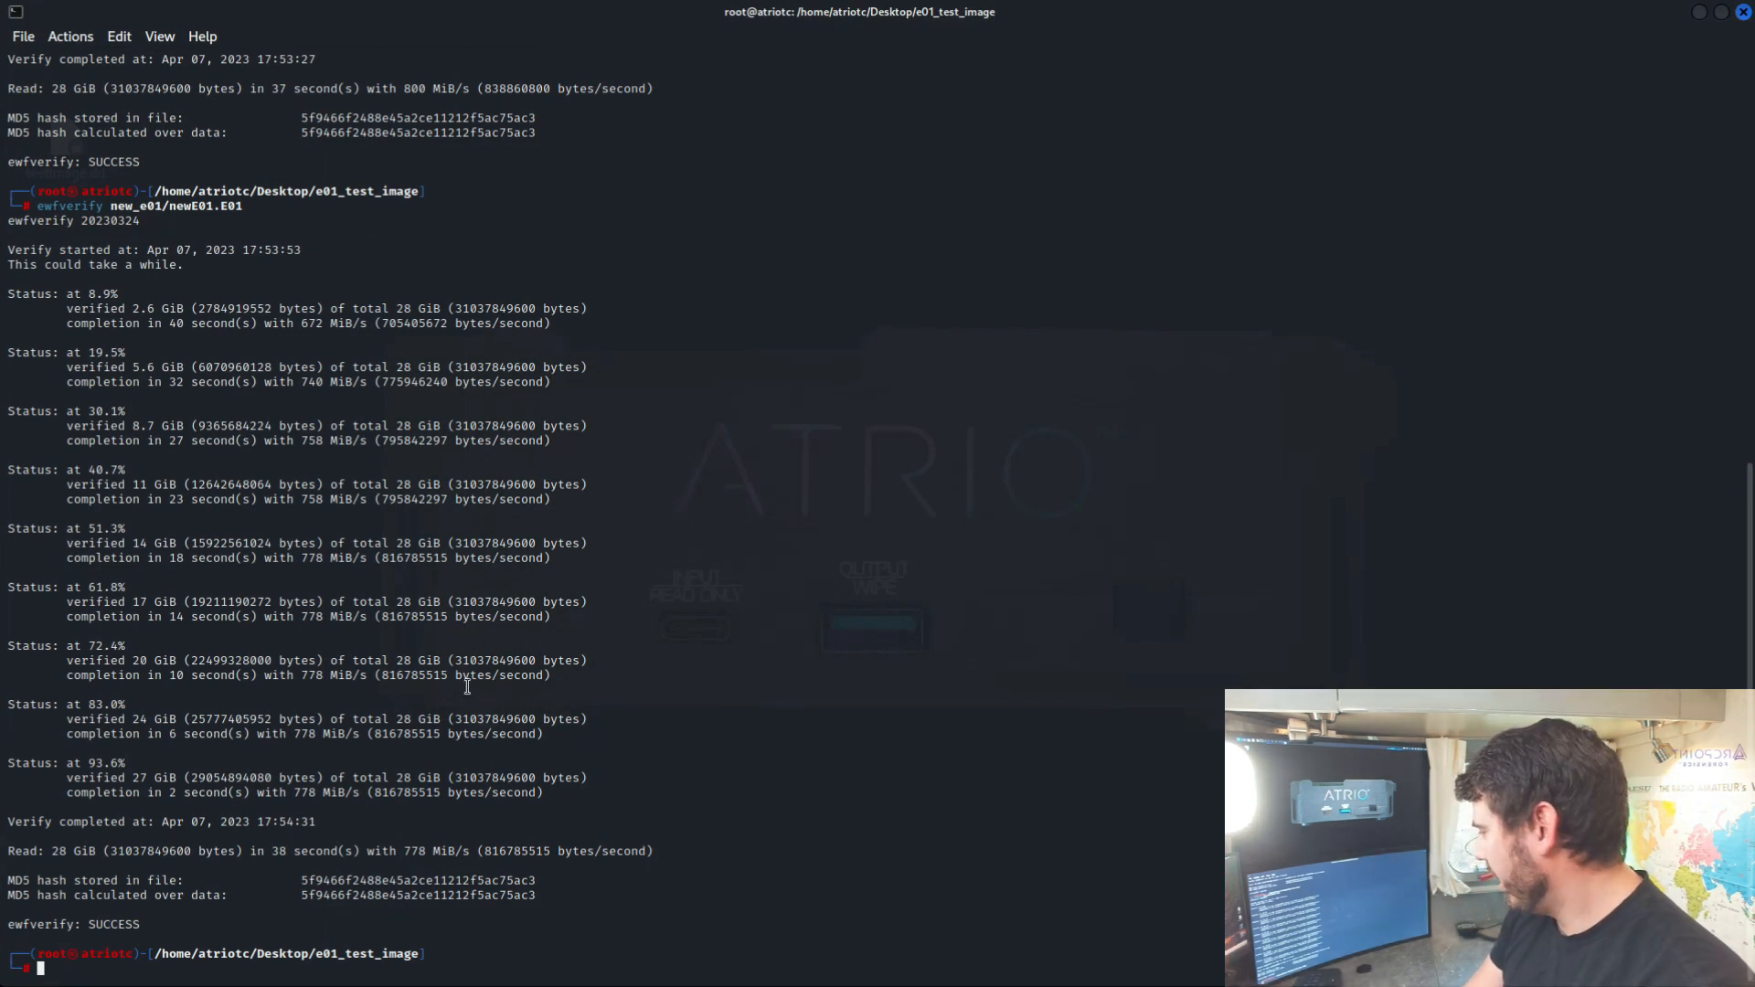
text(md5sum raw_output/converted.dd.raw)
text(rm new_e01/newE01.E*)
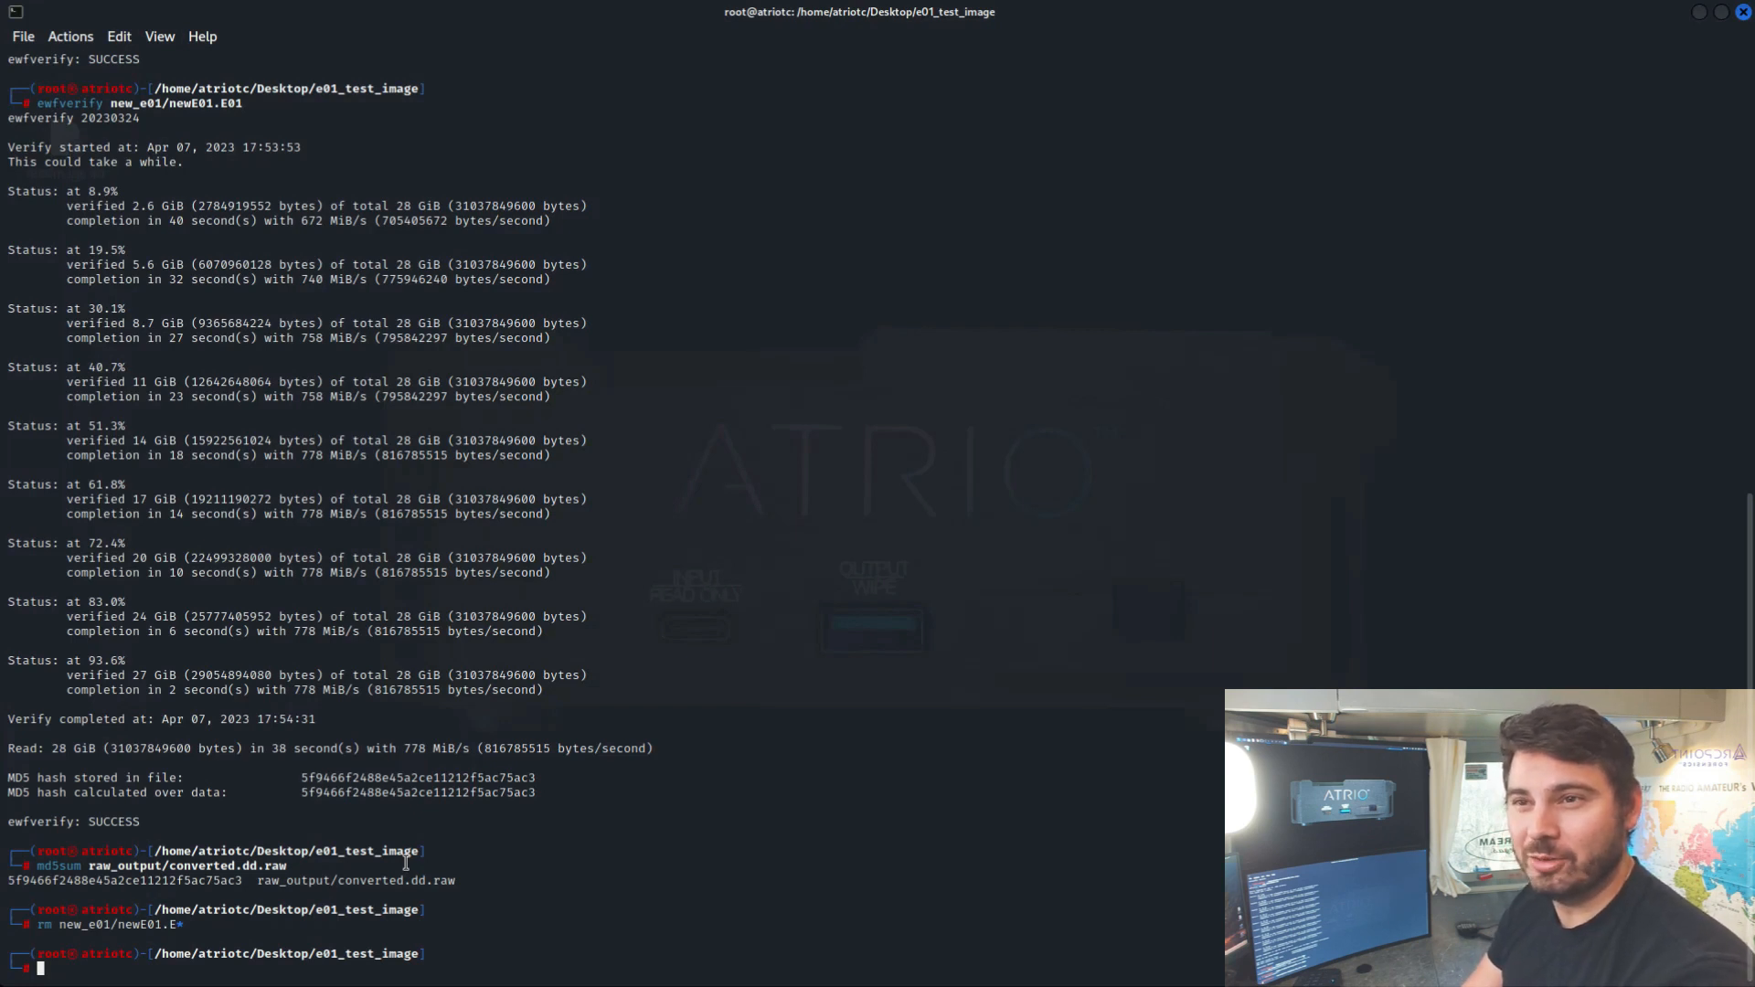
Pipe converted.dd.raw via cat into ewfacquirestream as new_e01/newfile2, then clear the screen
text(cat atriotc_zsh_history_APR.txt| grep git)
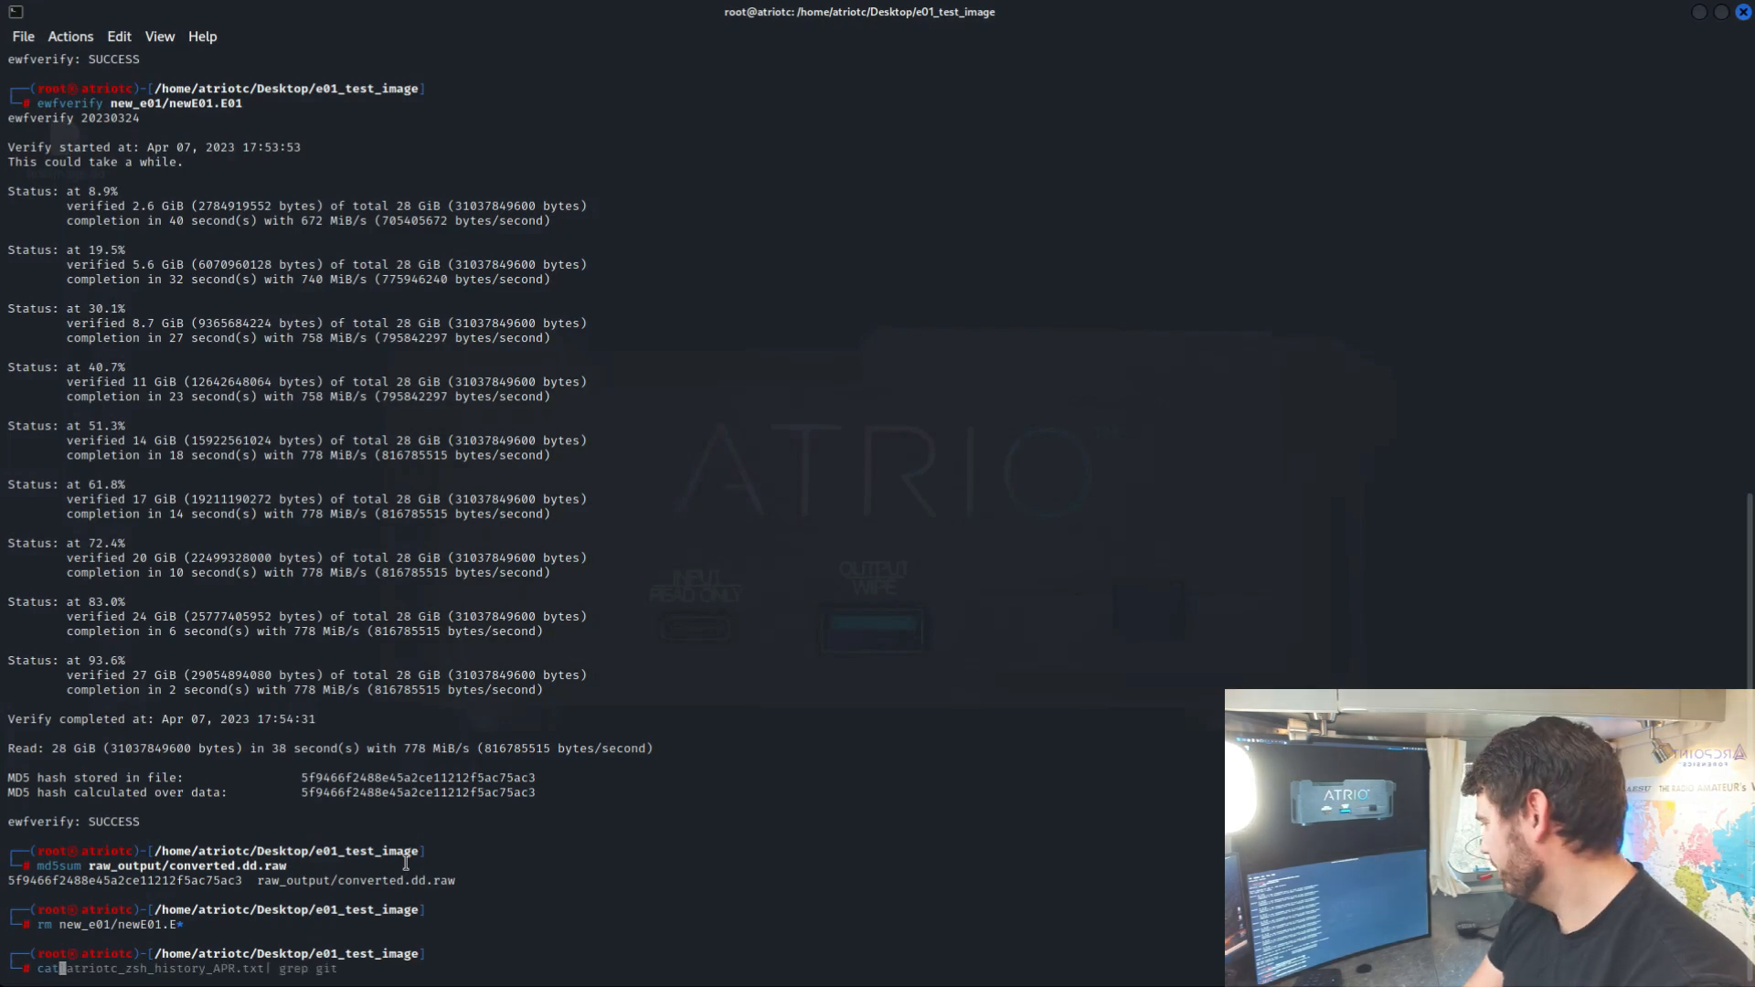
text(cat raw_output/converted.dd.raw.info)
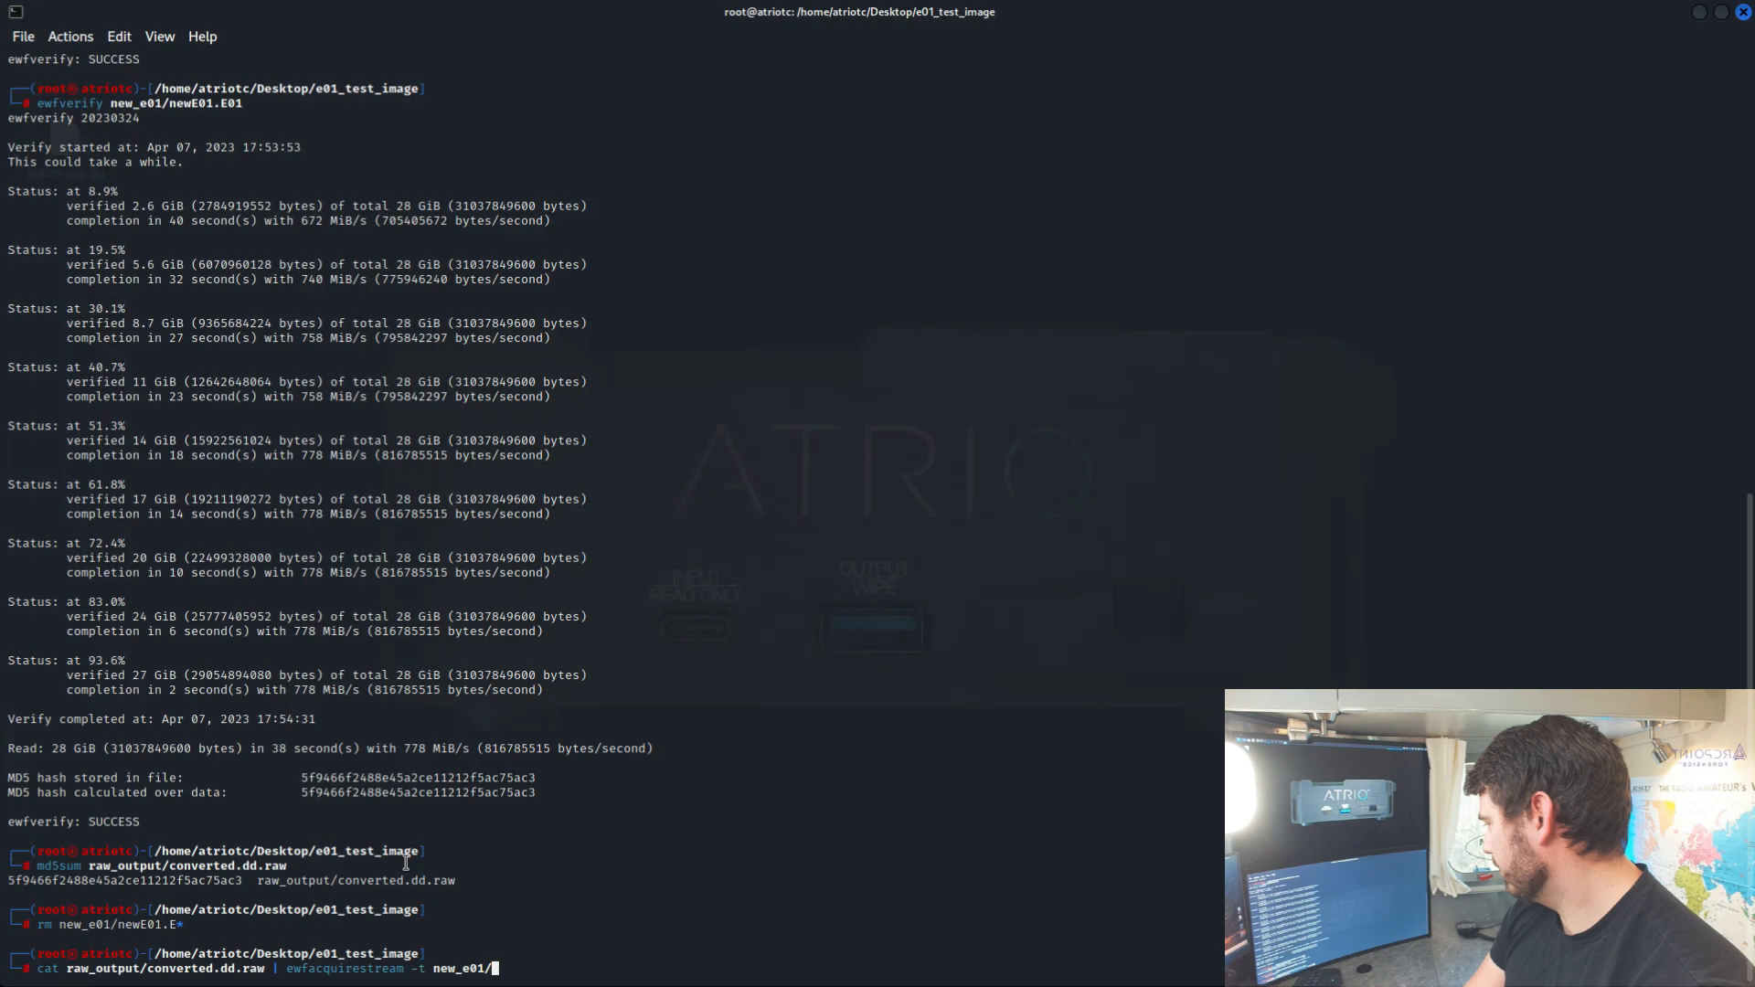
text(newfile2)
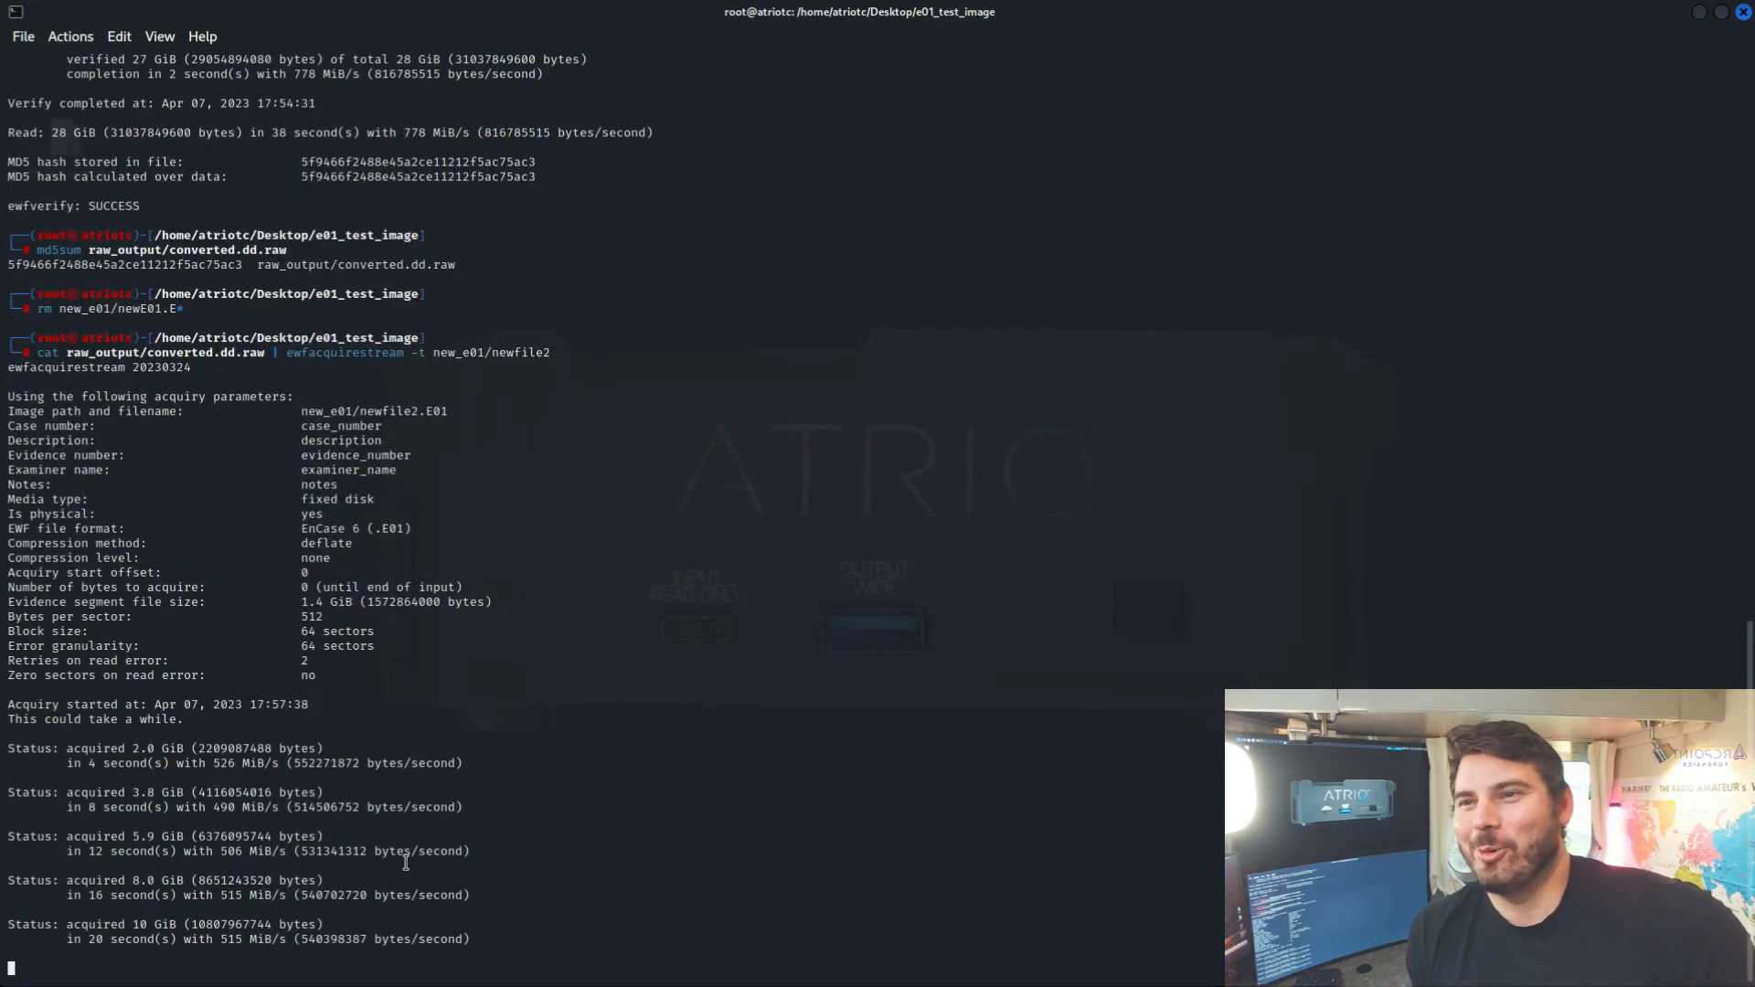
scroll(down, 3)
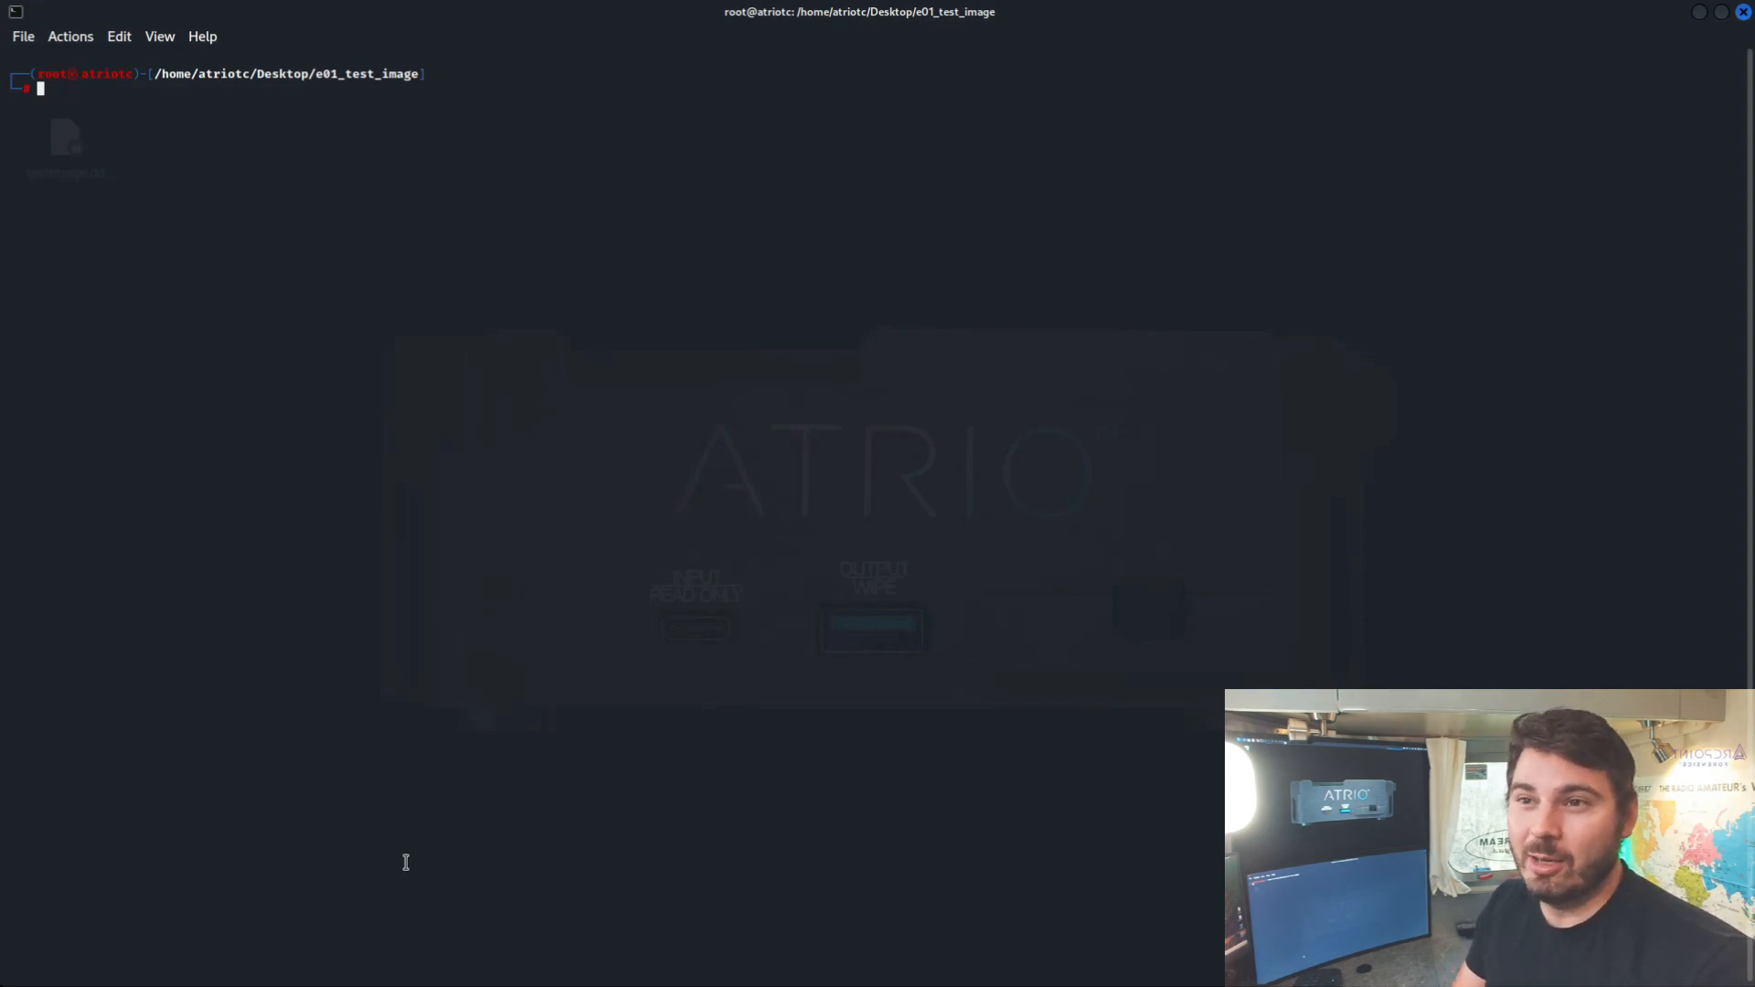
Export the E01 to raw_output/newFormat in ftk format with empty-block compression
text(ewfexport Collection_040523.1556.09.E01 -t raw_output/newFo)
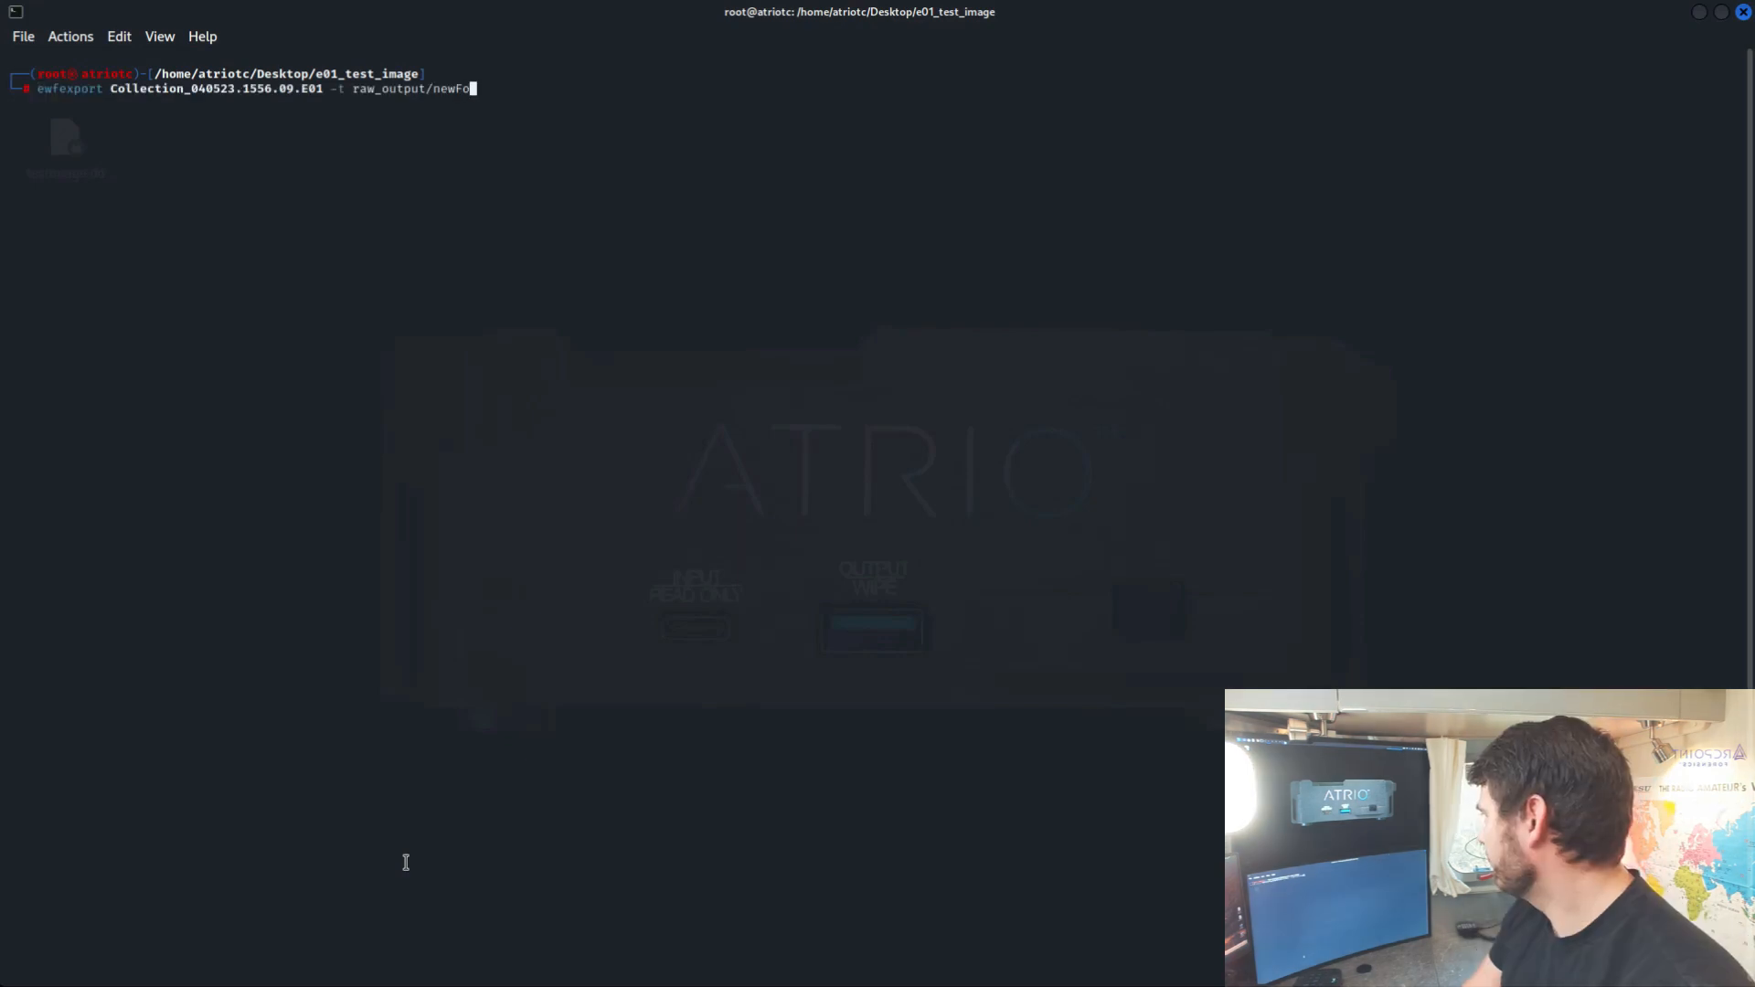
text(mat)
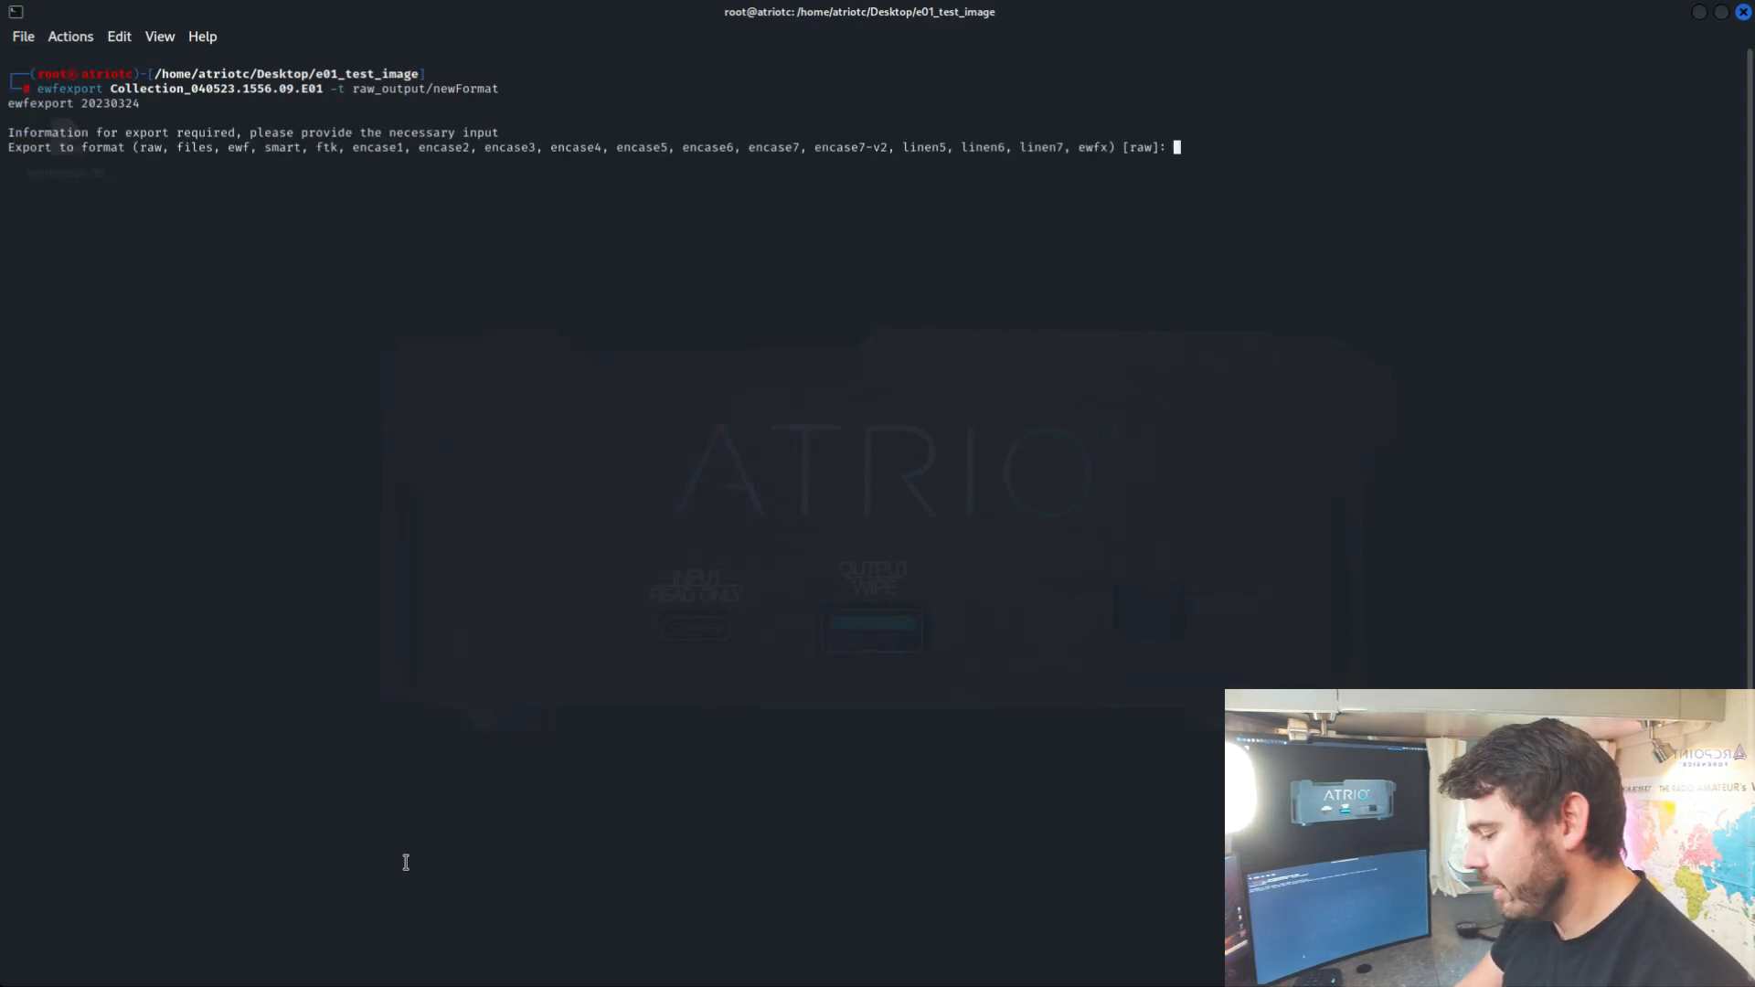
text(ftk)
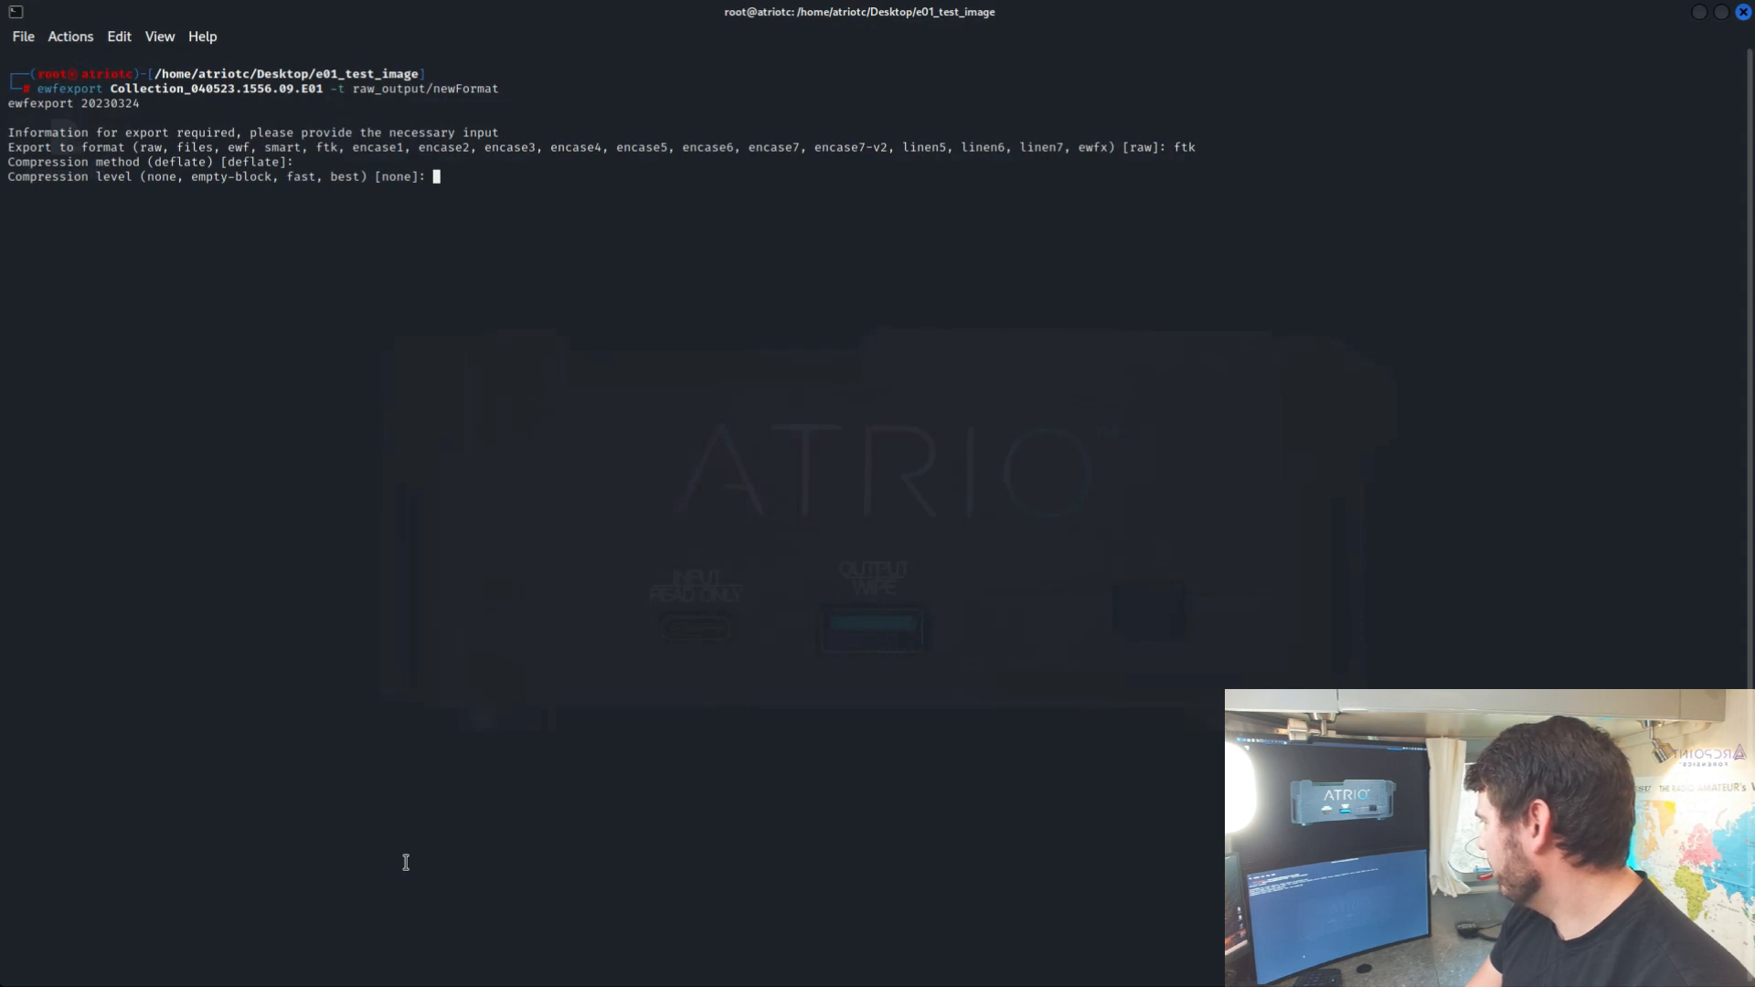
text(empty-)
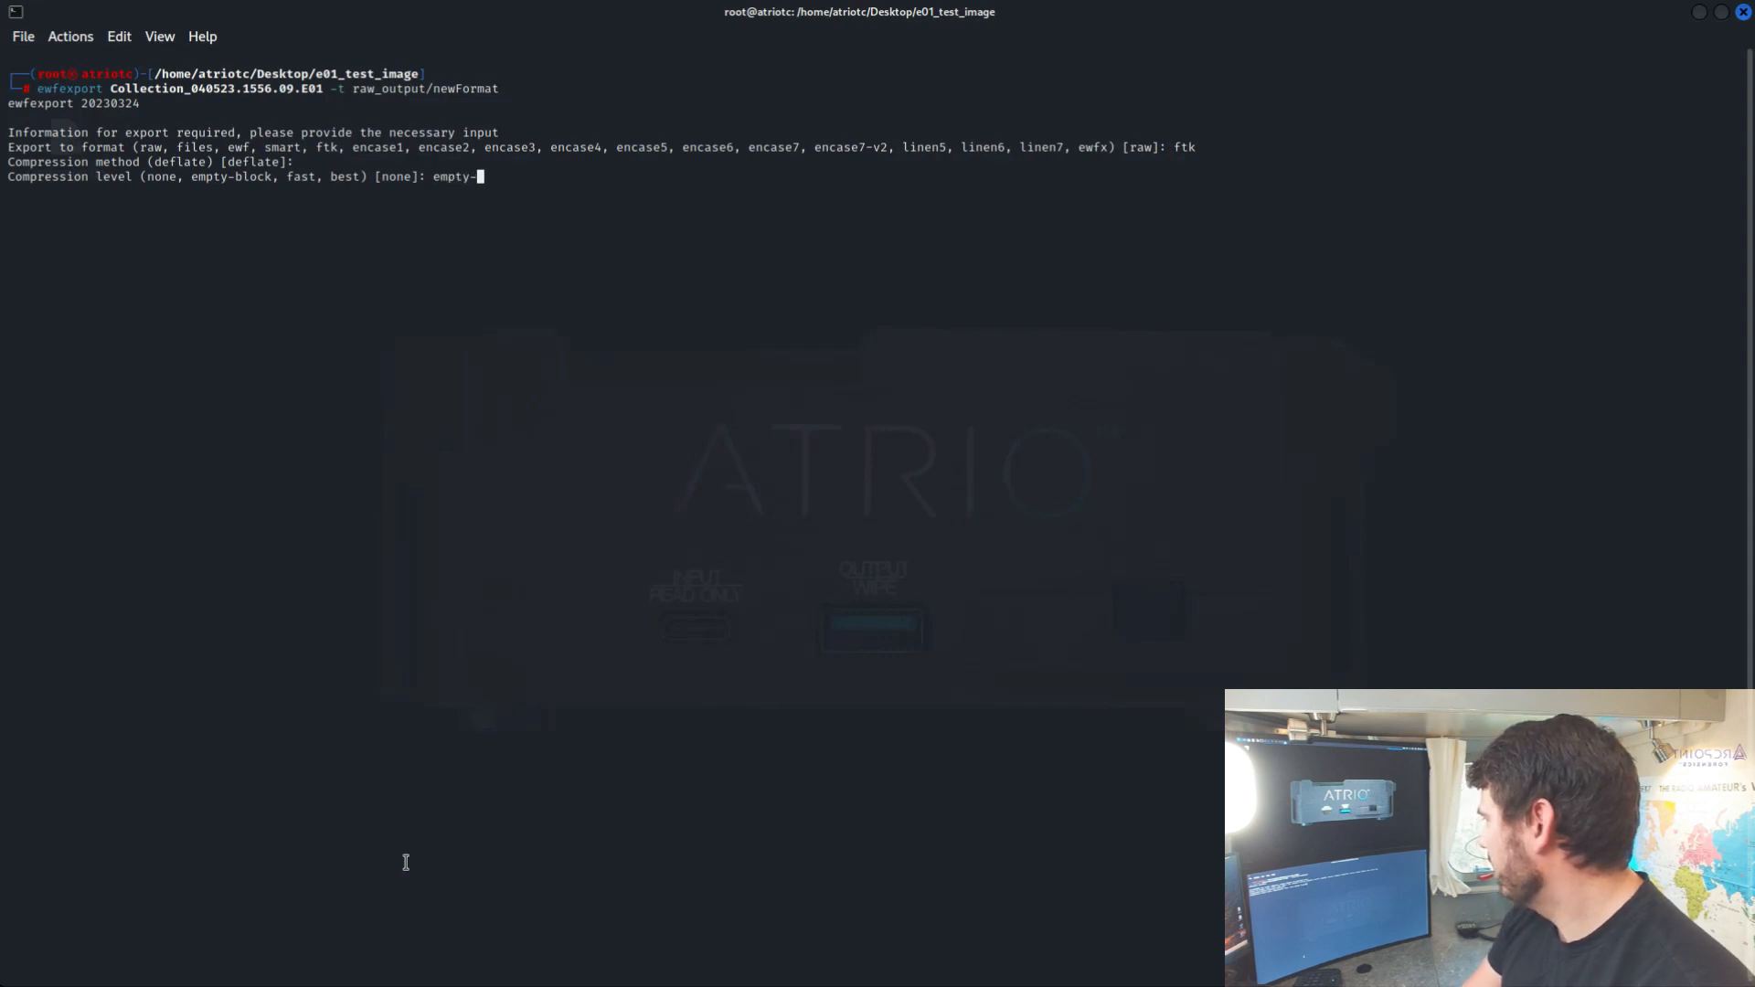
text(lock)
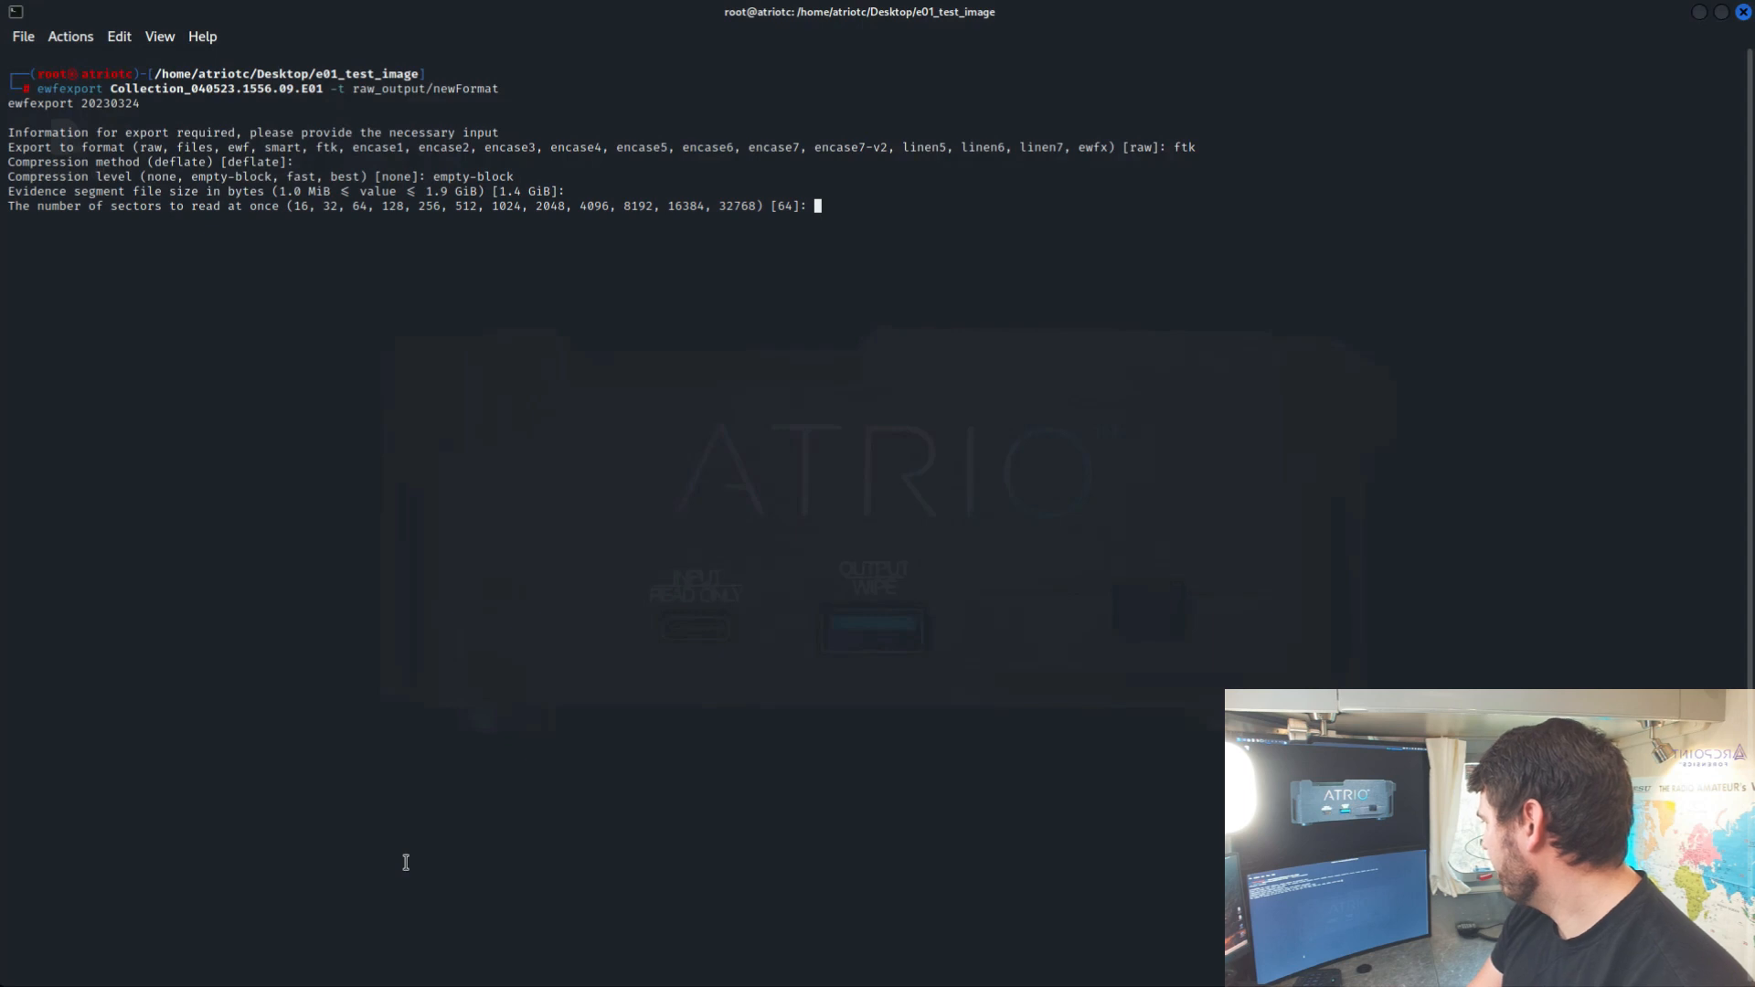
text(40)
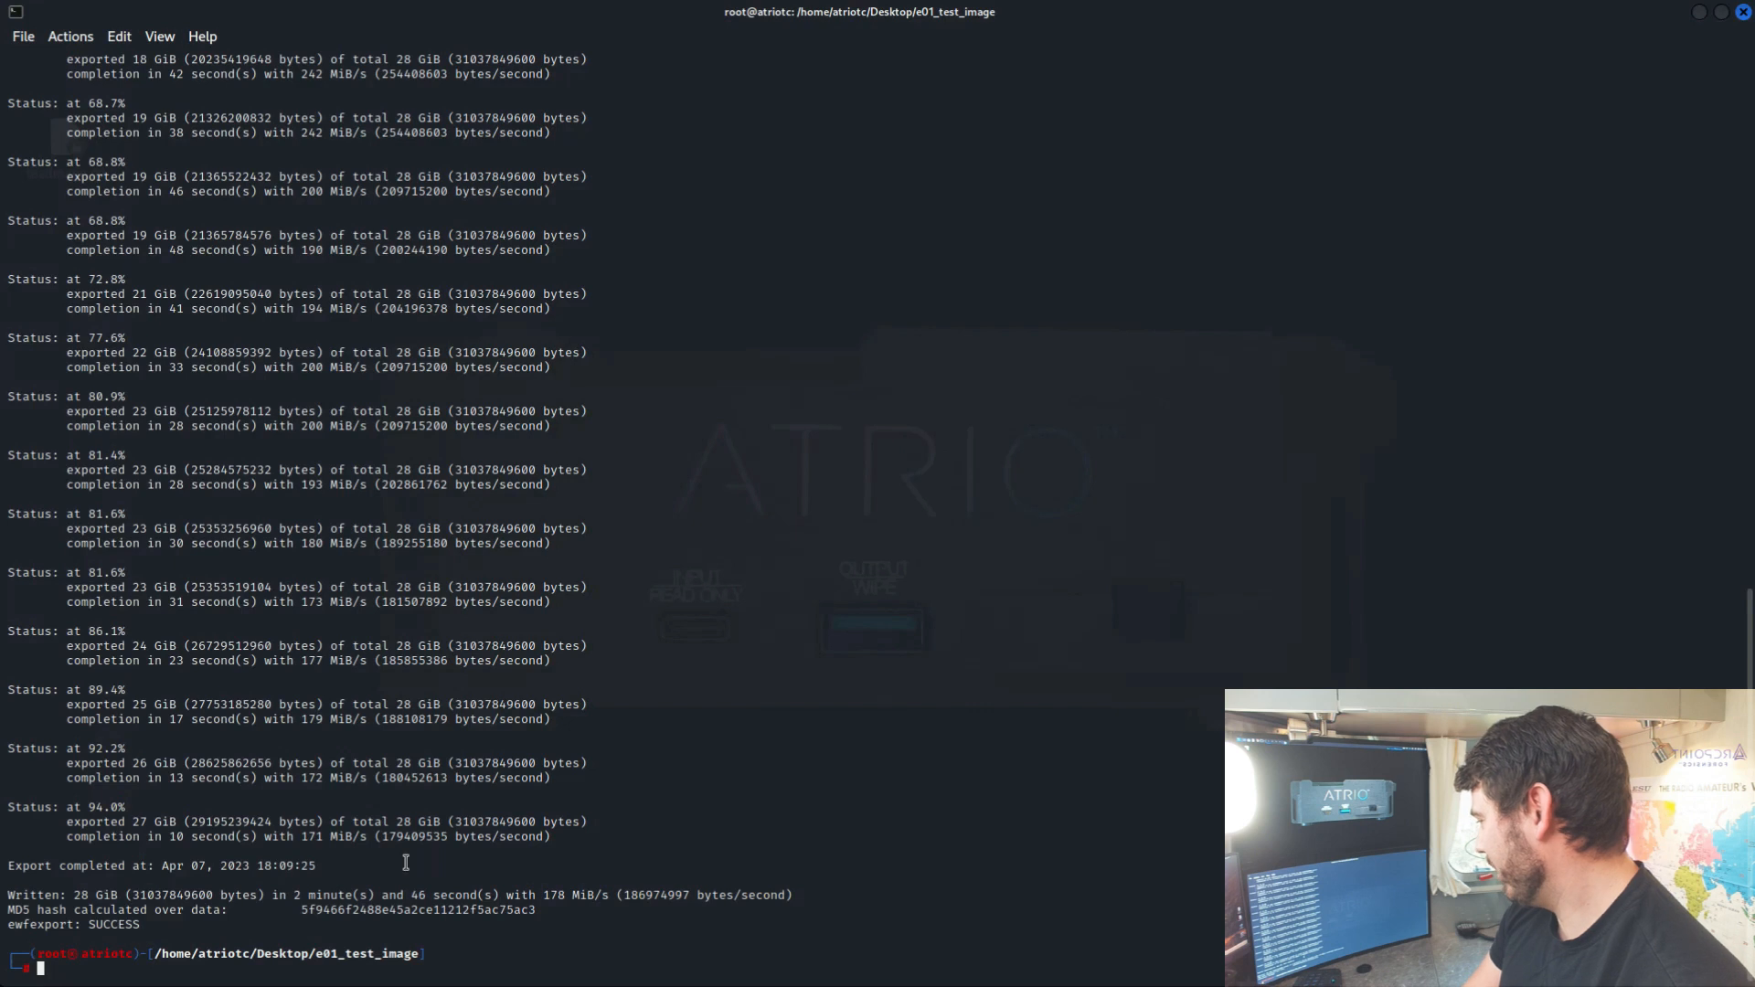
List raw_output to confirm newFormat.E01–E18, then begin an ewfinfo command on new_e01
text(ls raw_output)
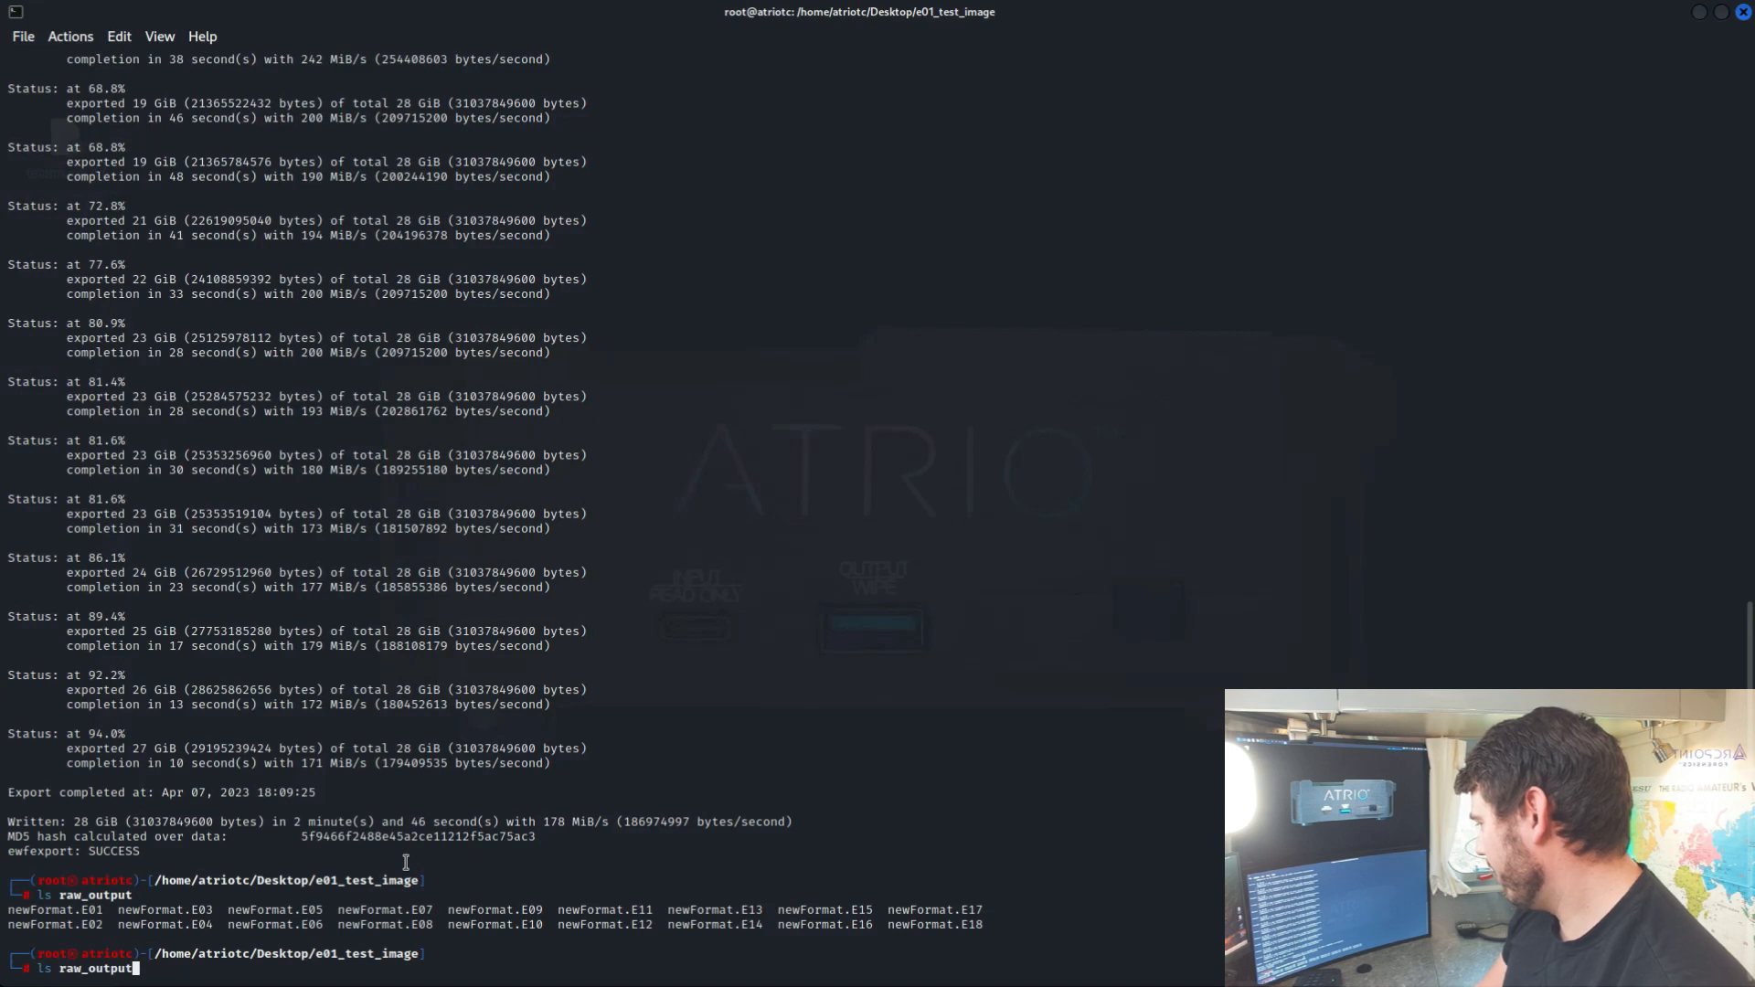
text(ewfinfo)
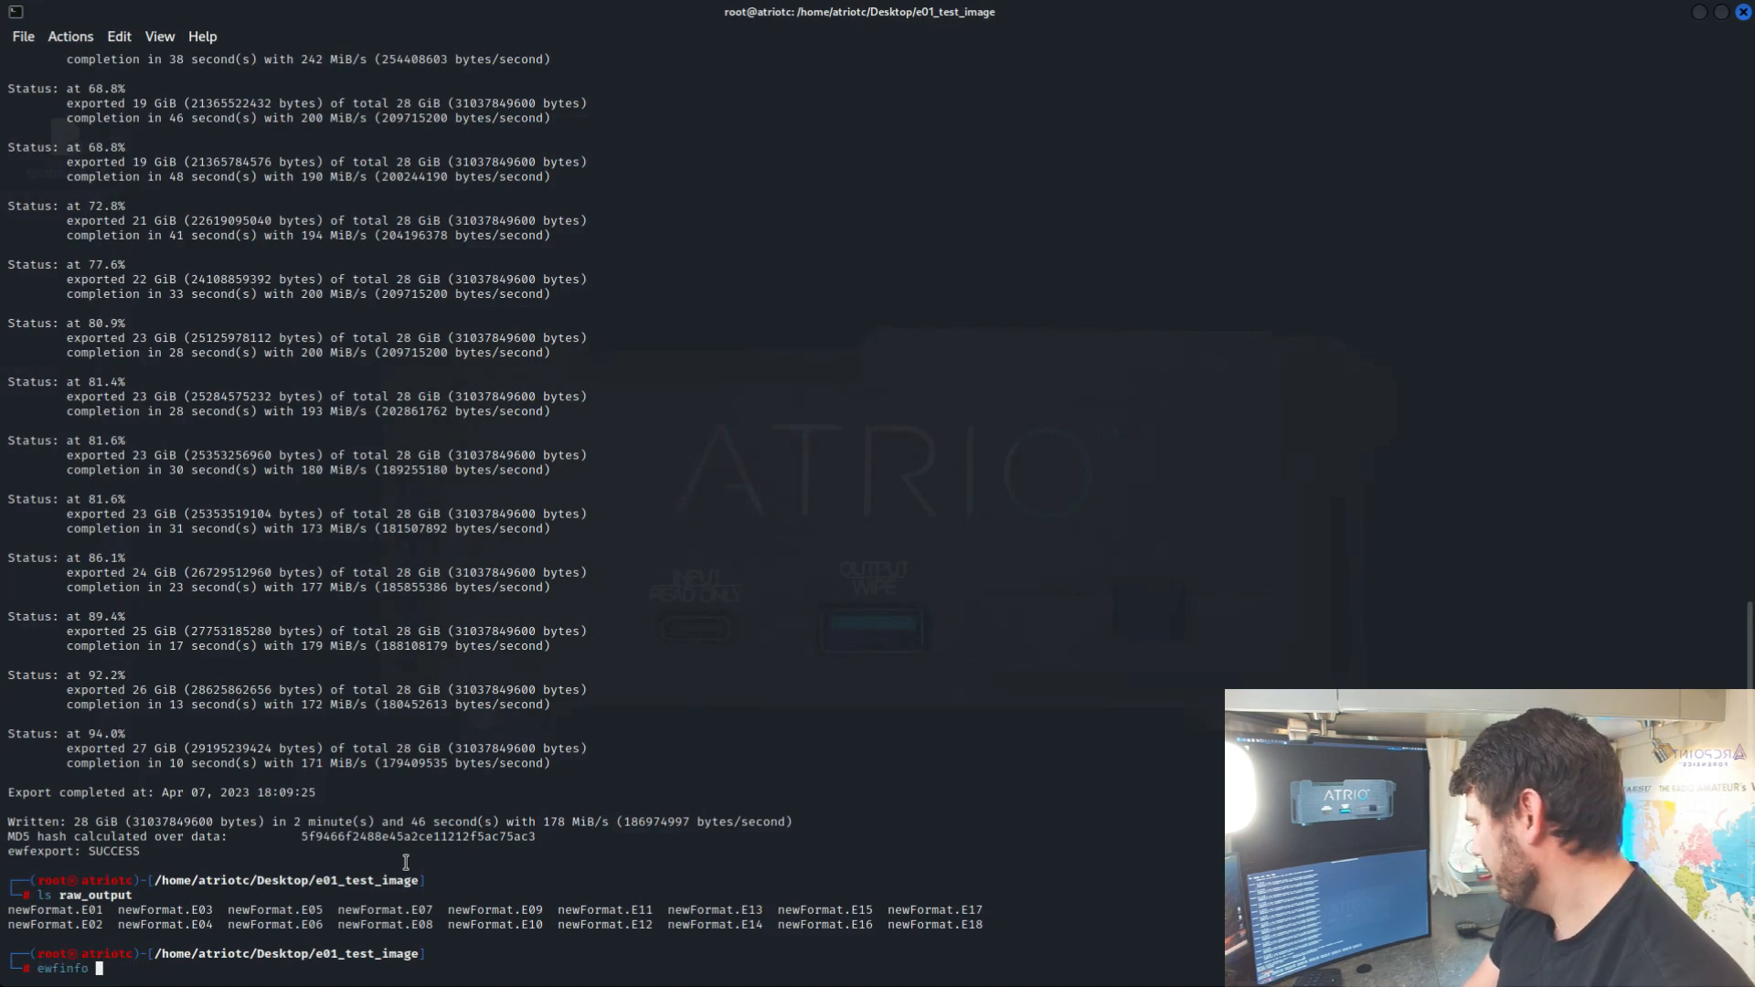
text(new_e01/)
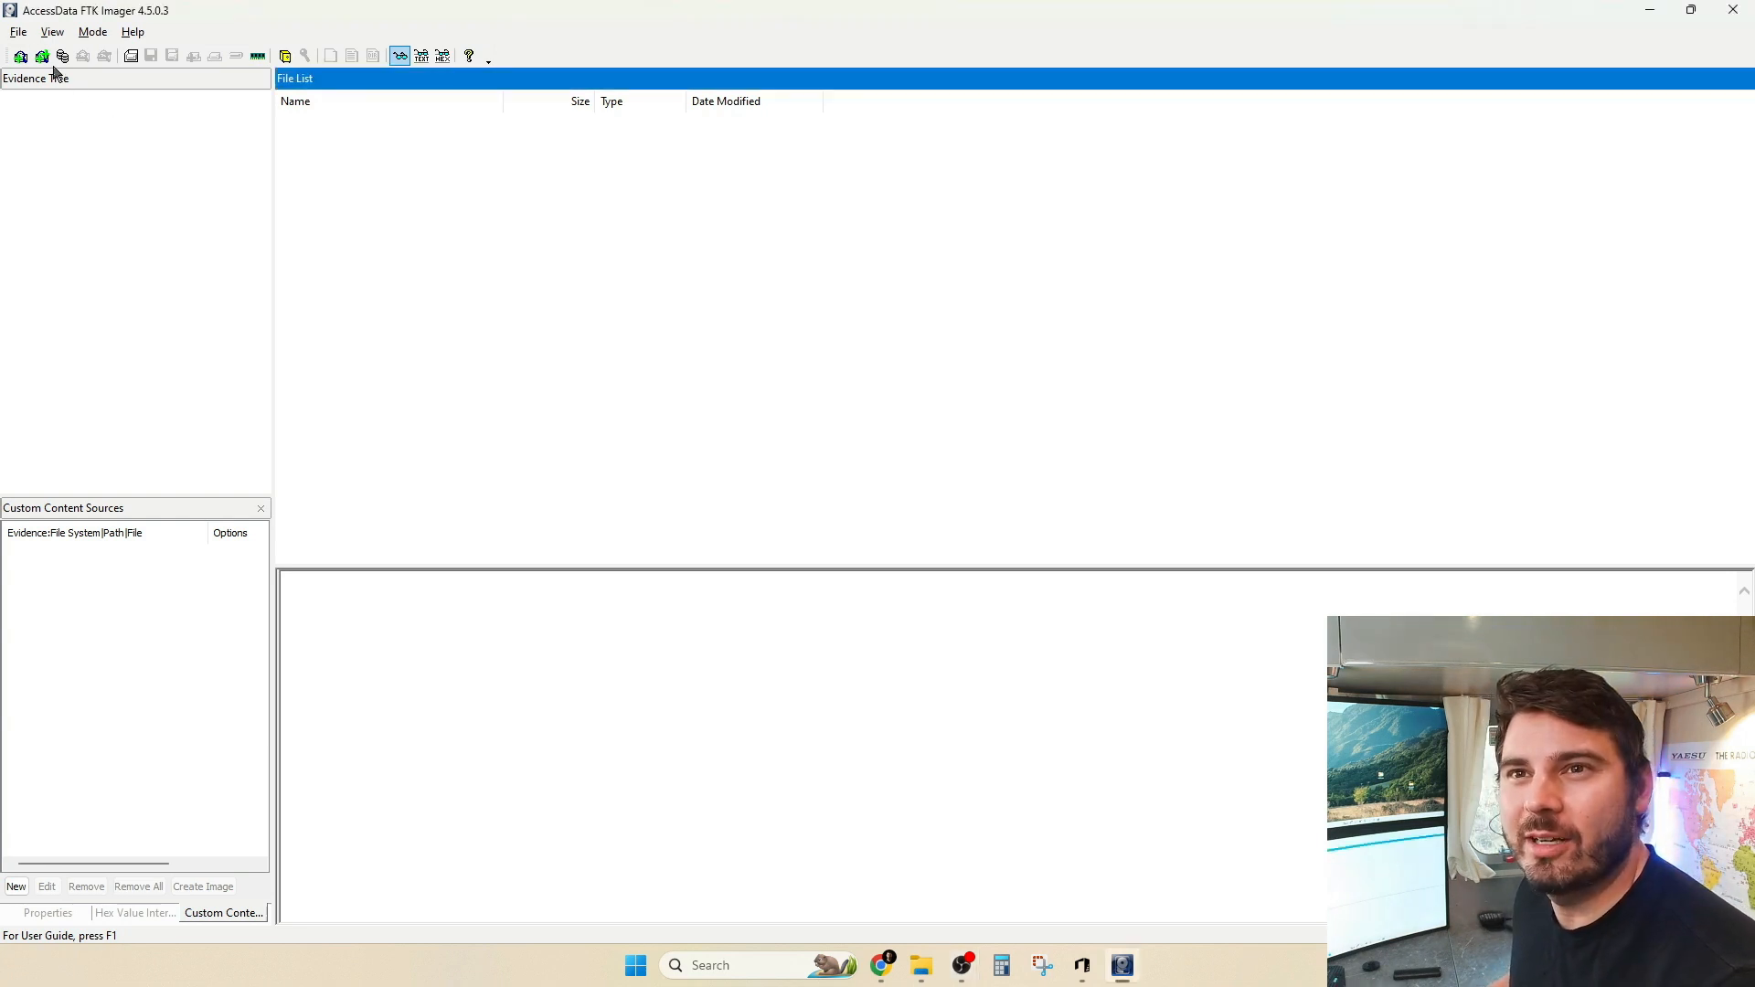
Start a new Create Disk Image job using an Image File as the source
click(19, 31)
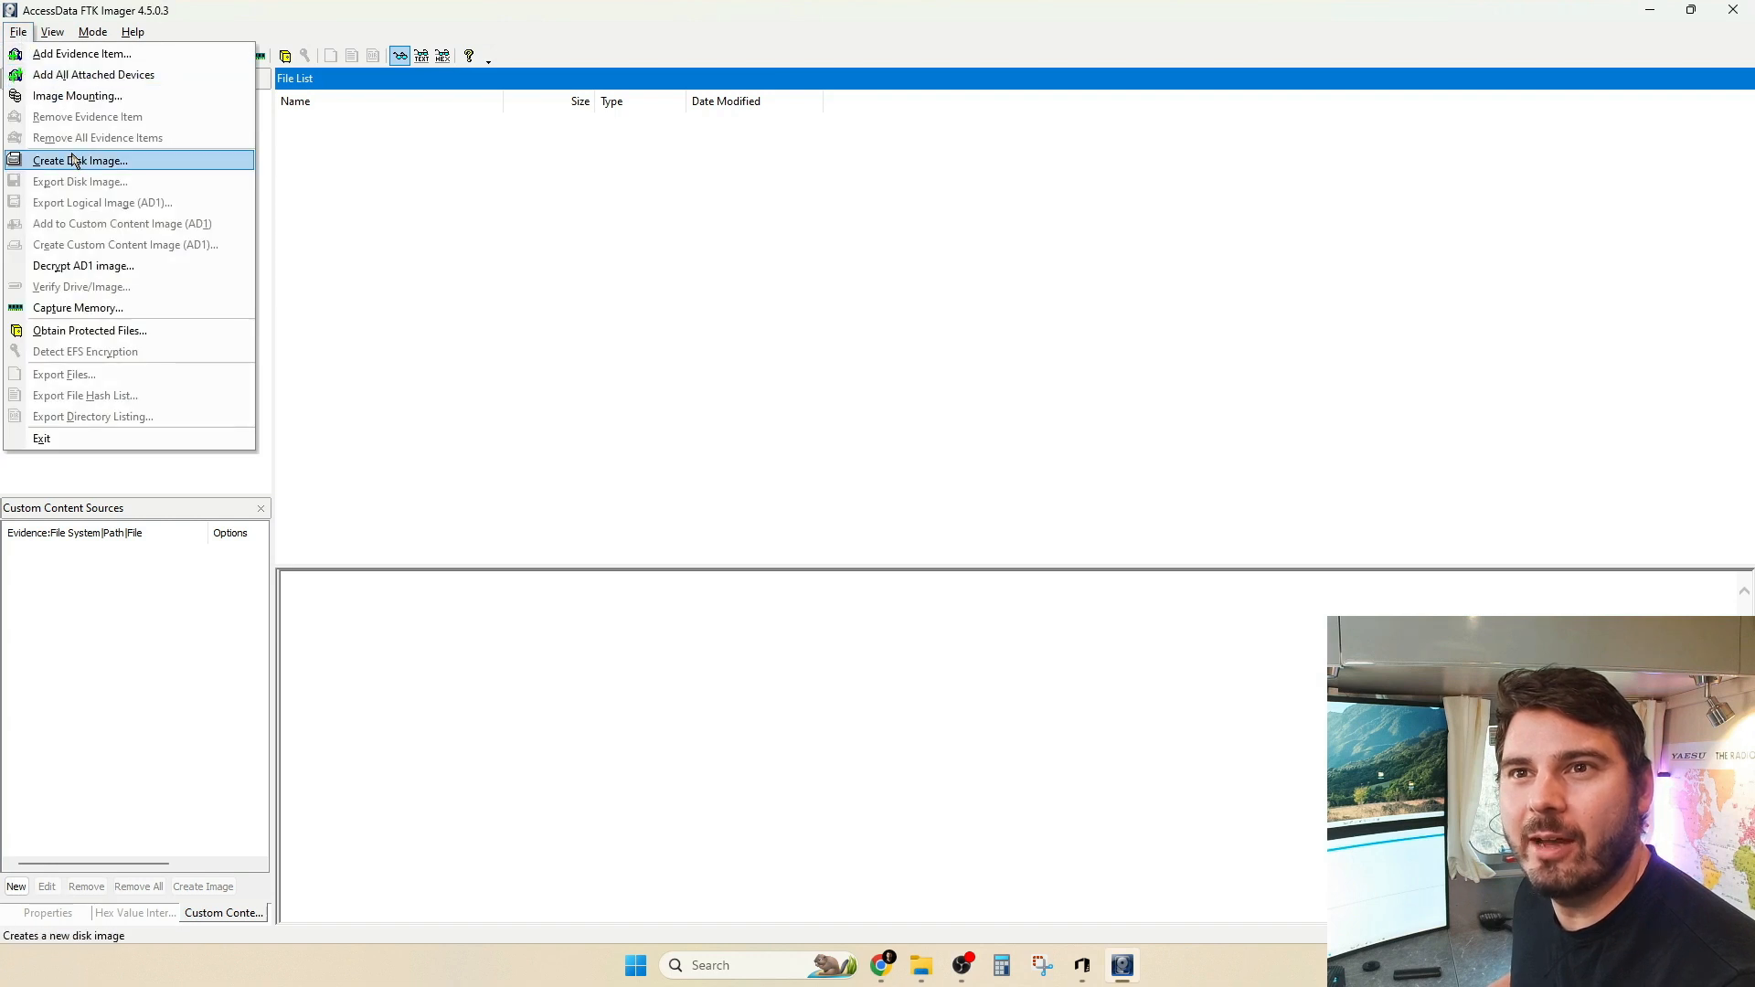
click(80, 160)
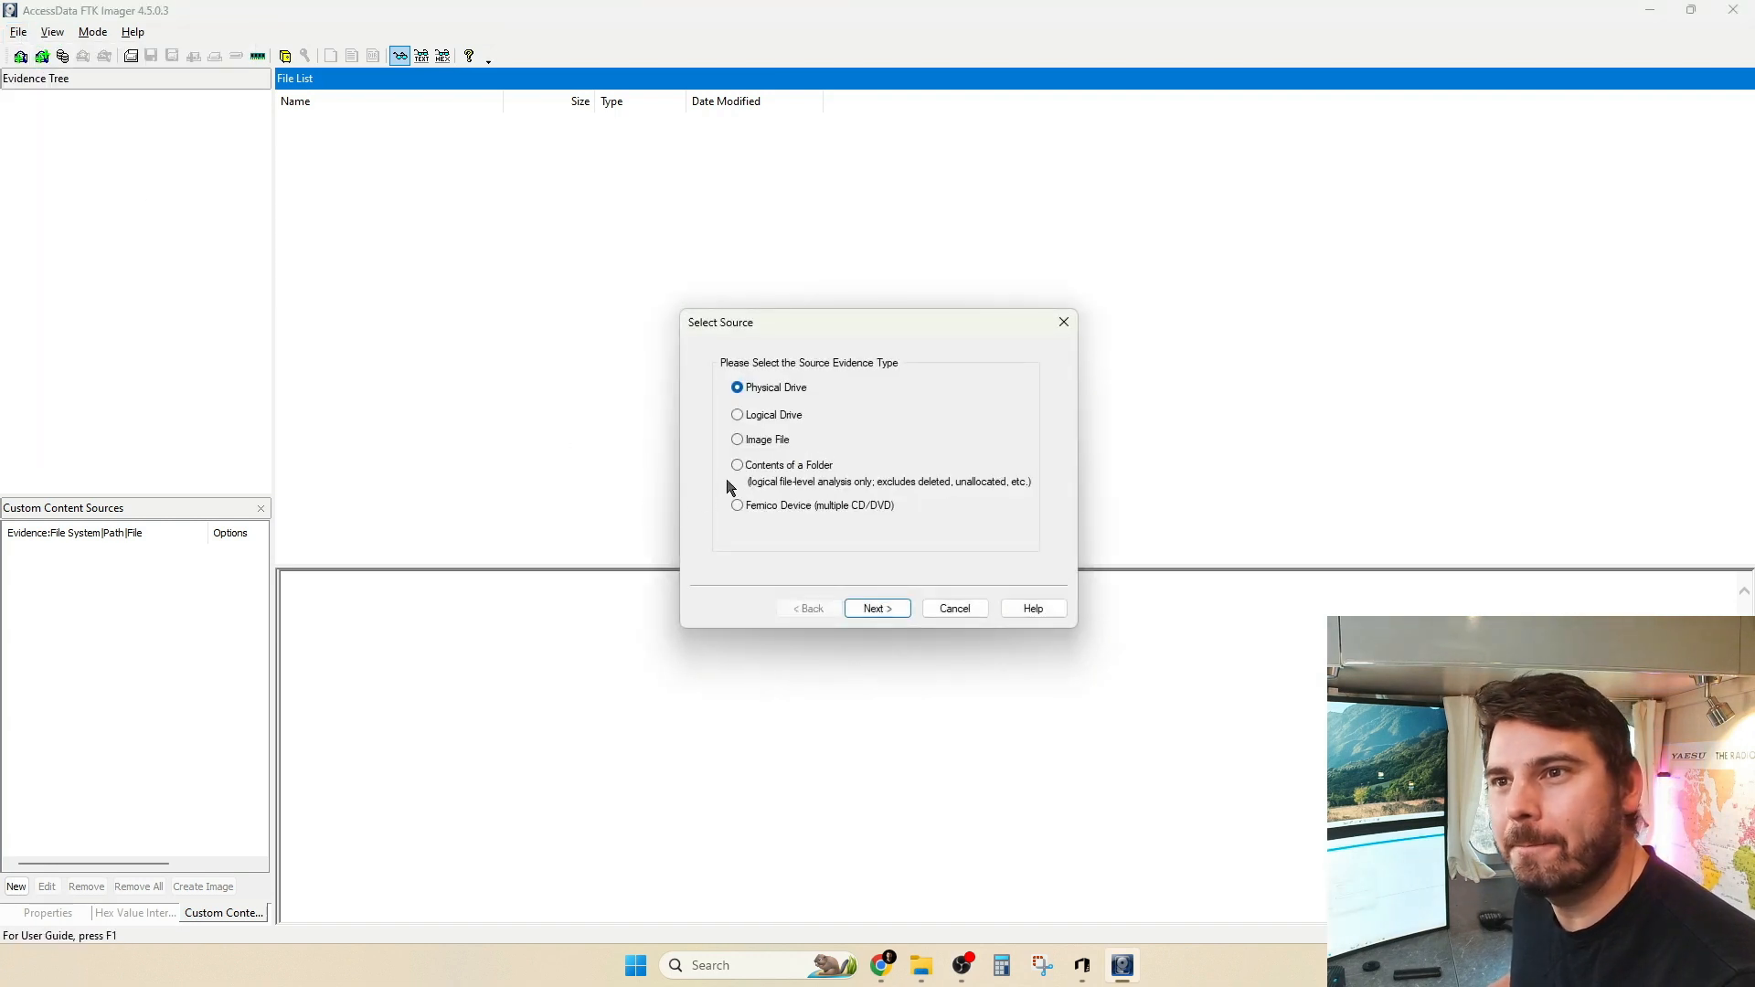
click(737, 438)
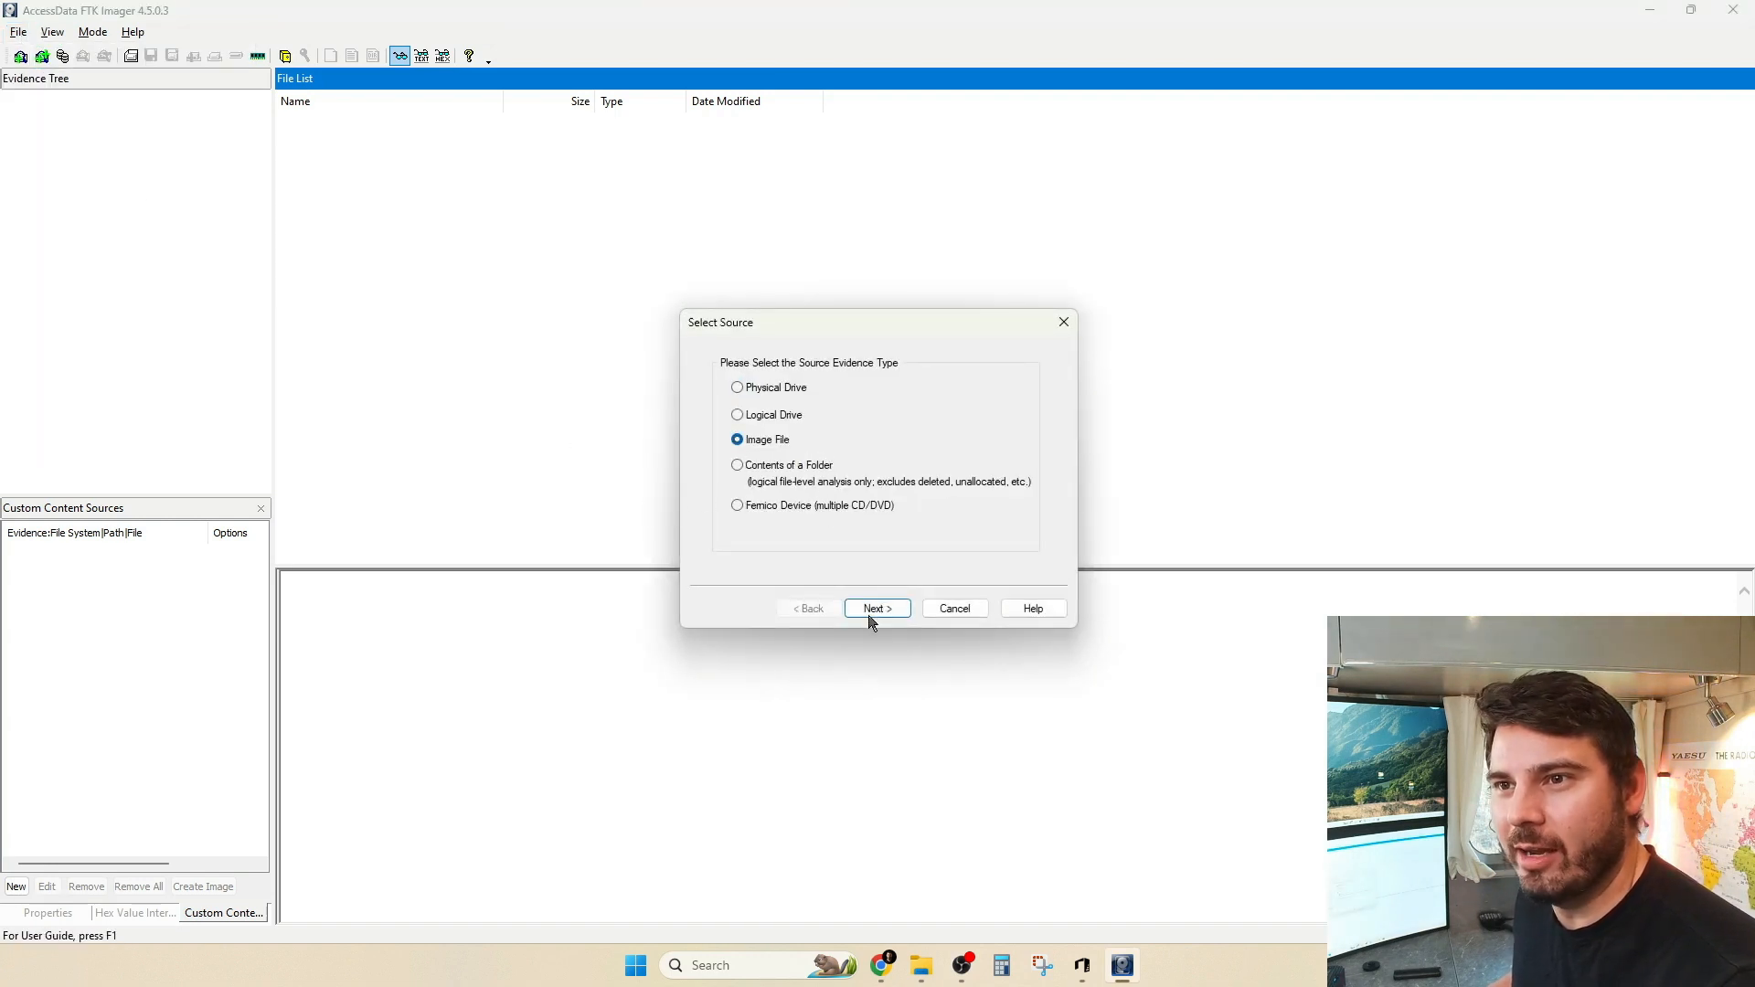
click(876, 608)
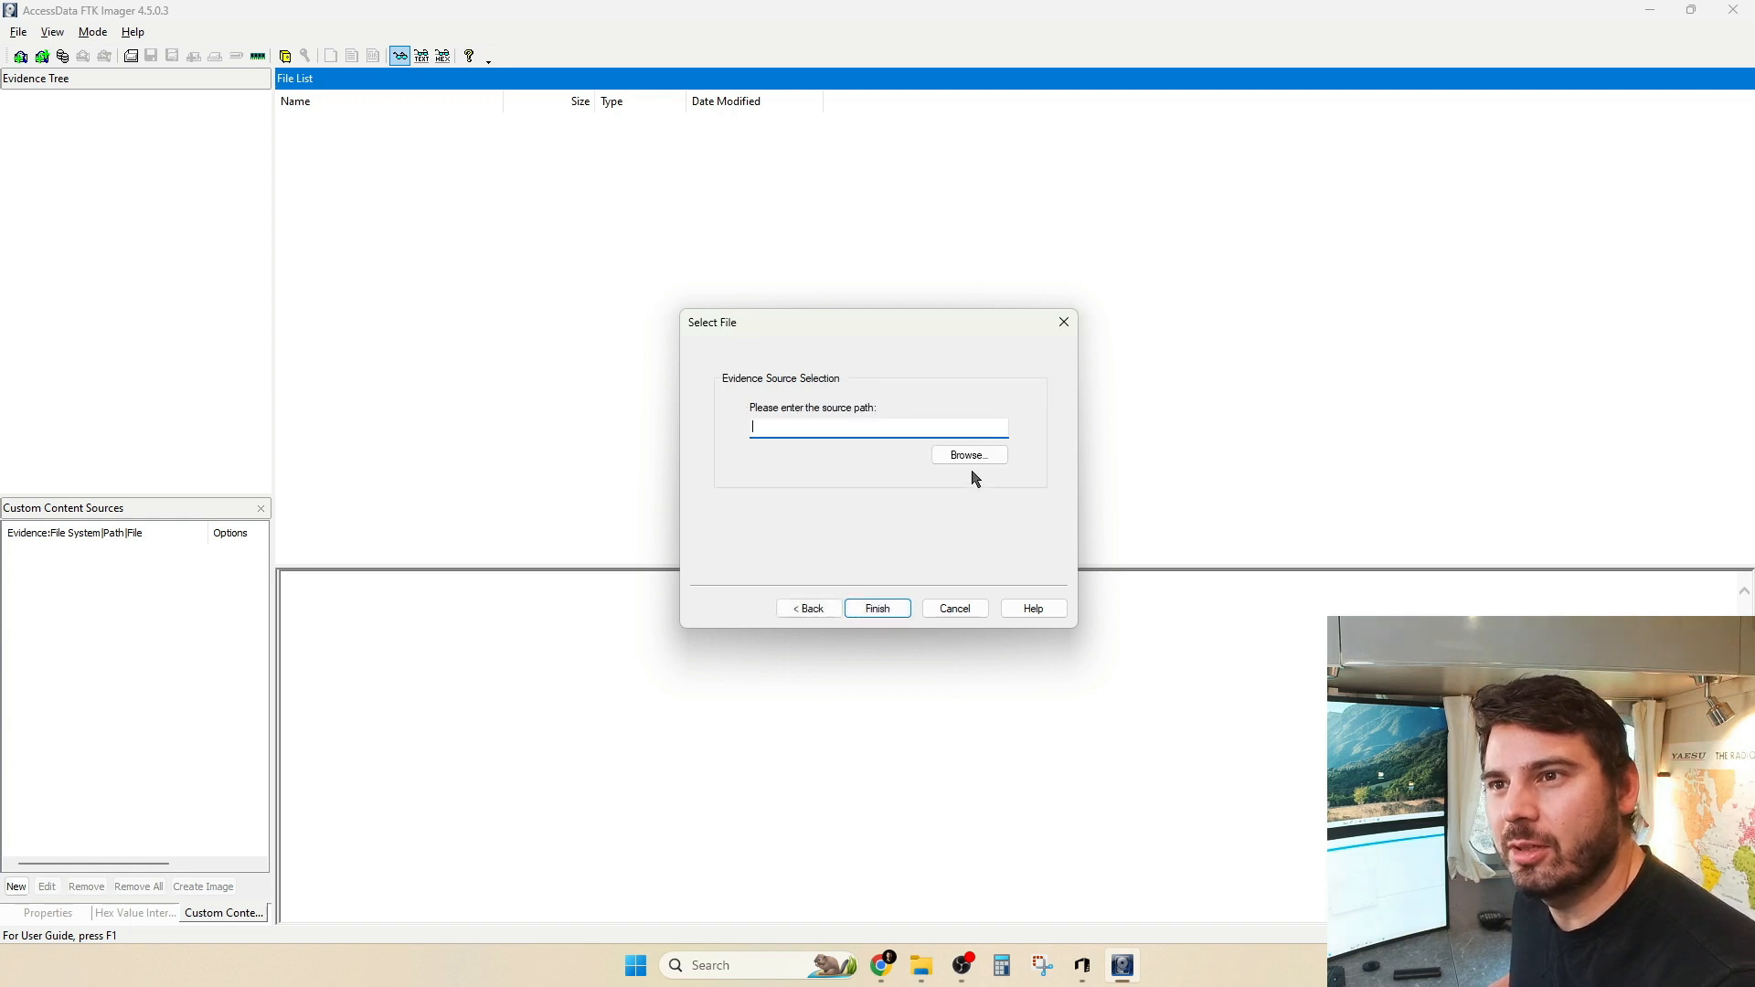
Select Collection_040523.1556.09.E01 as the source image file
click(967, 454)
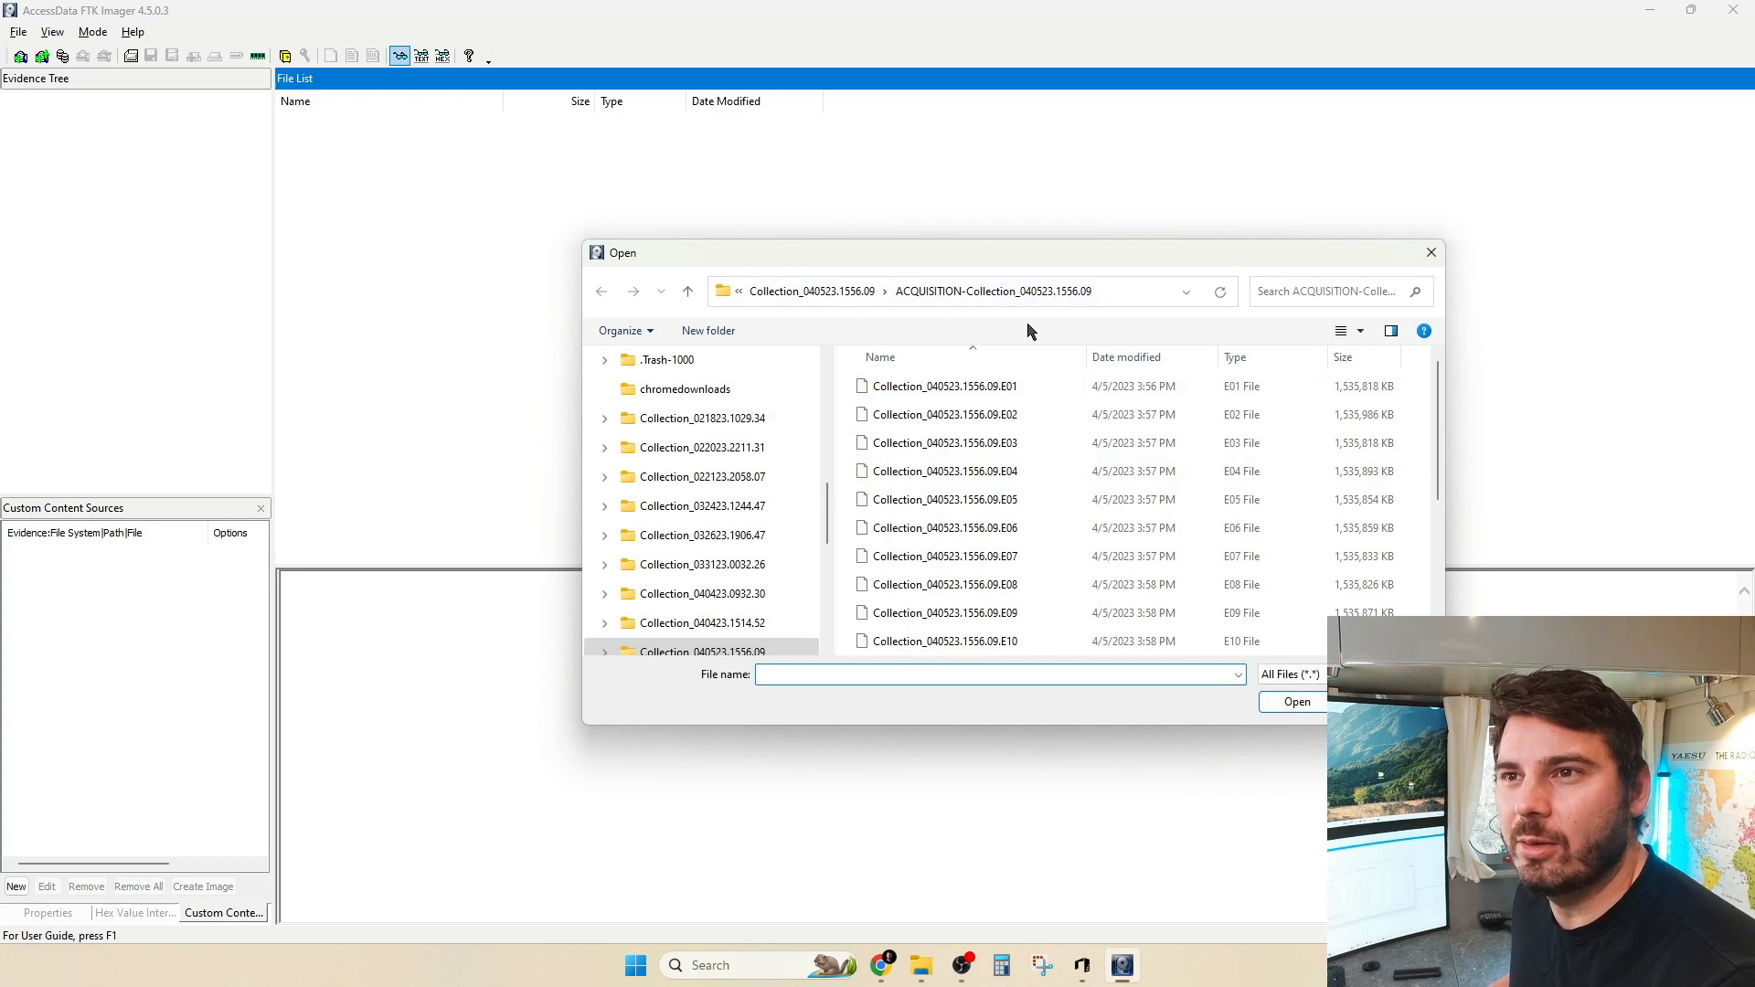
click(943, 386)
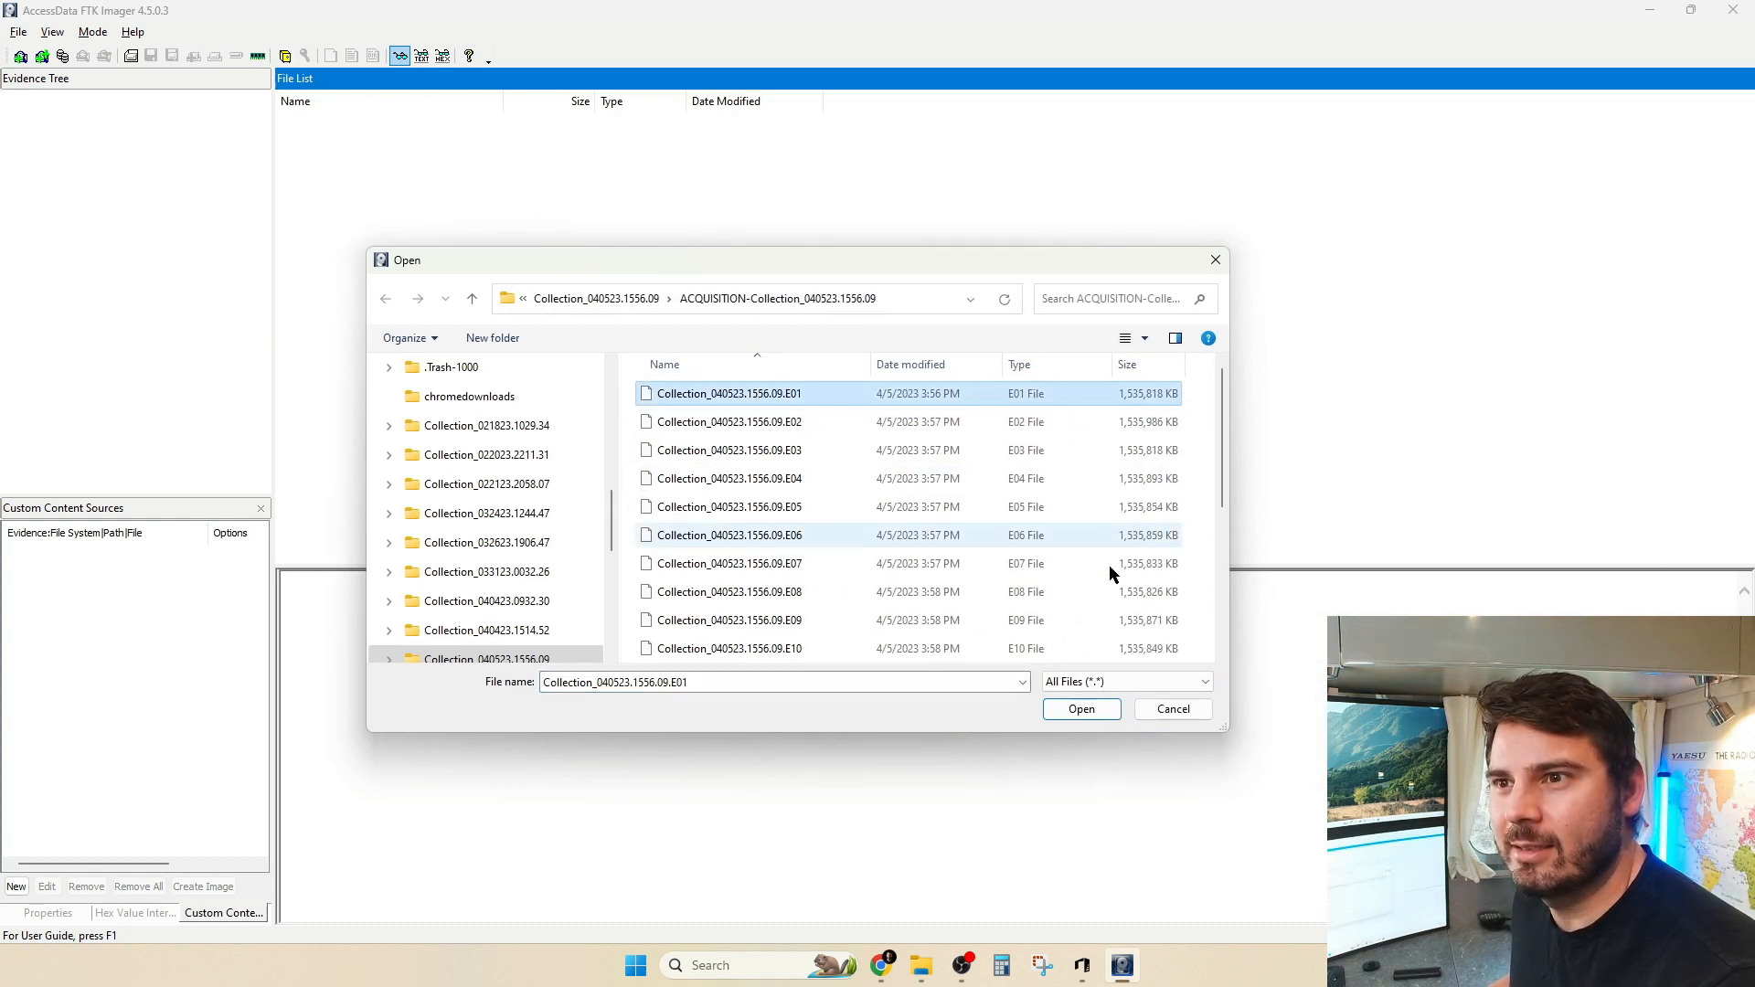
click(1079, 709)
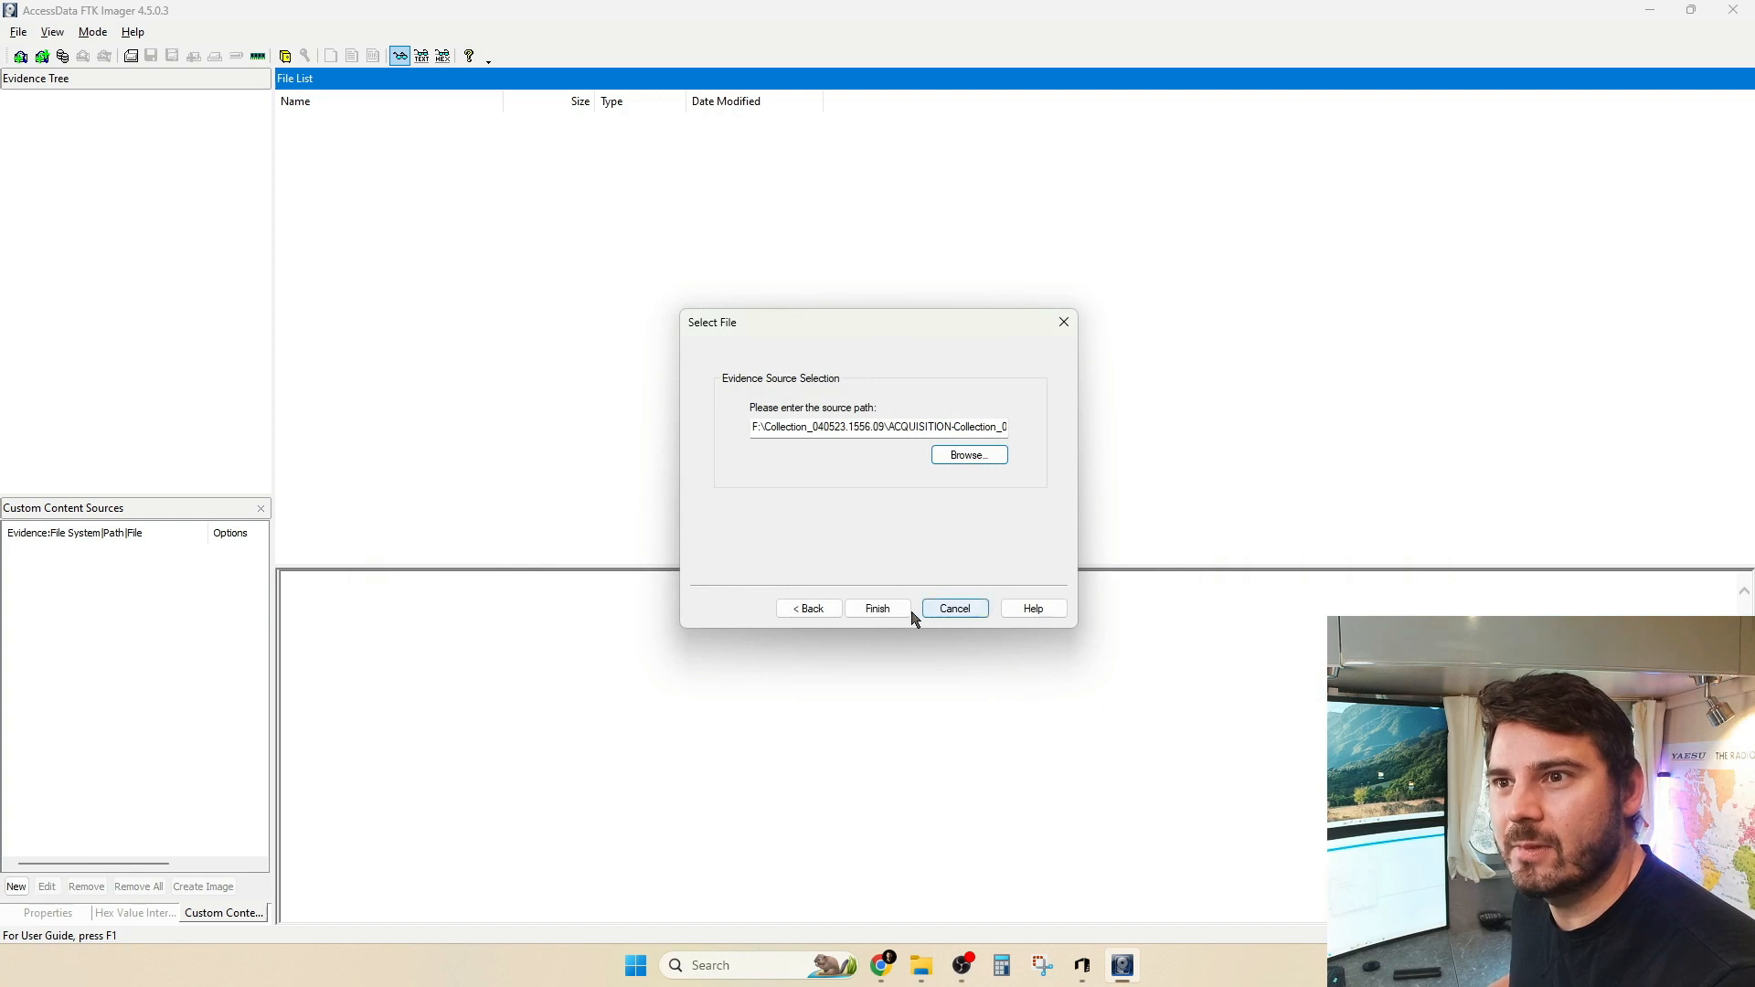
click(877, 608)
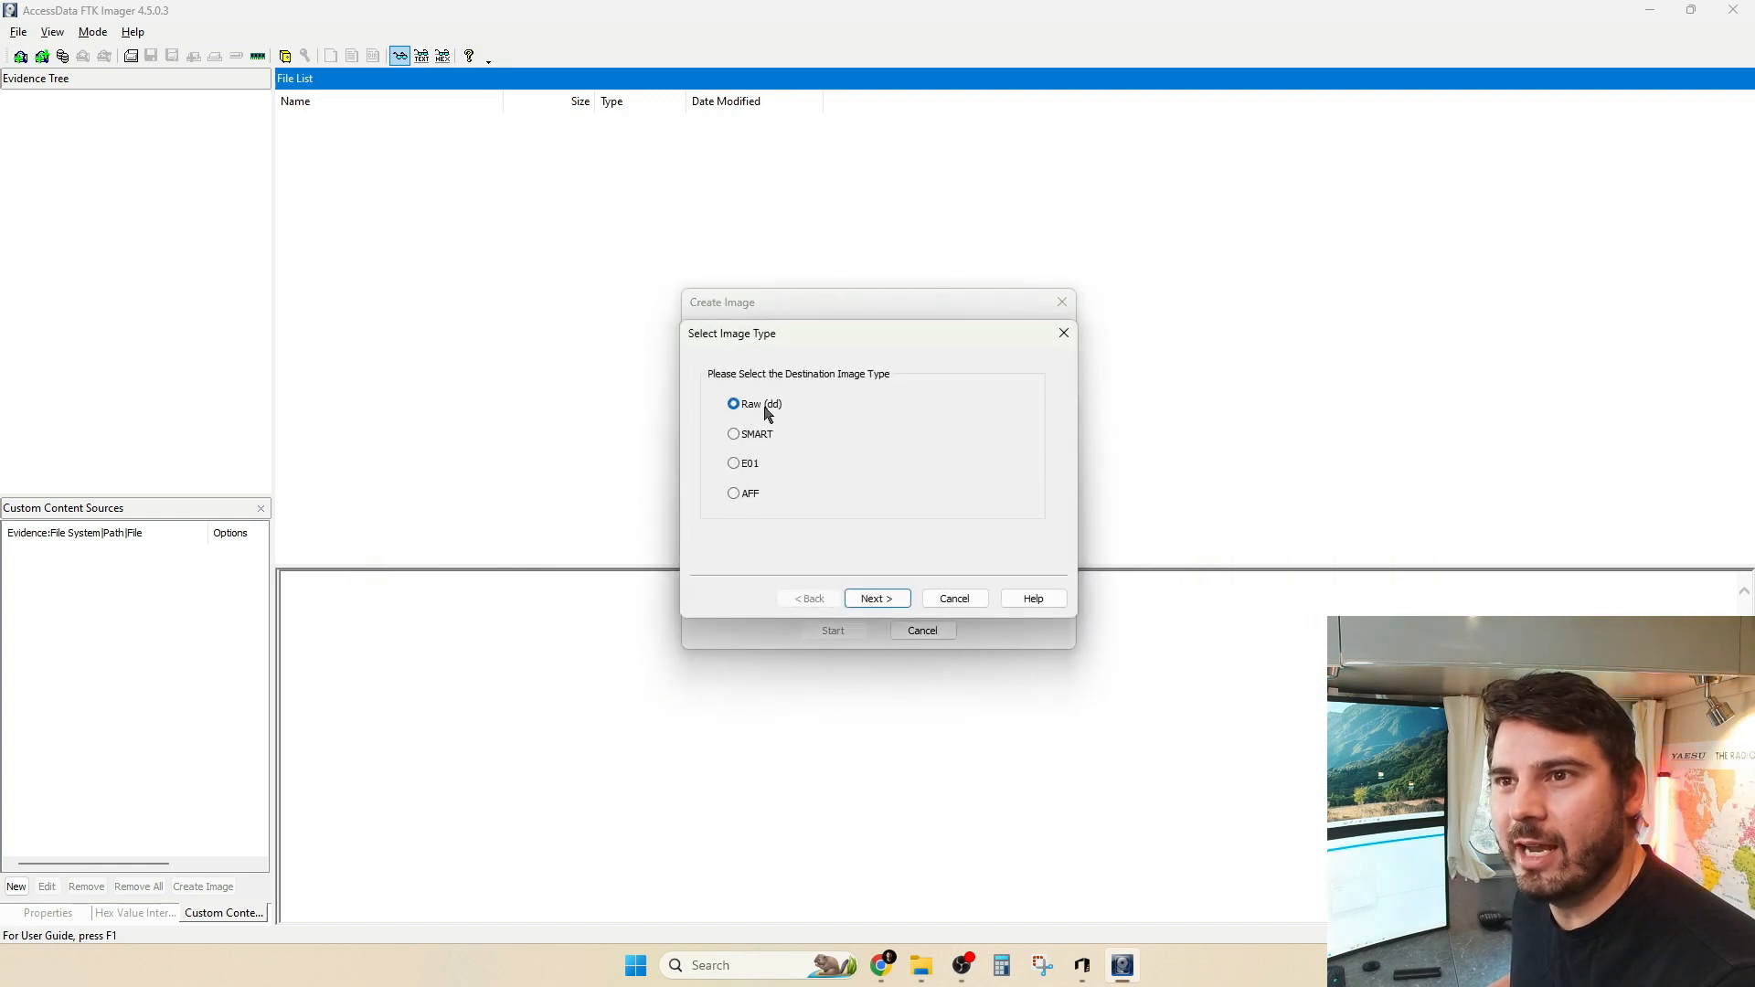
Add a Raw (dd) destination, newRawFile.dd in F:\raw_conversion, with fragment size 0
click(877, 597)
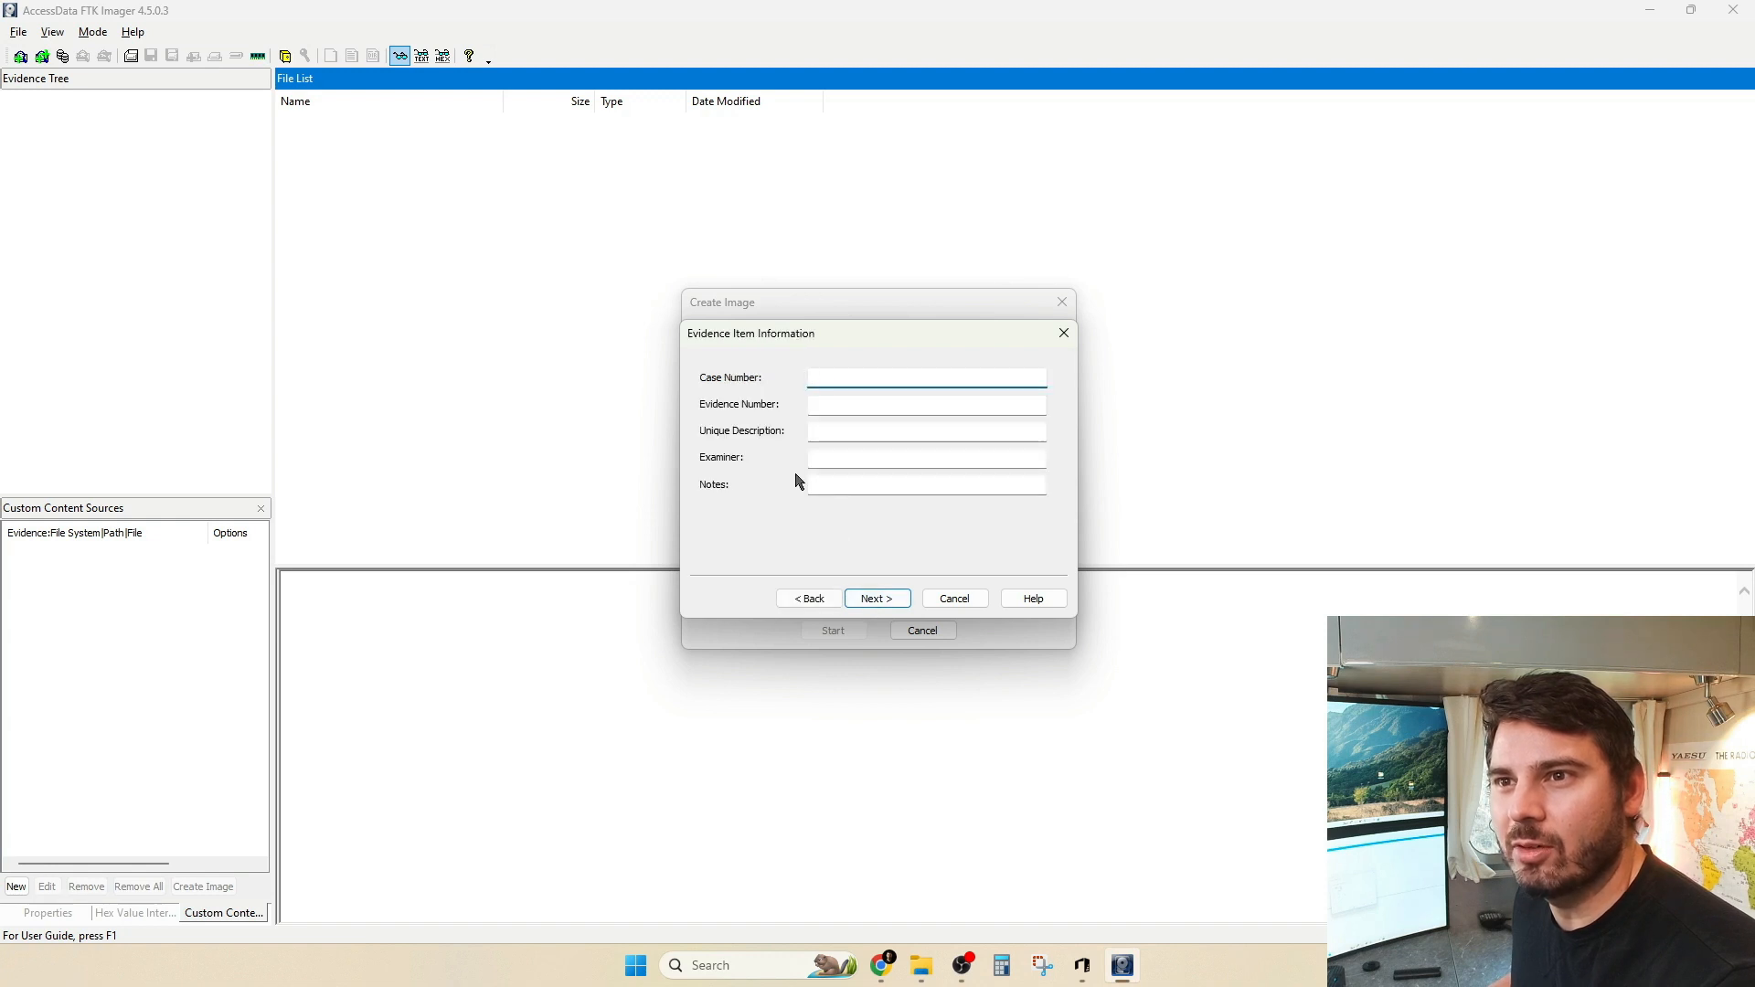
click(876, 598)
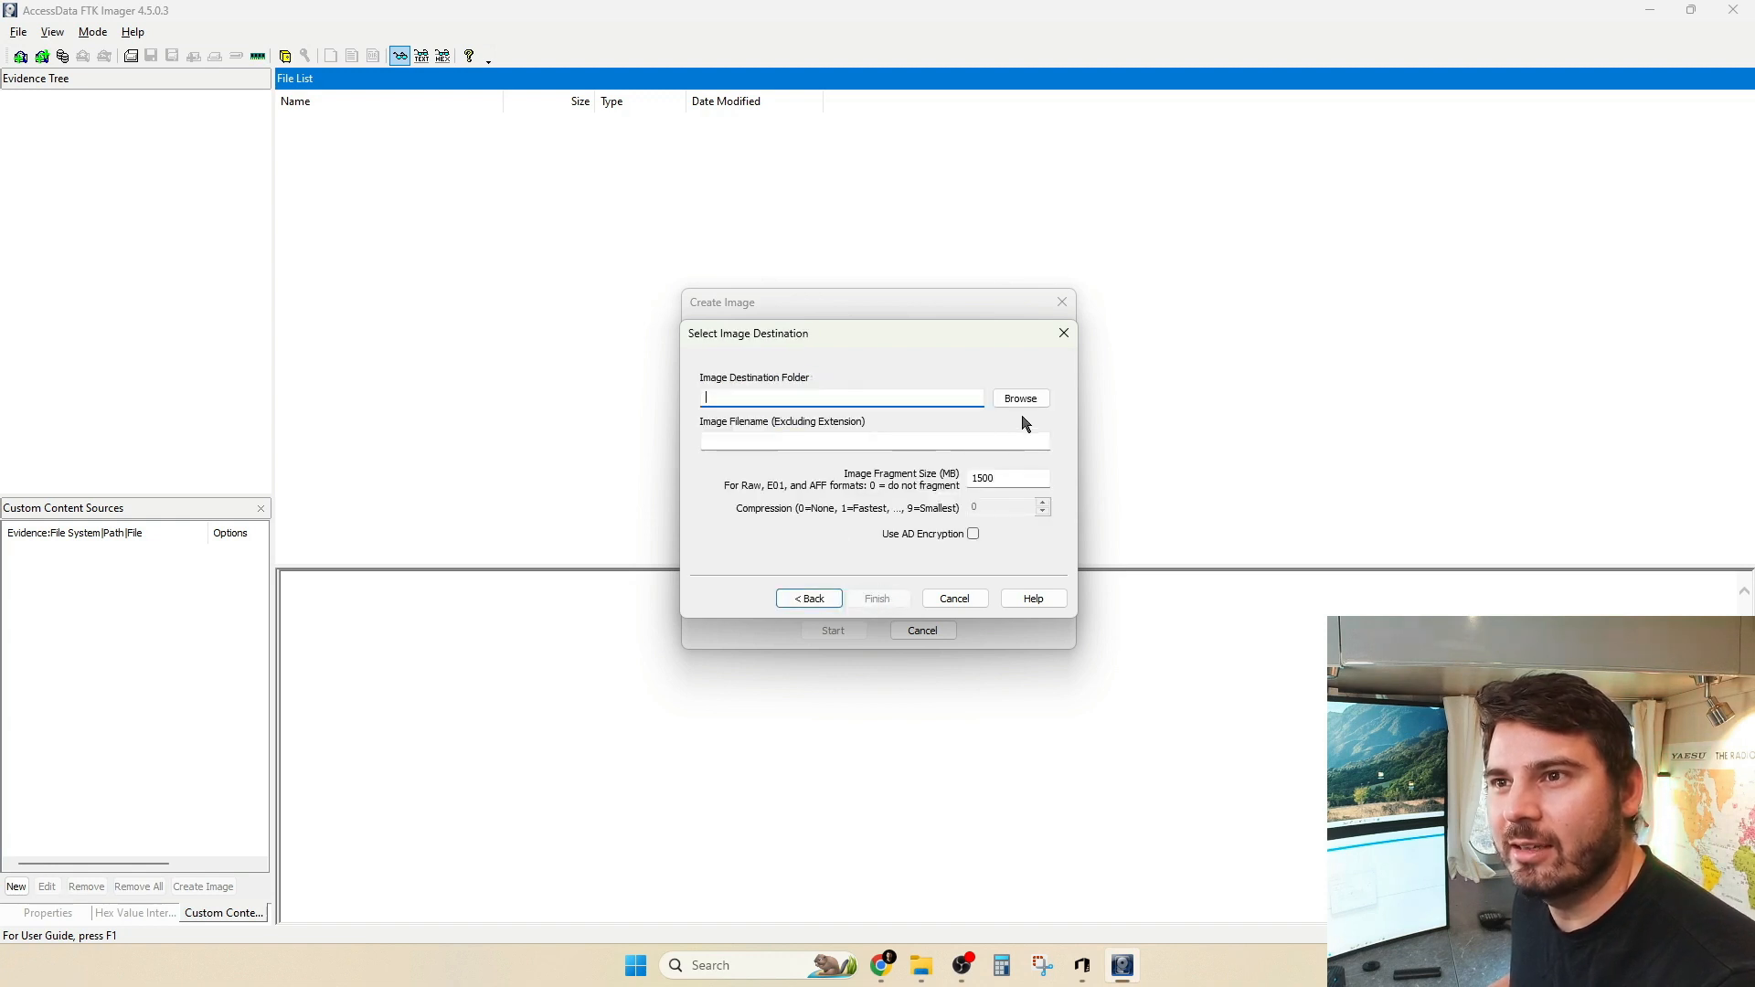
click(1018, 399)
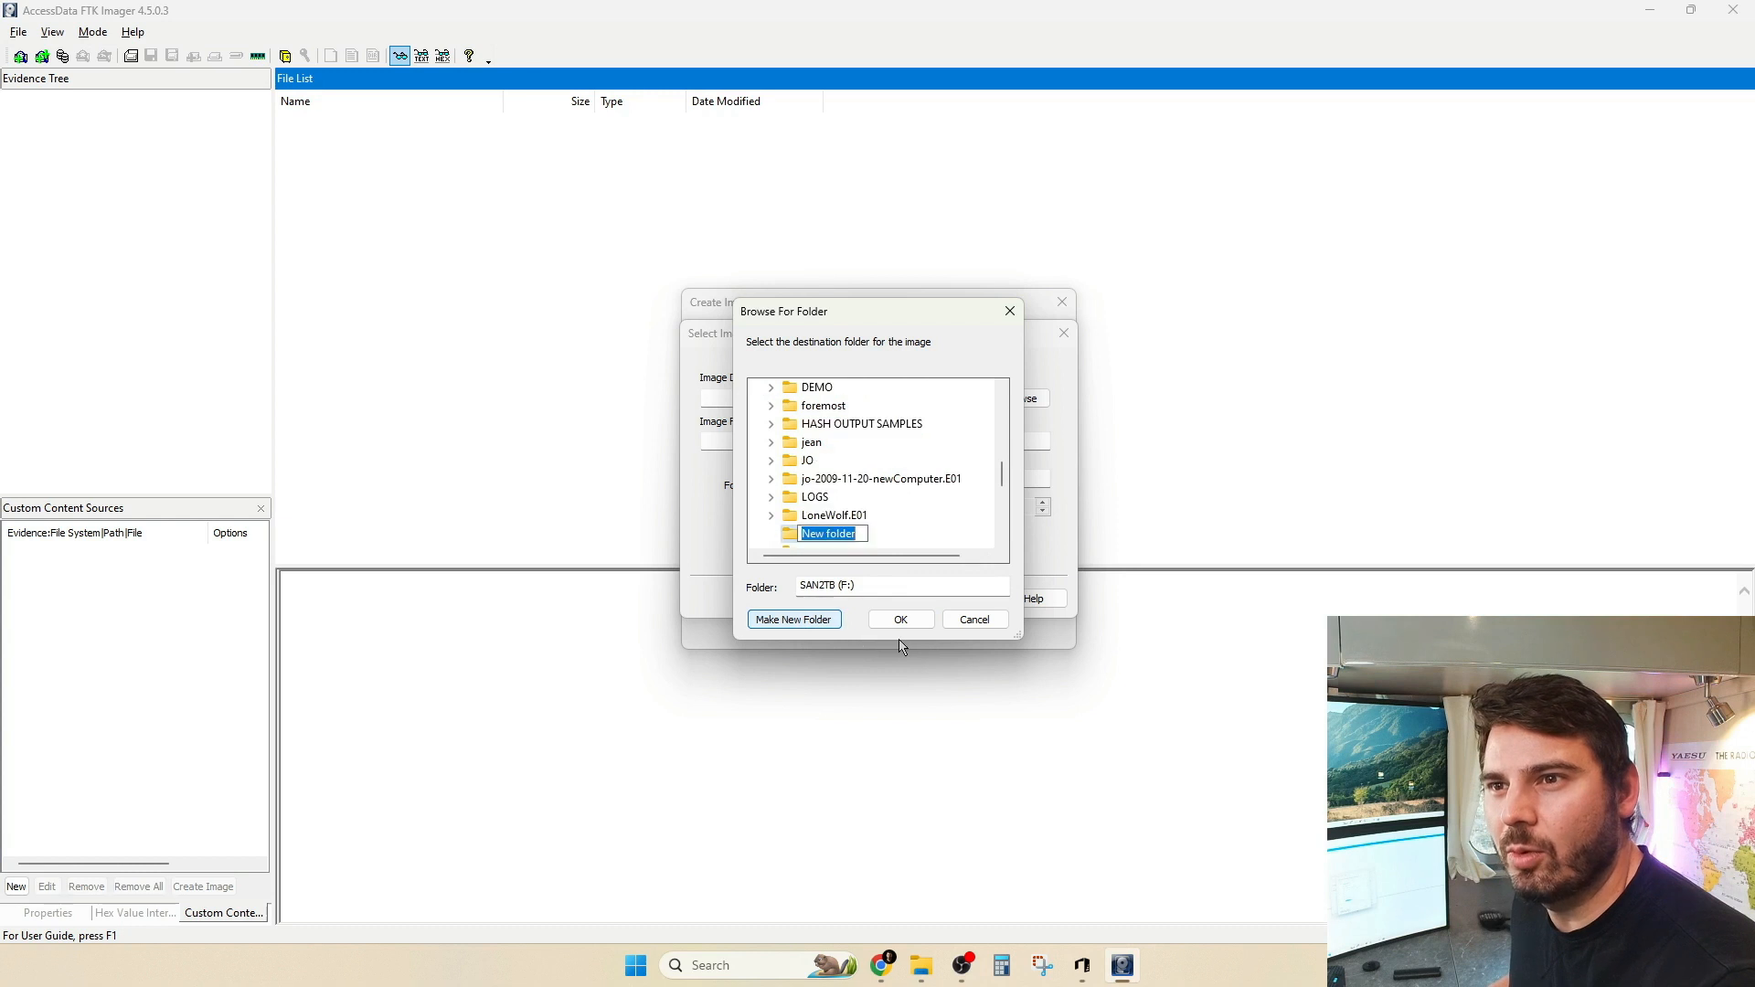
text(raw_conversion)
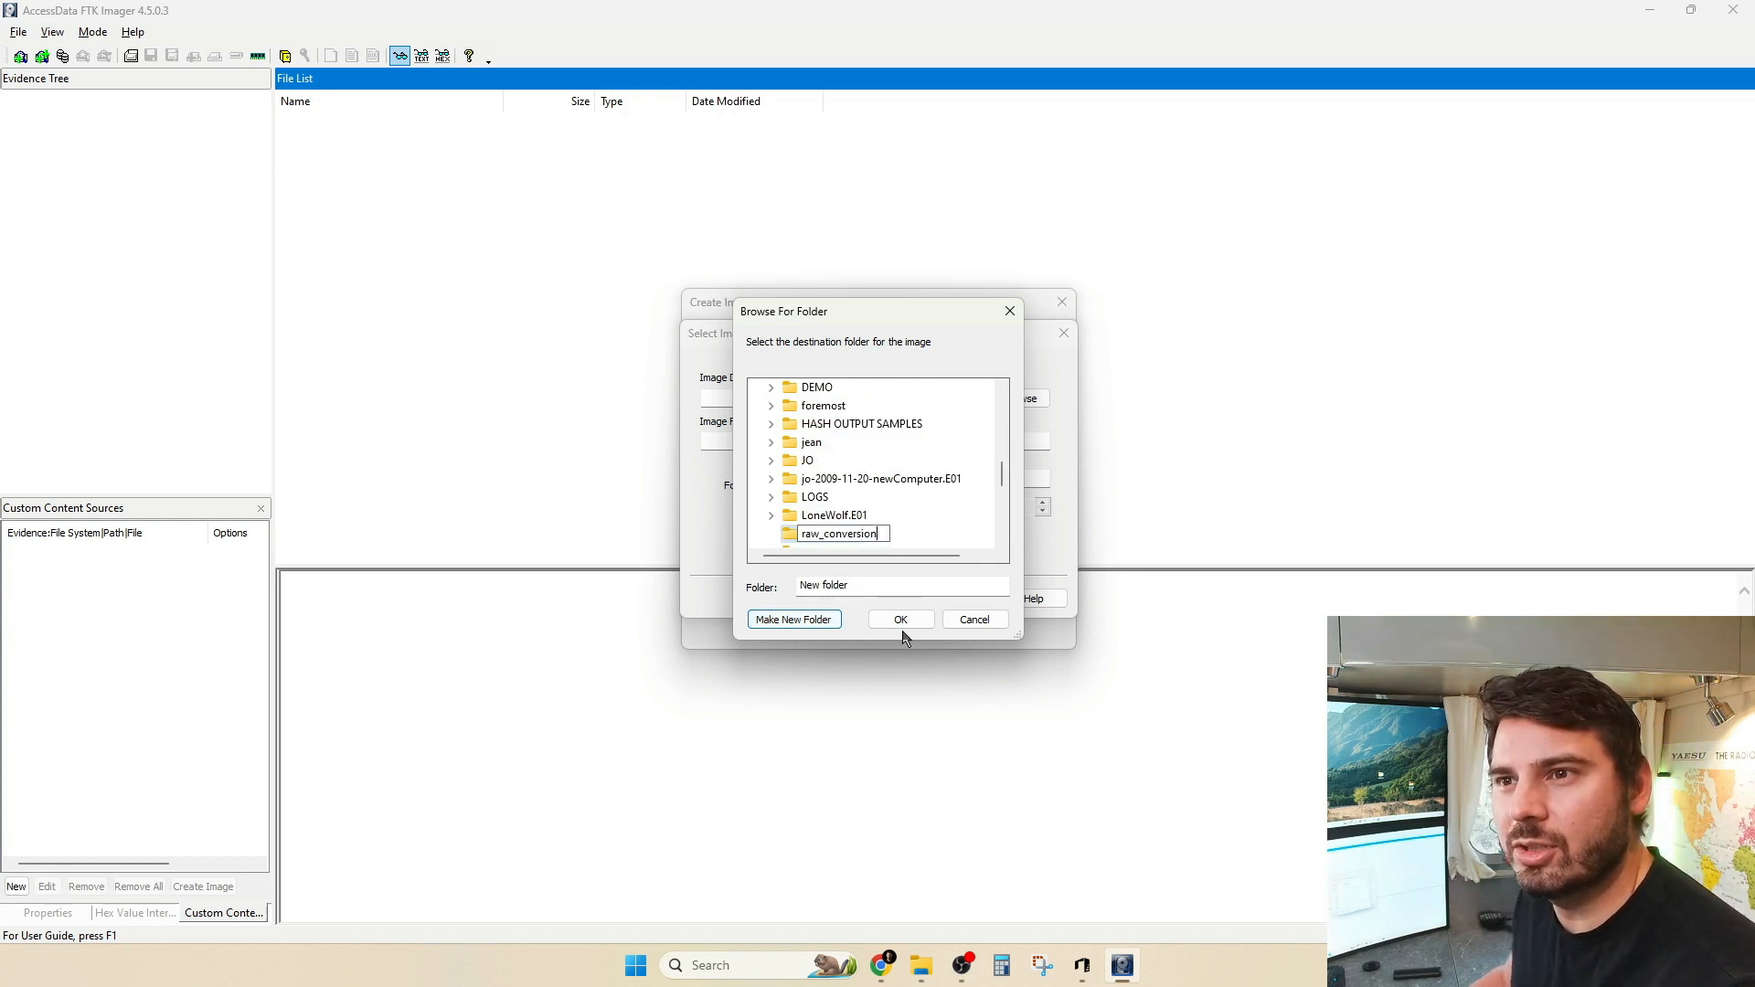
click(899, 619)
text(0)
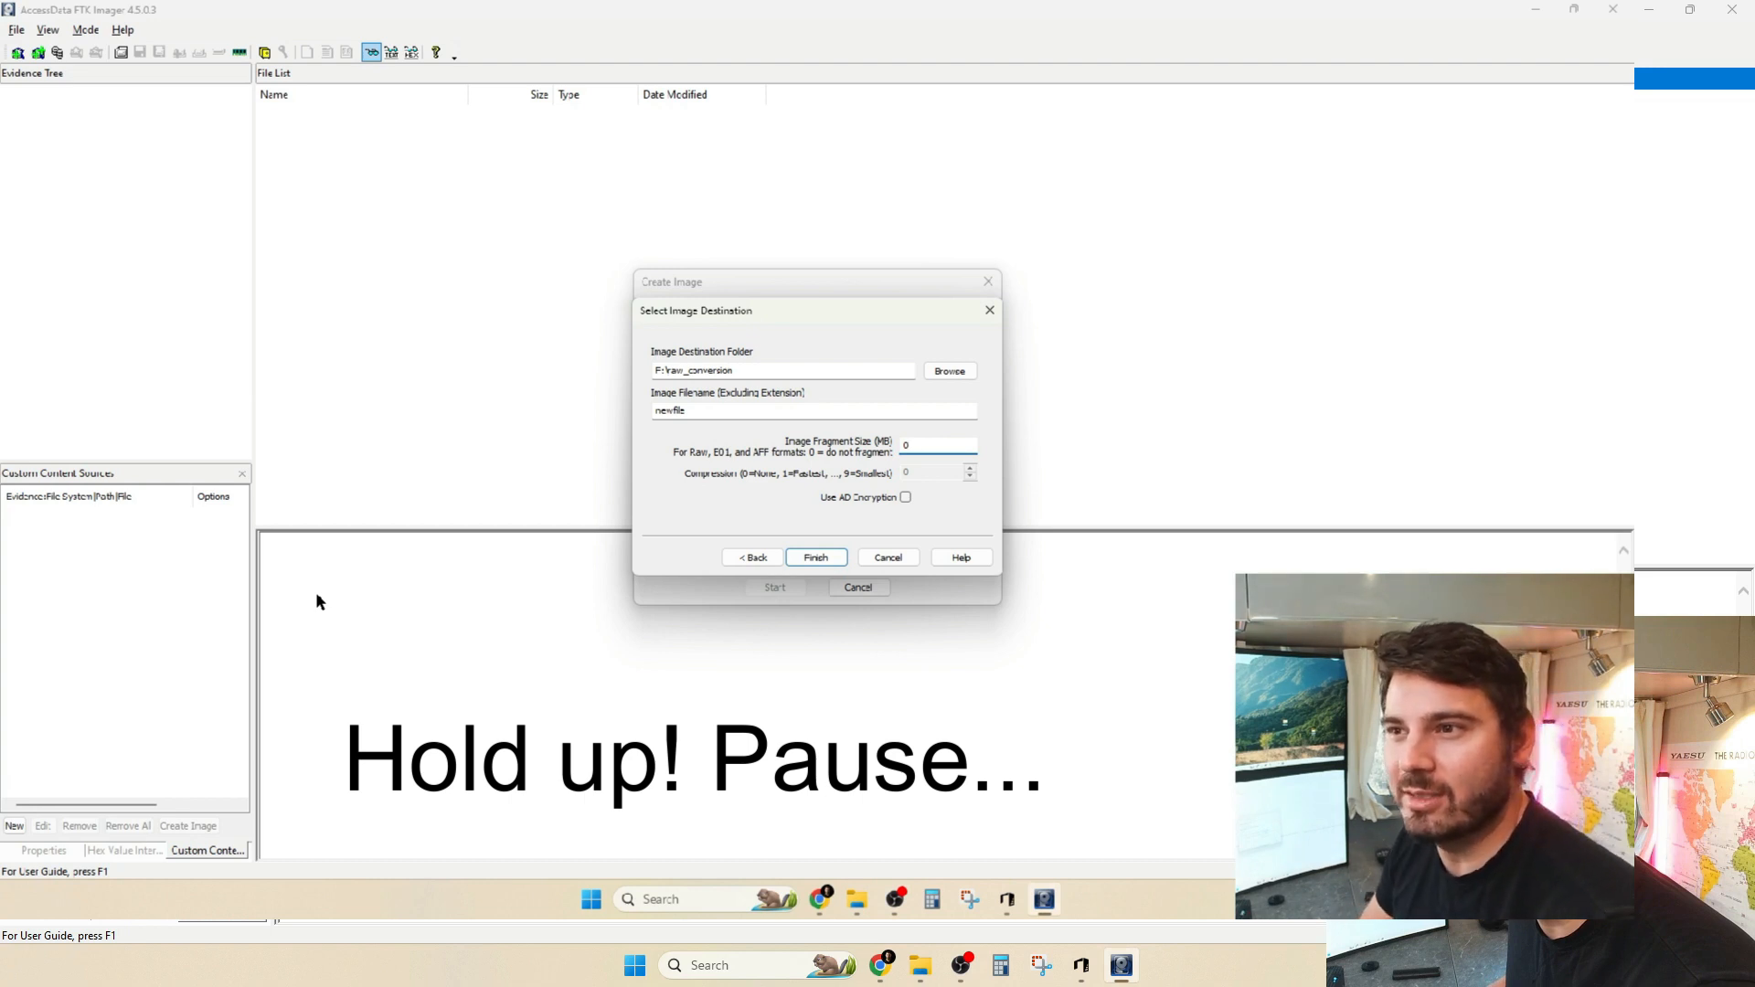
click(814, 557)
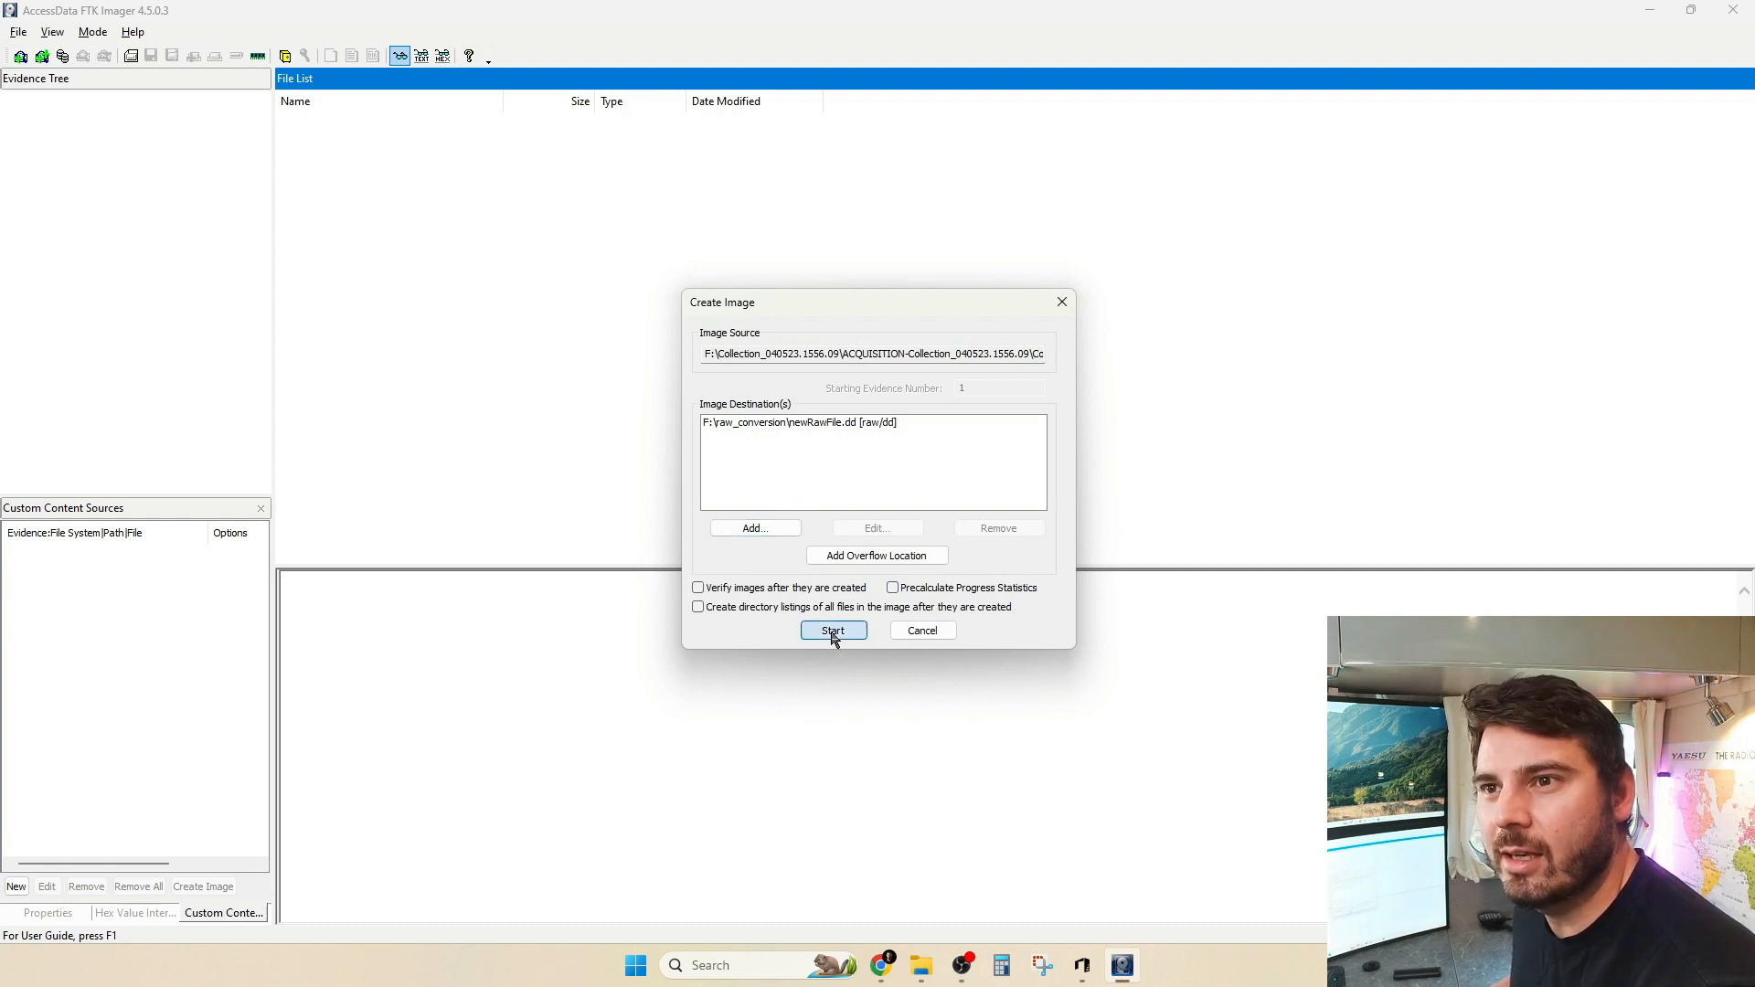
Create newRawFile.dd and check its summary MD5 5f9466f2488e45a2ce11212f5ac75ac3
click(832, 630)
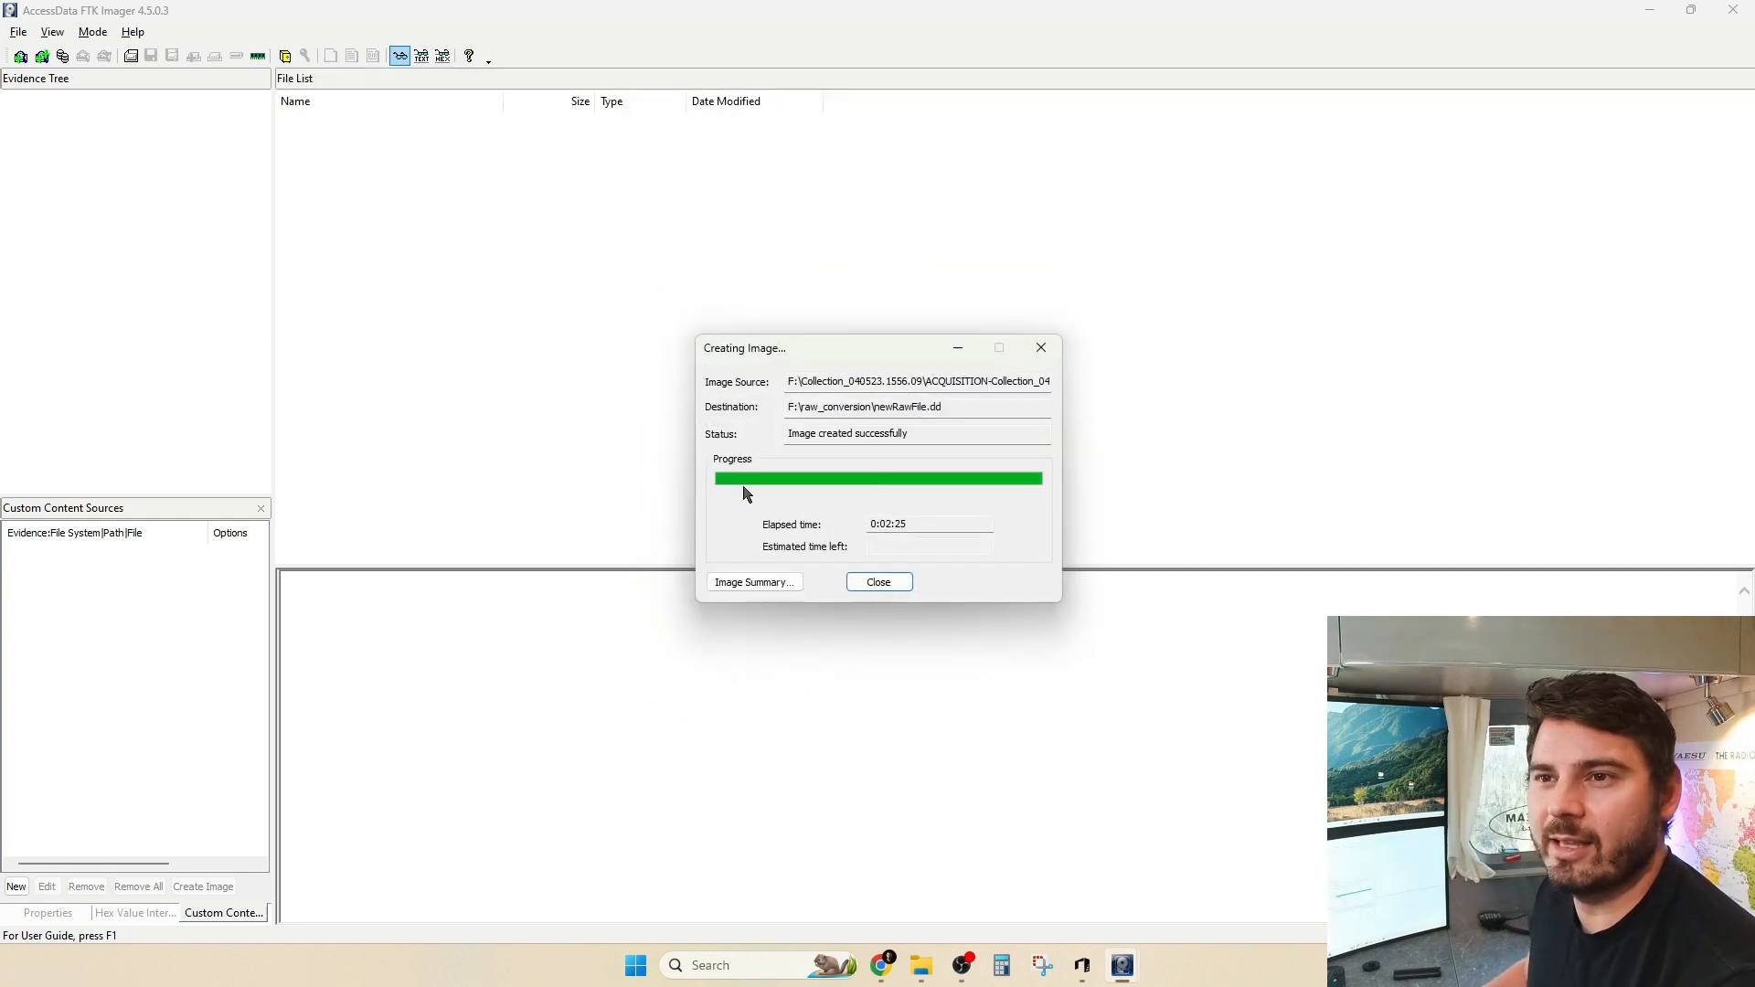
click(754, 582)
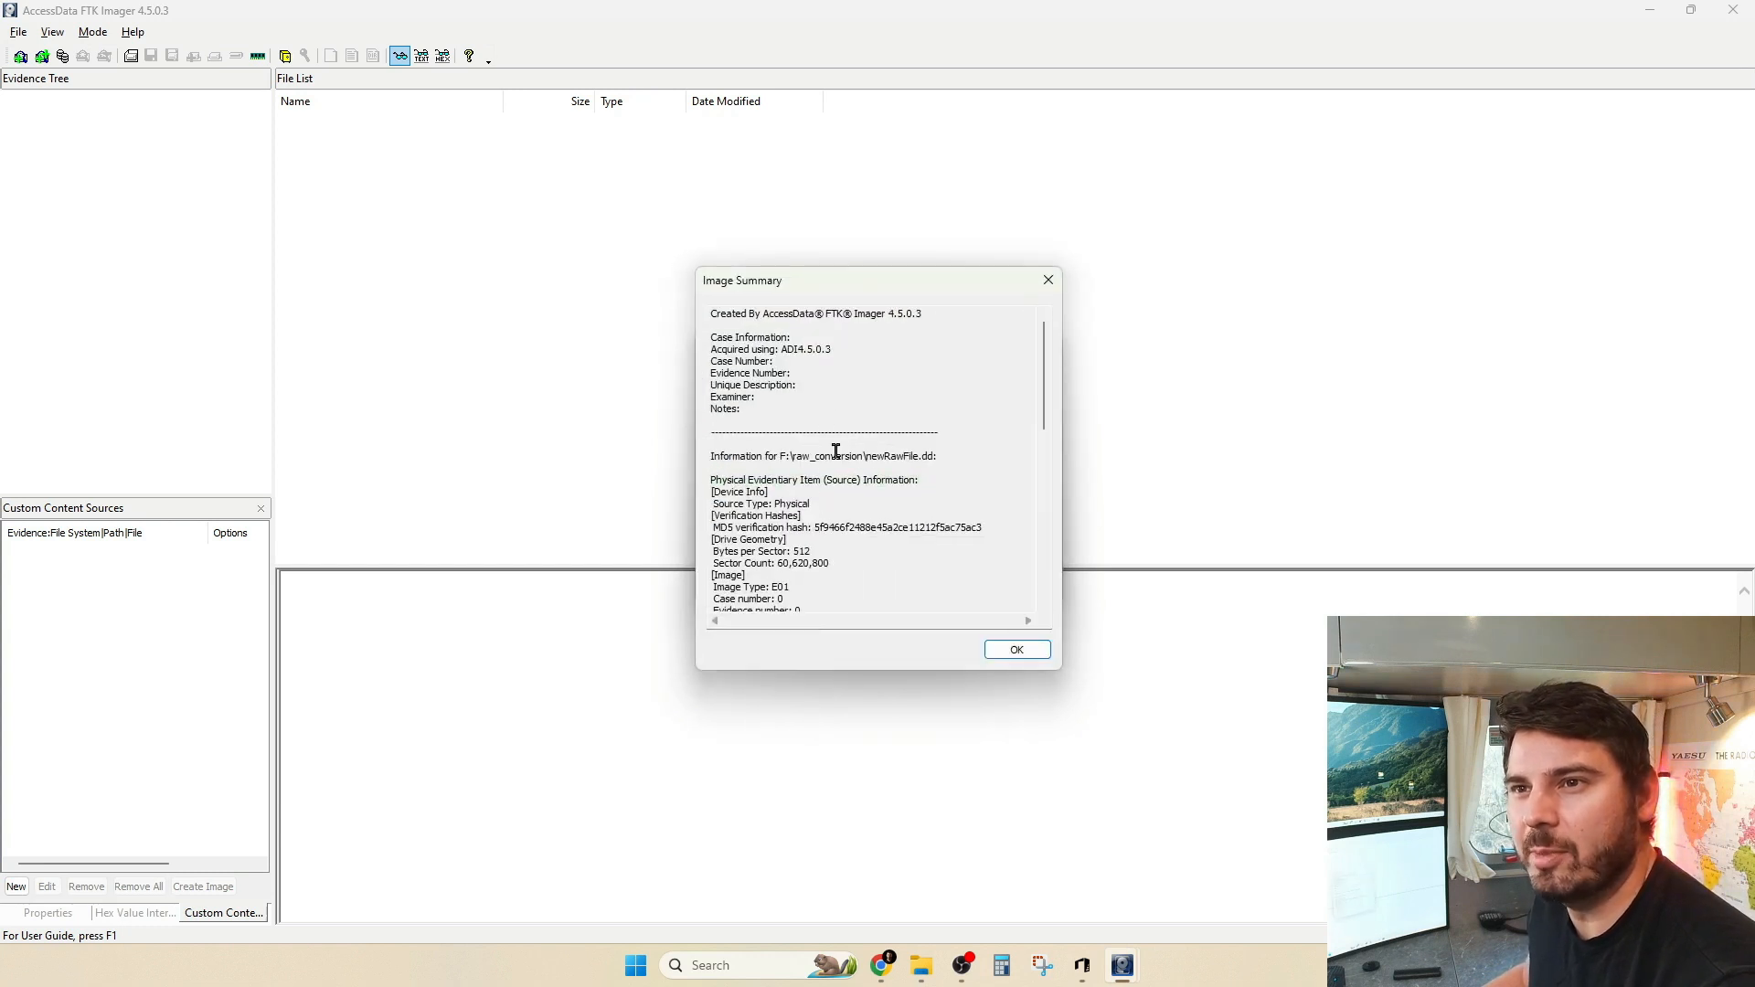
drag(814, 527, 841, 527)
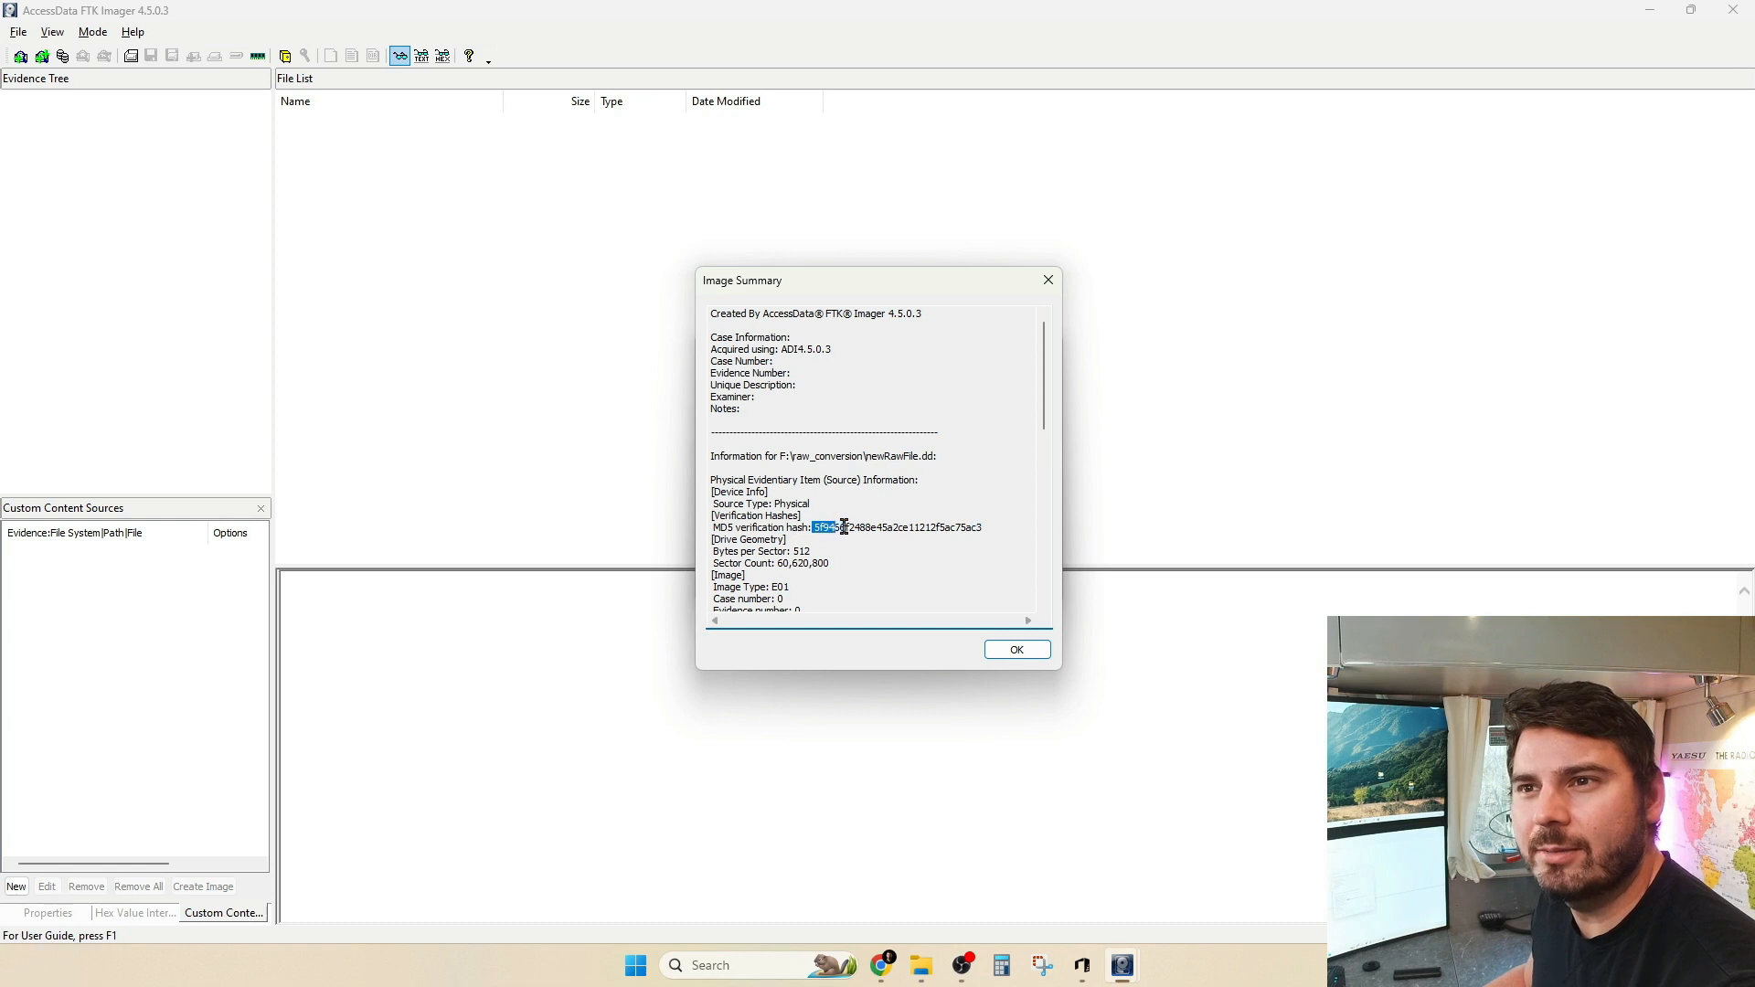